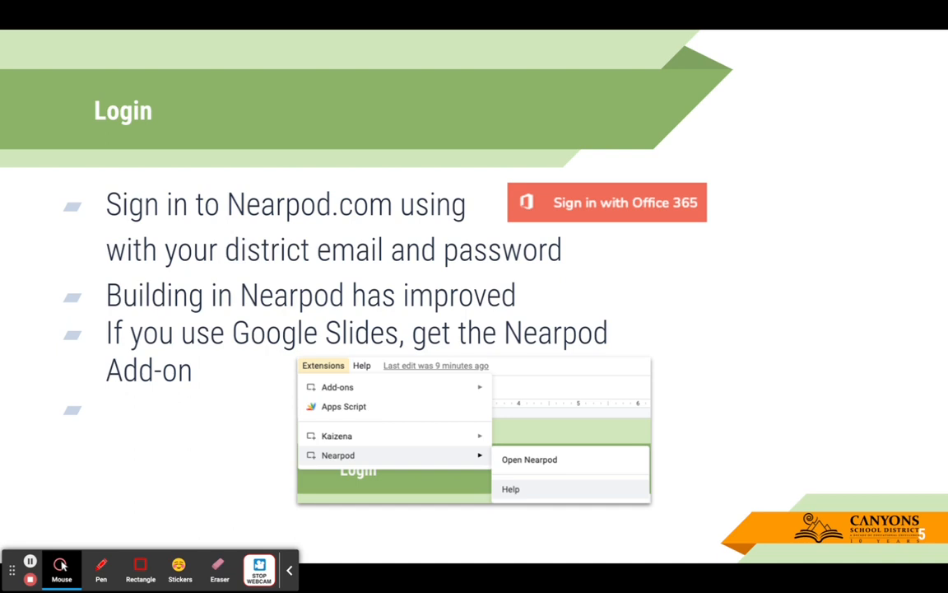
mouse_move(563, 219)
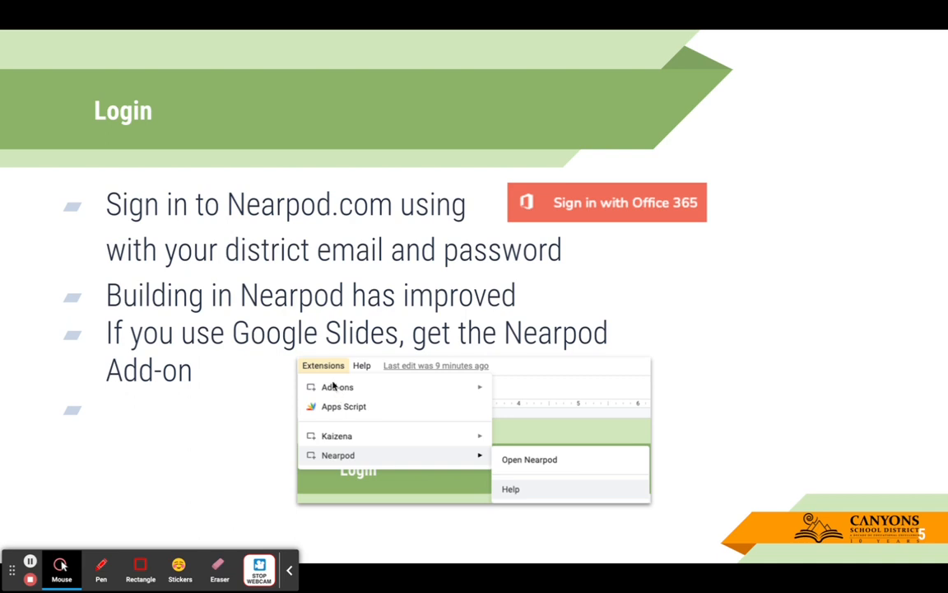
mouse_move(335, 464)
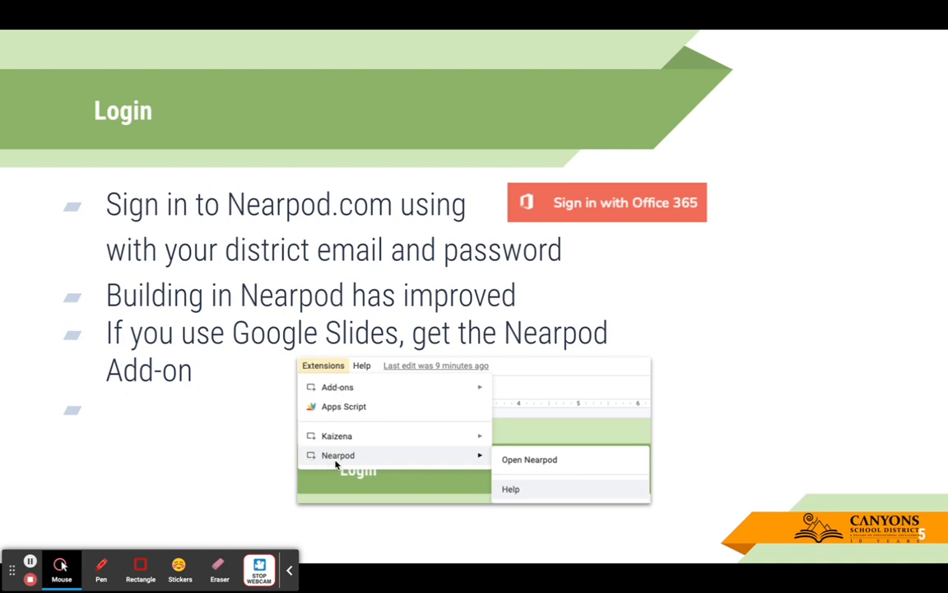
mouse_move(529, 469)
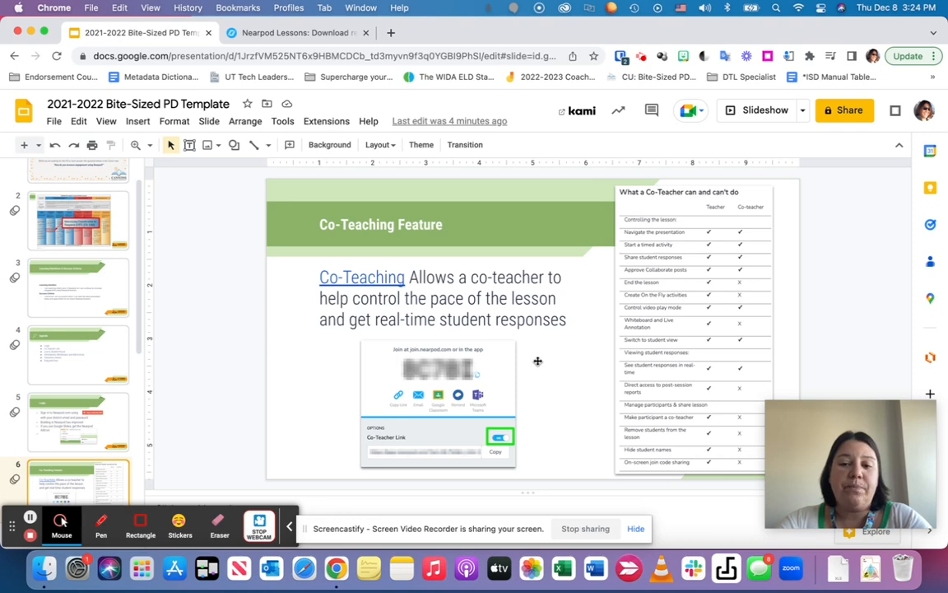
mouse_move(633, 219)
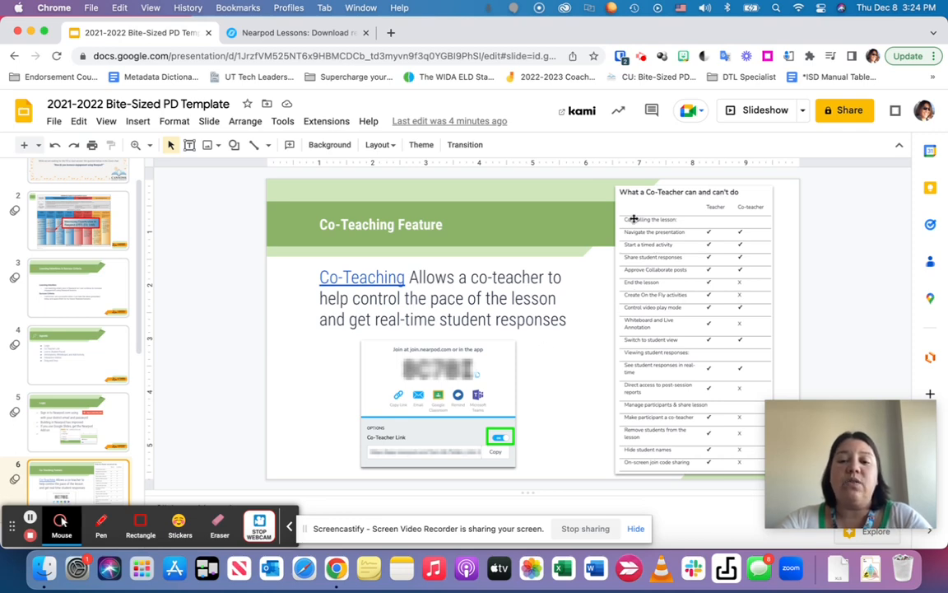
Present the Co-Teaching Feature slide full screen in Google Slides
click(755, 108)
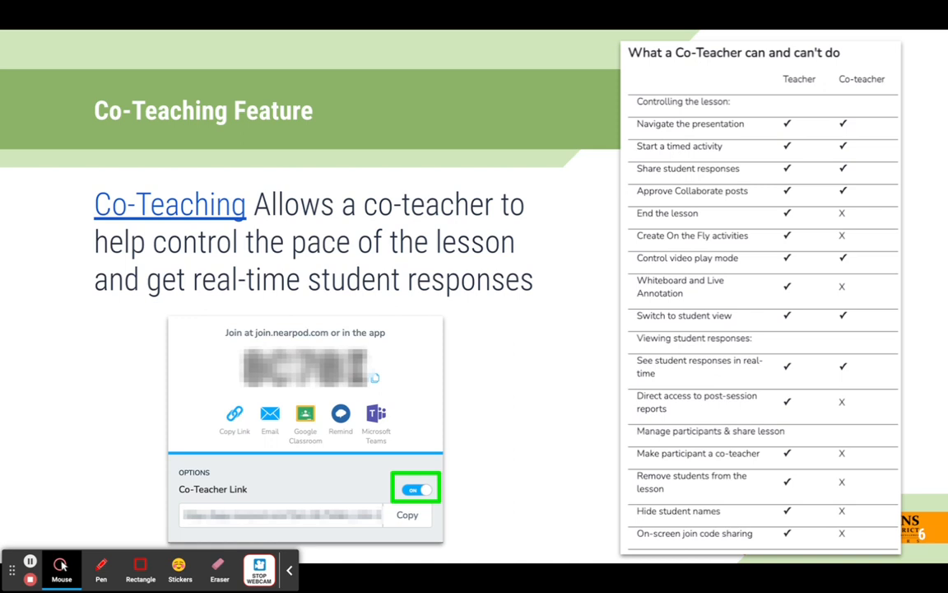
mouse_move(734, 194)
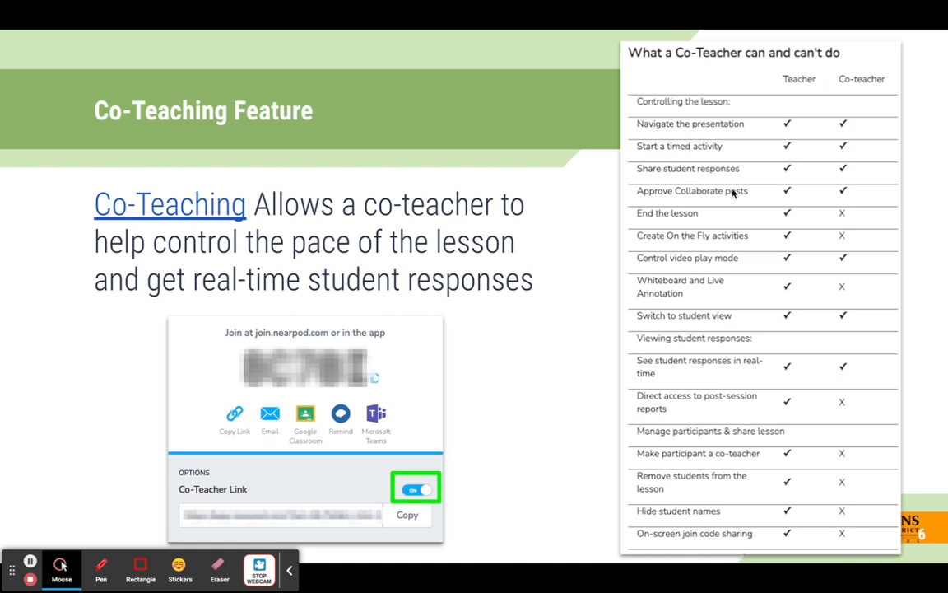
mouse_move(646, 223)
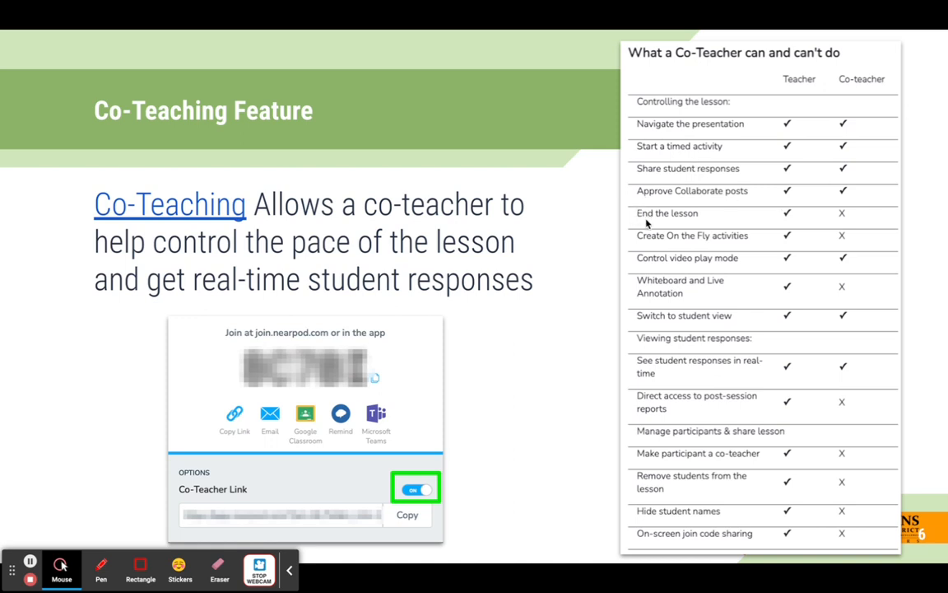
mouse_move(644, 221)
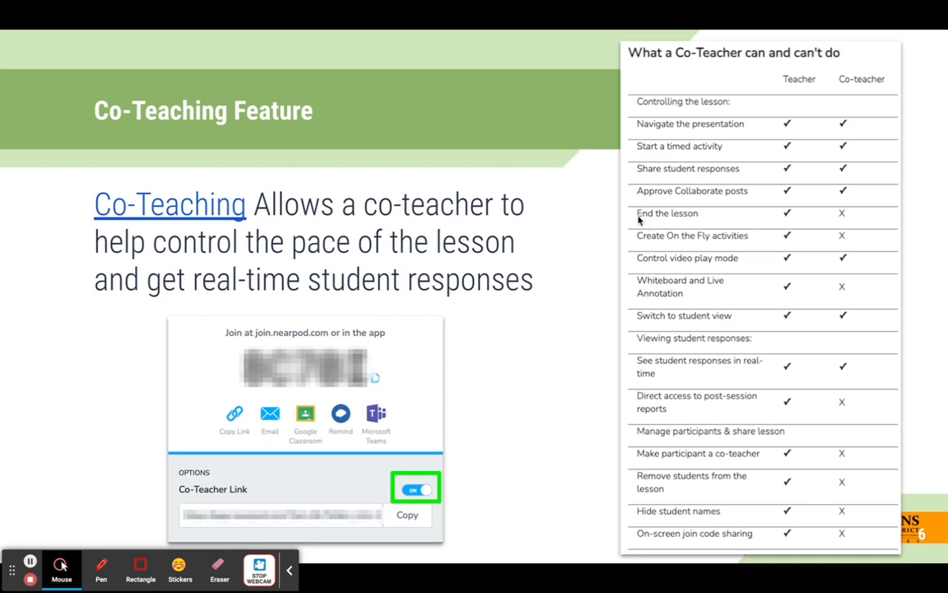
mouse_move(691, 221)
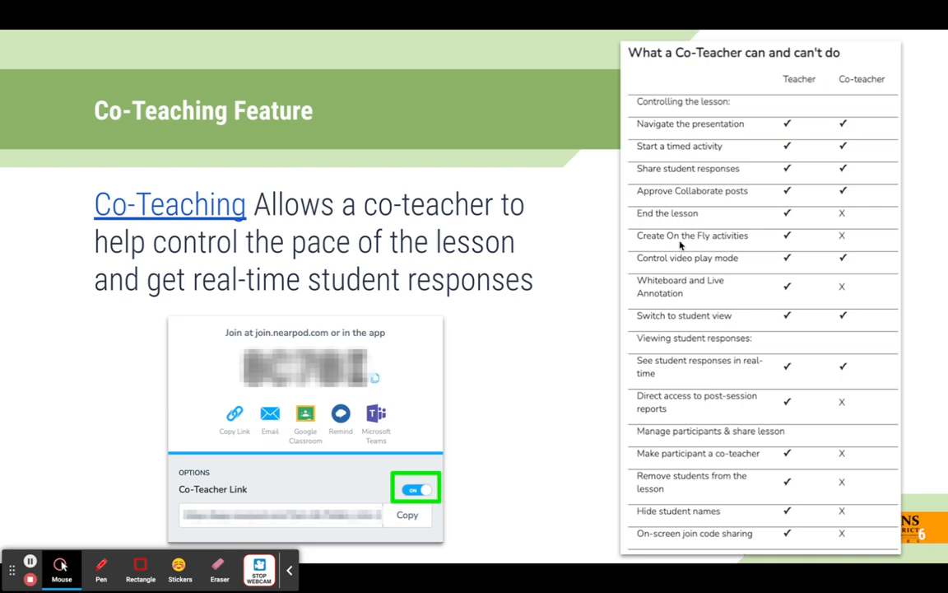
mouse_move(688, 300)
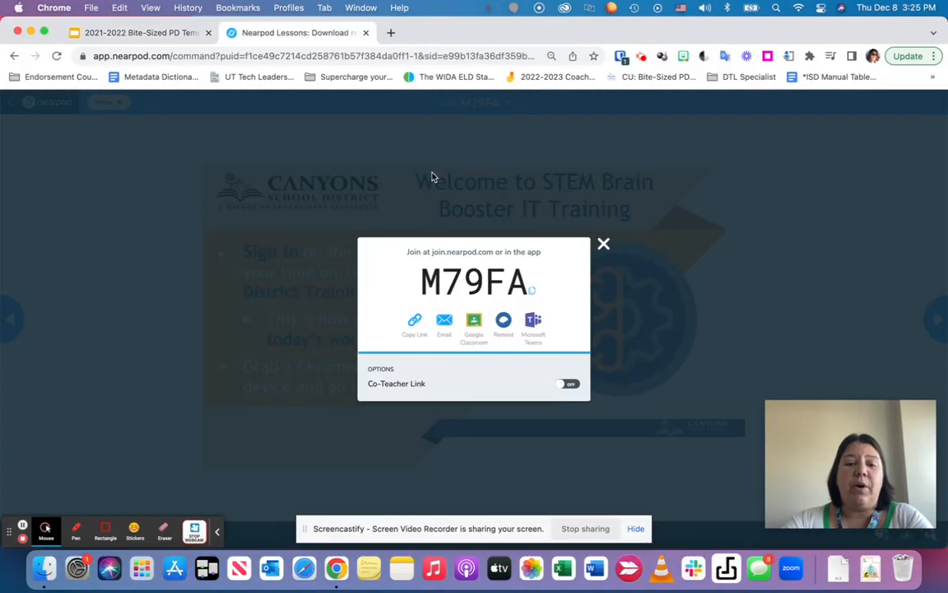
Leave the M79FA live session, then launch a lesson from My Lessons for Live Participation
click(602, 243)
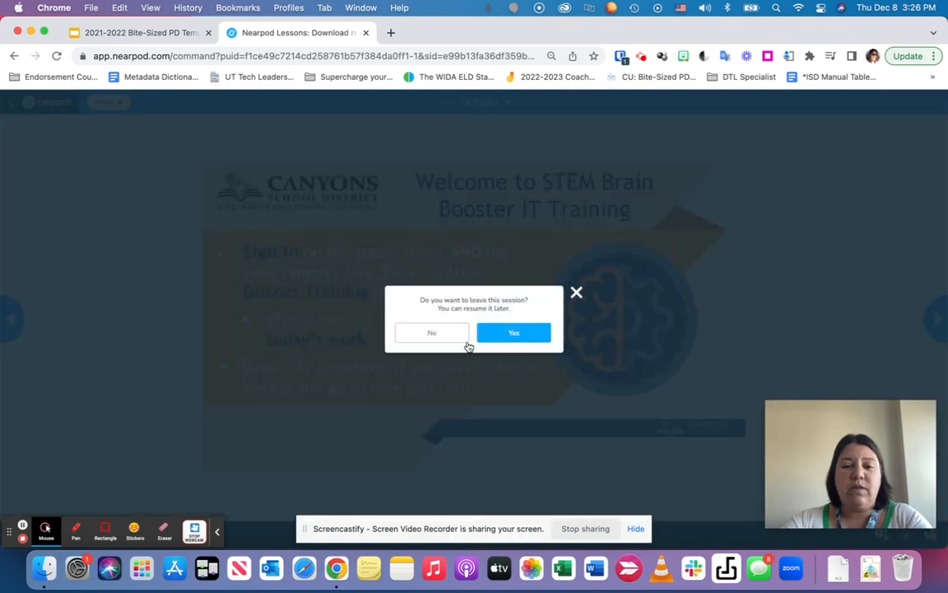
click(514, 333)
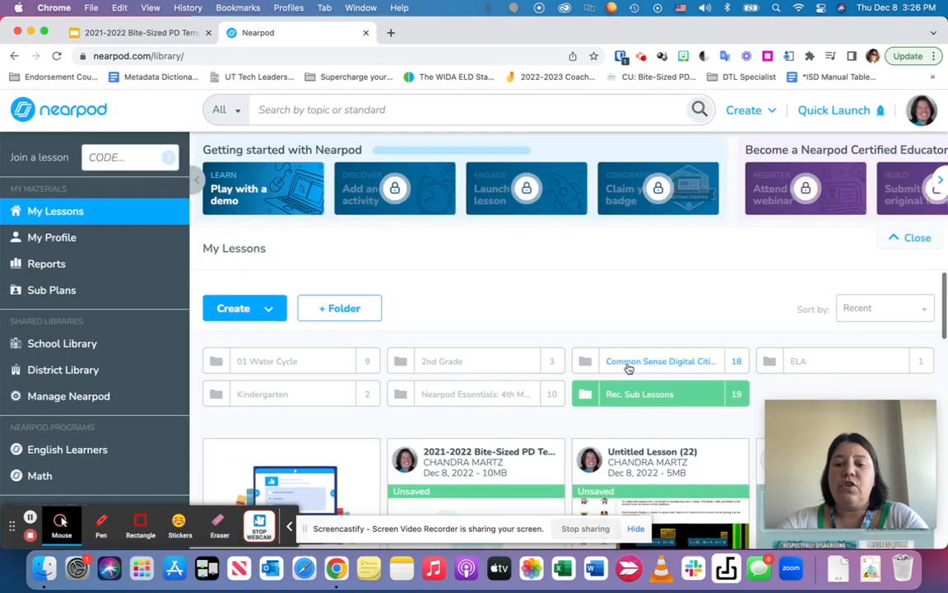
scroll(down, 3)
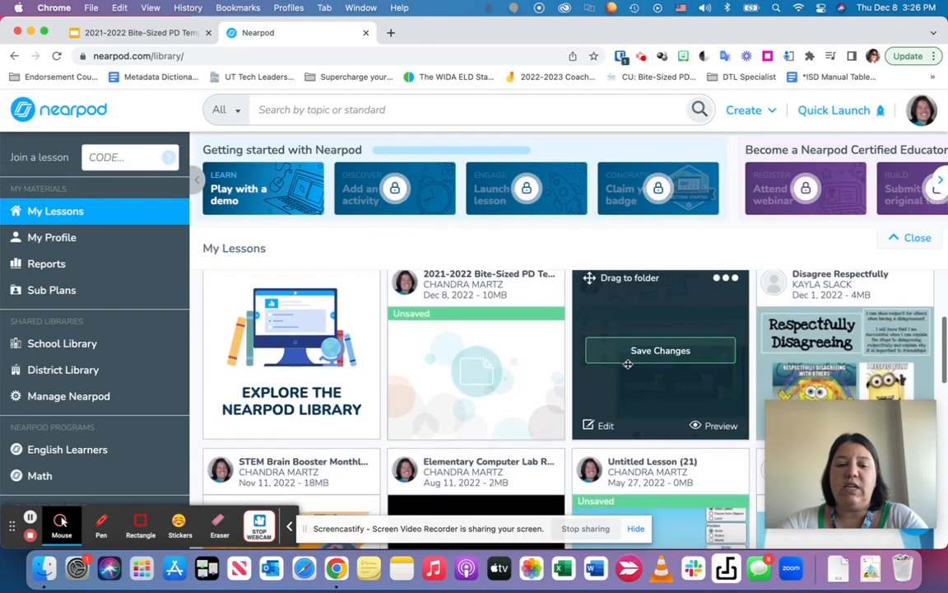
scroll(down, 3)
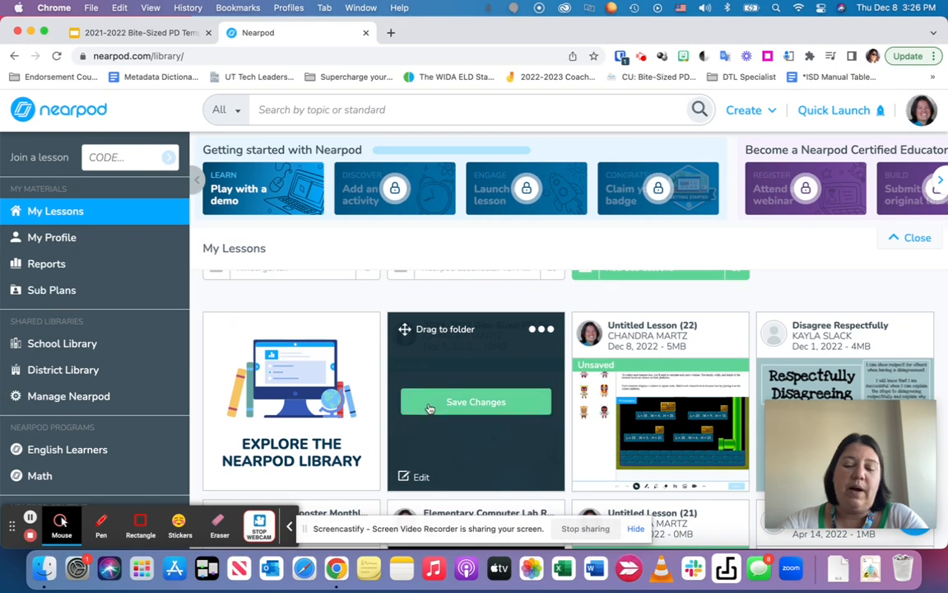
scroll(down, 3)
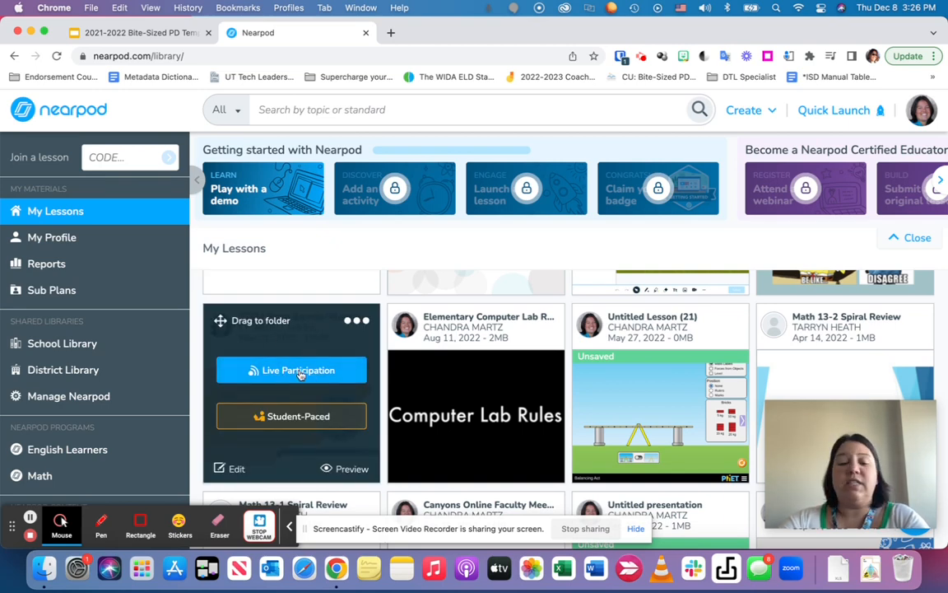
click(292, 368)
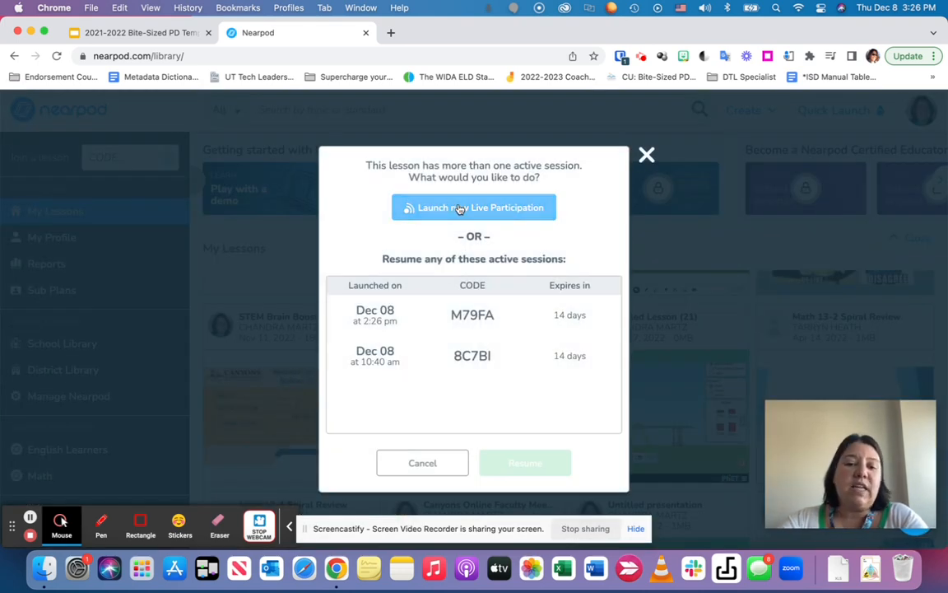
Launch a new live session (DKN5B), enable its Co-Teacher Link and copy it
click(647, 155)
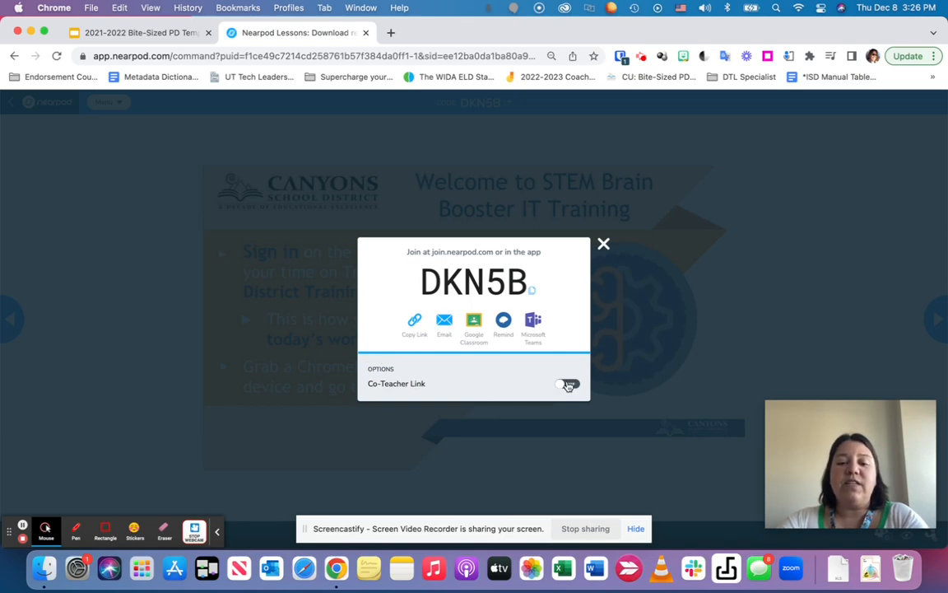
click(566, 384)
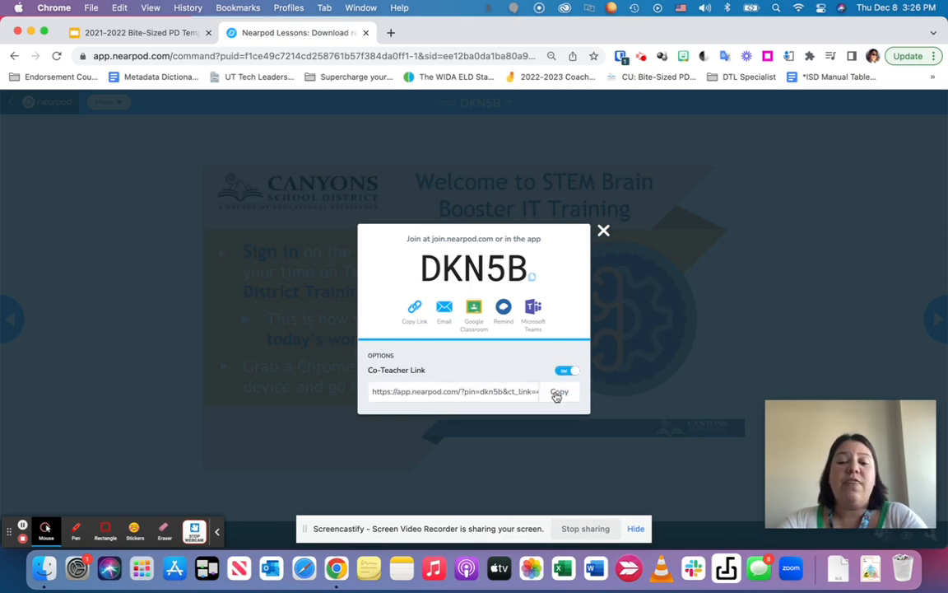
click(560, 392)
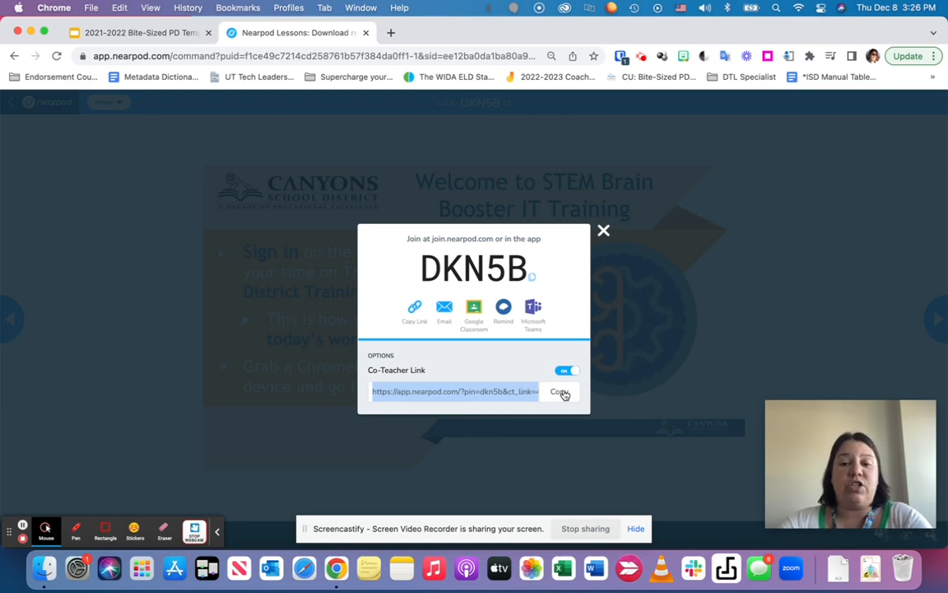
mouse_move(605, 256)
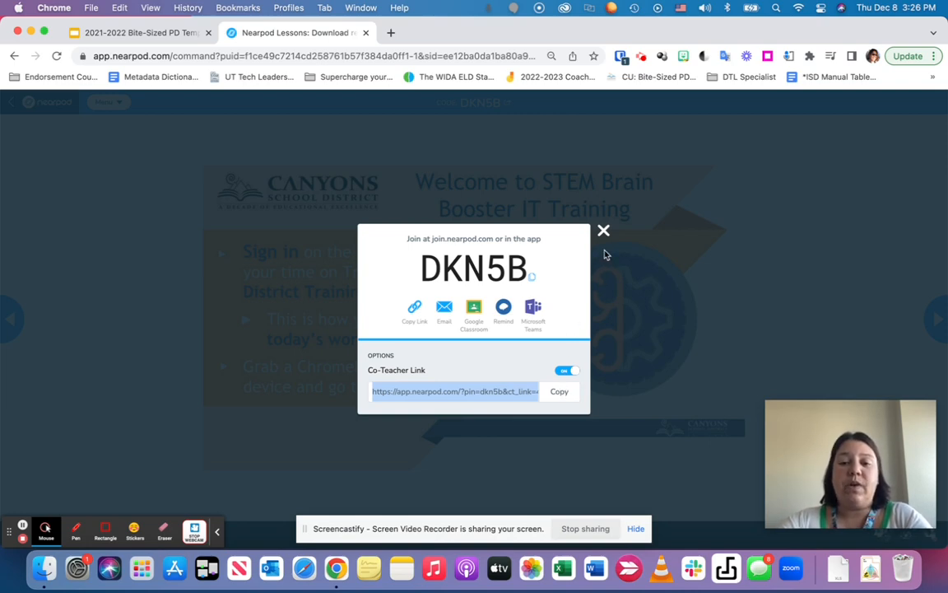
mouse_move(602, 230)
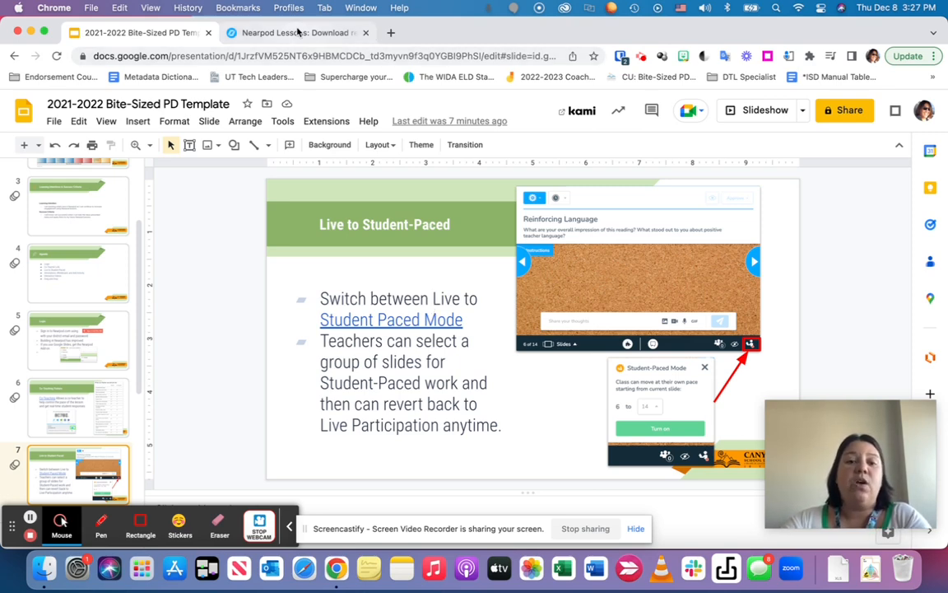
Return to the live Nearpod lesson, advance a slide and set the end slide for student pacing
click(293, 33)
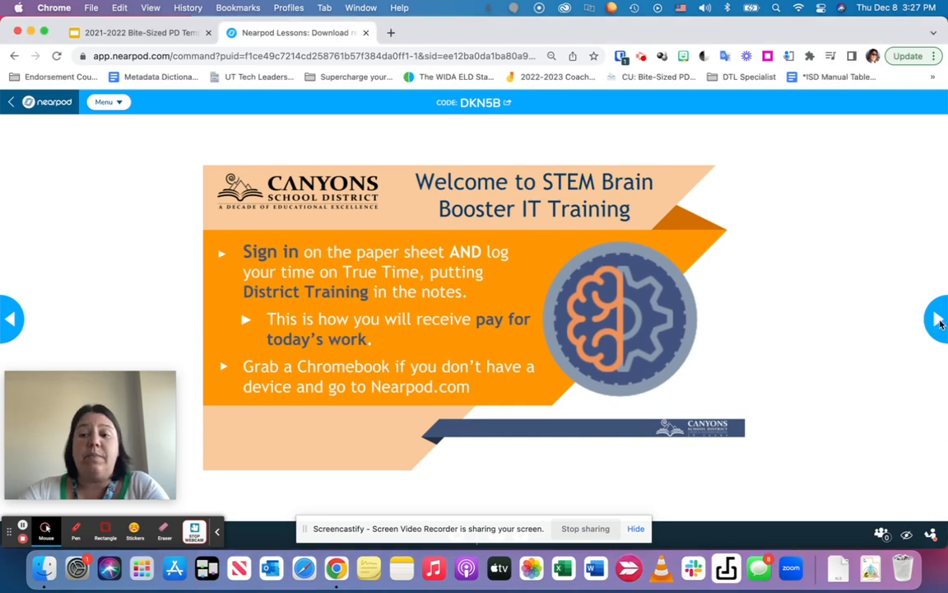
click(935, 319)
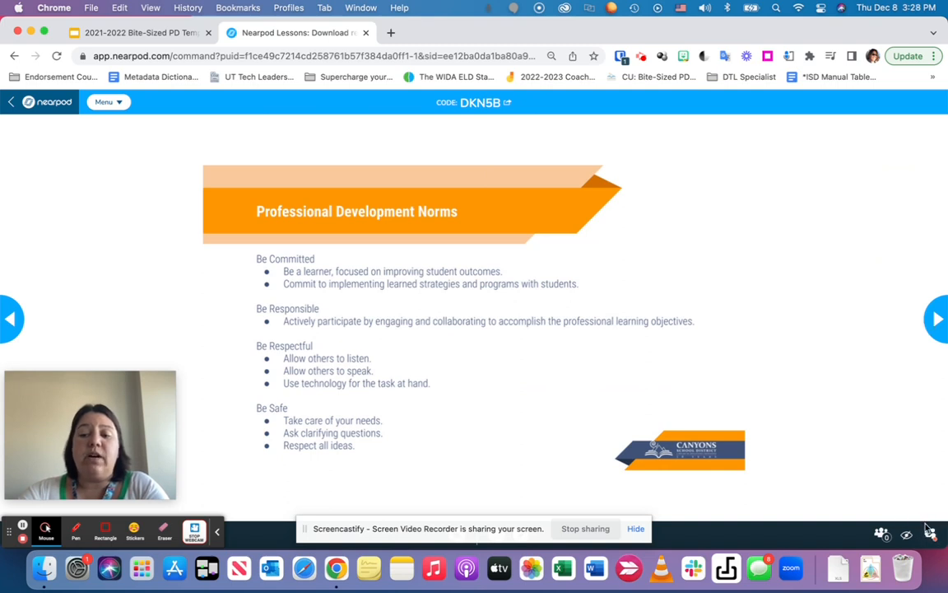
mouse_move(928, 533)
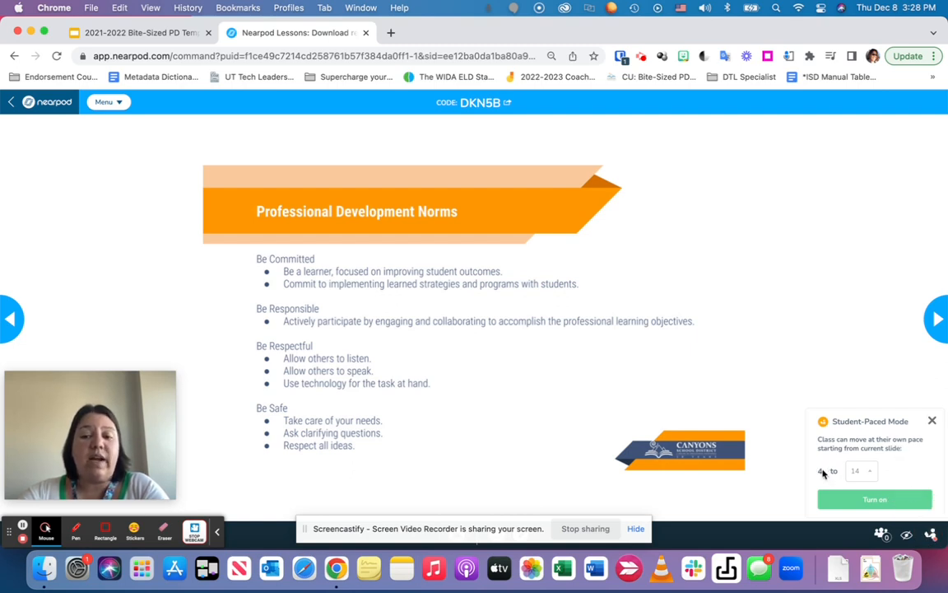
click(822, 471)
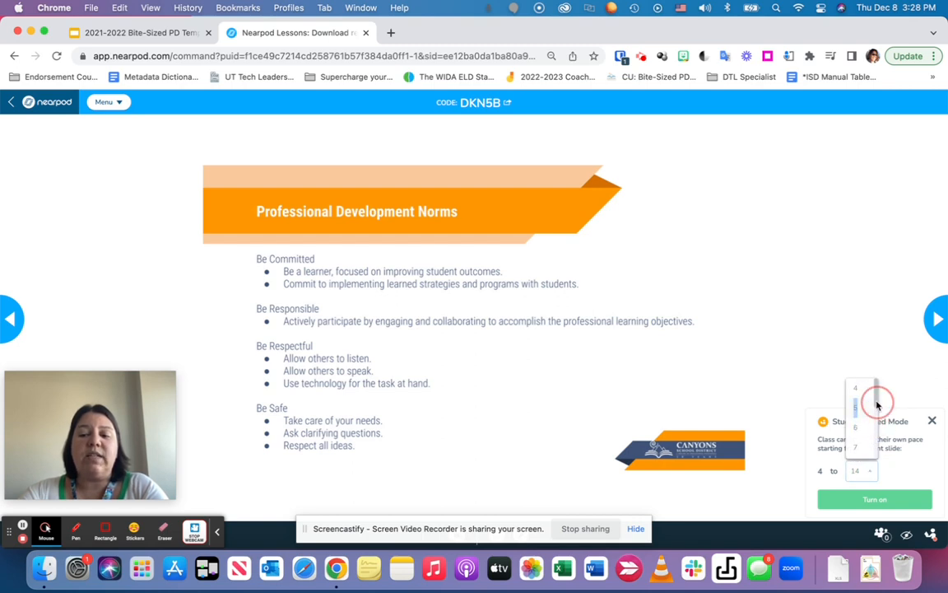
click(854, 426)
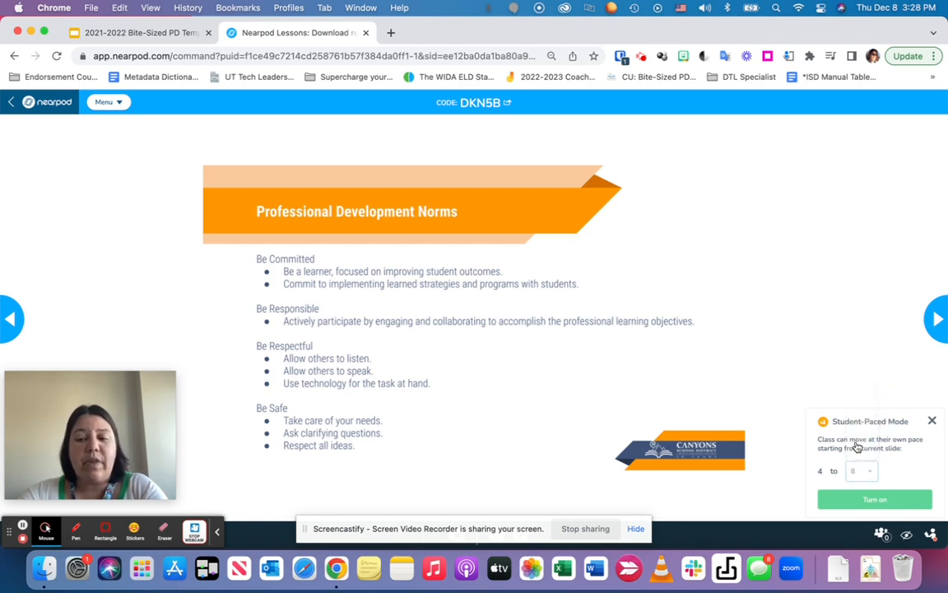
mouse_move(848, 484)
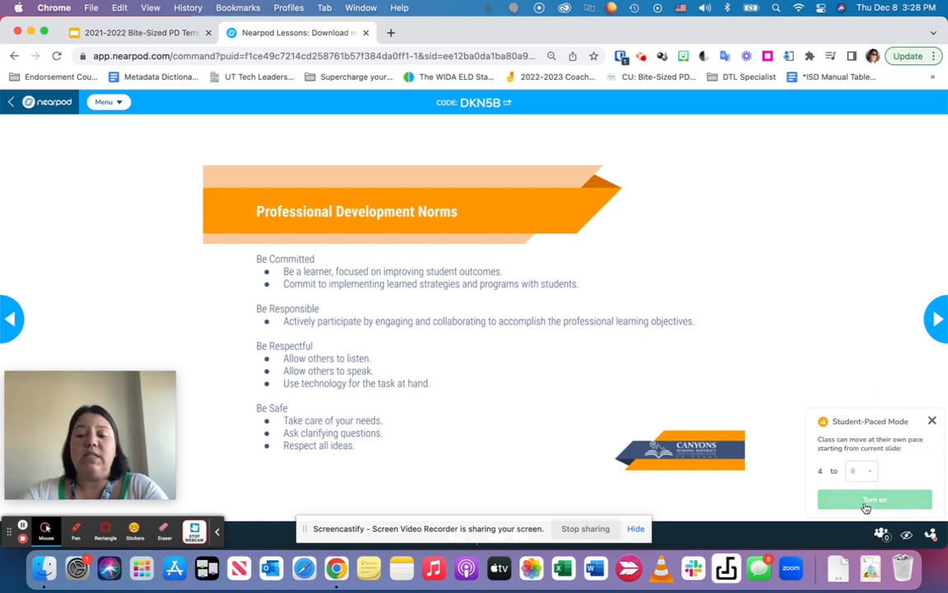
Turn on student-paced mode and dismiss the 'Student-Paced is On' notice
click(874, 500)
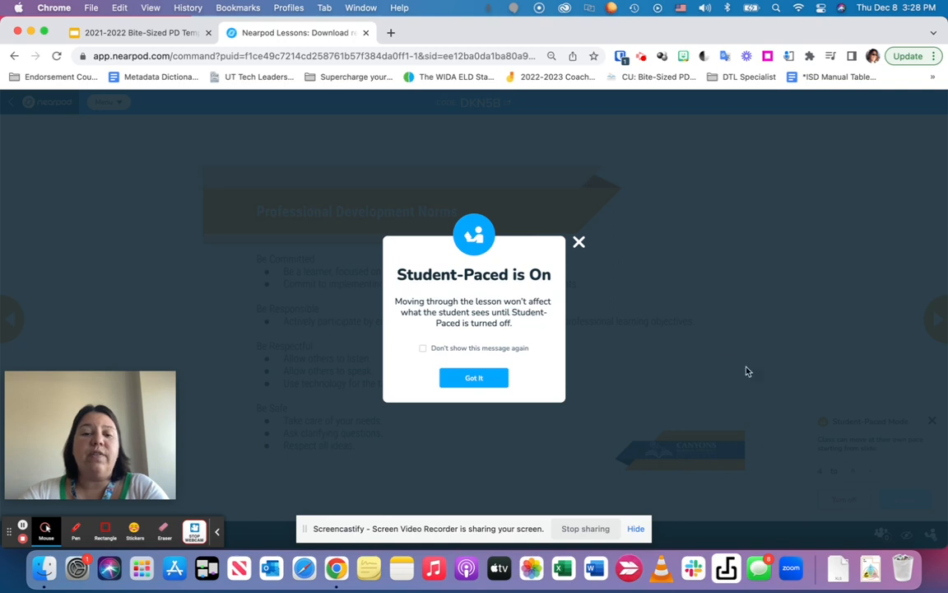
mouse_move(479, 323)
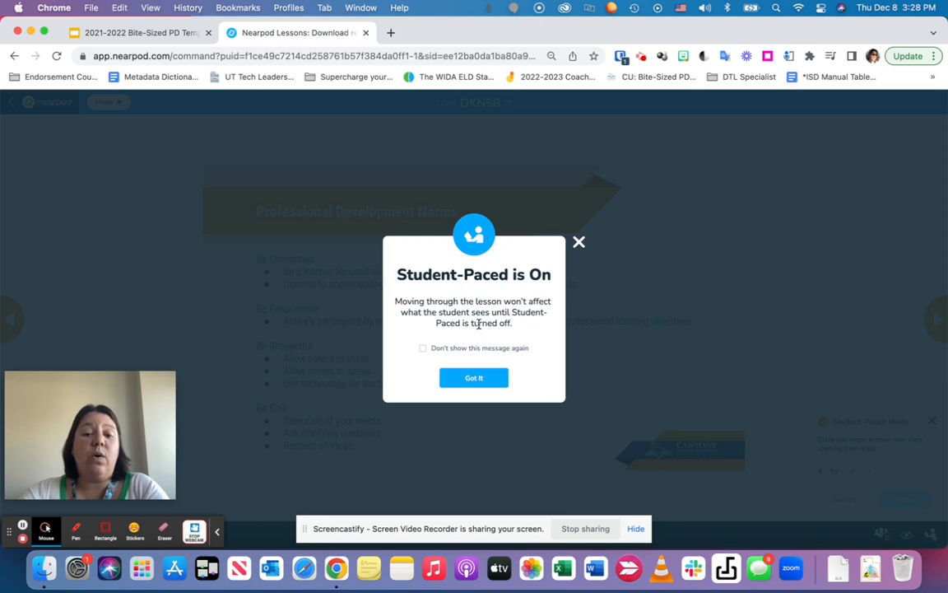
click(474, 377)
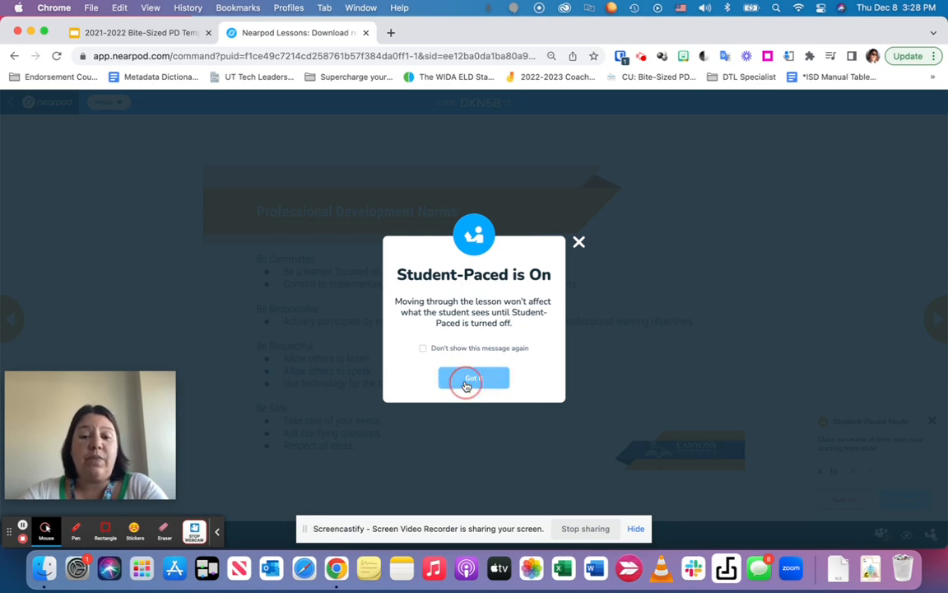
click(474, 378)
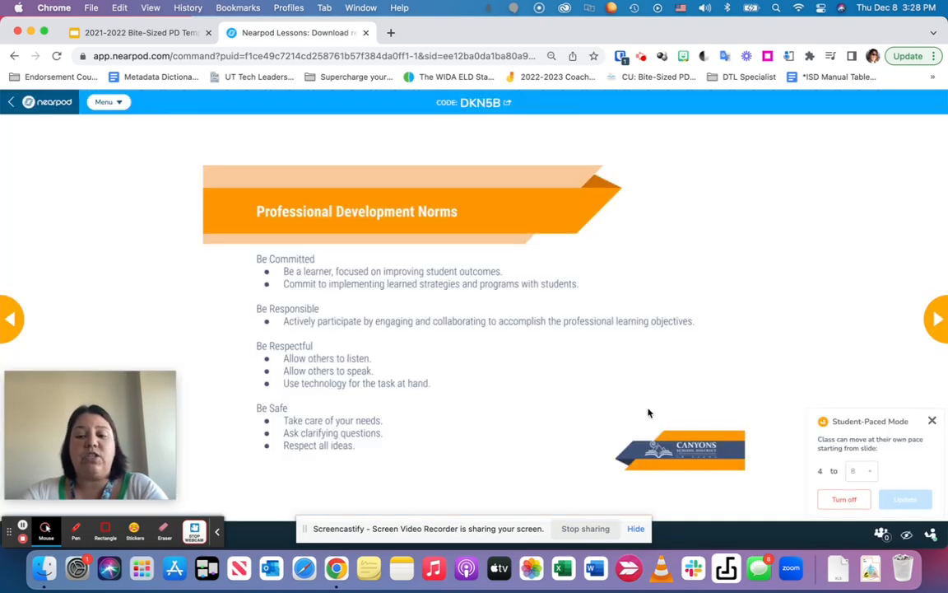
mouse_move(757, 344)
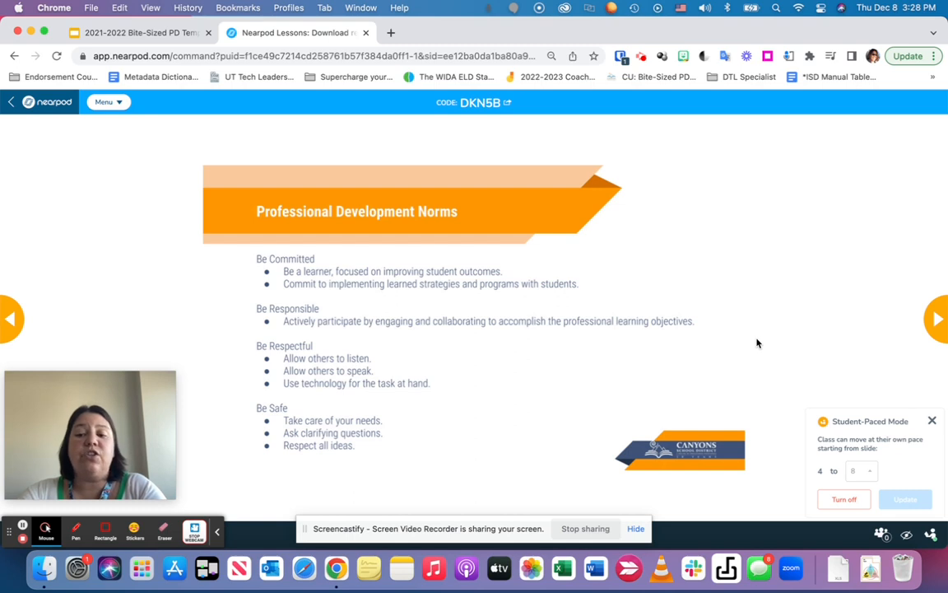
mouse_move(787, 441)
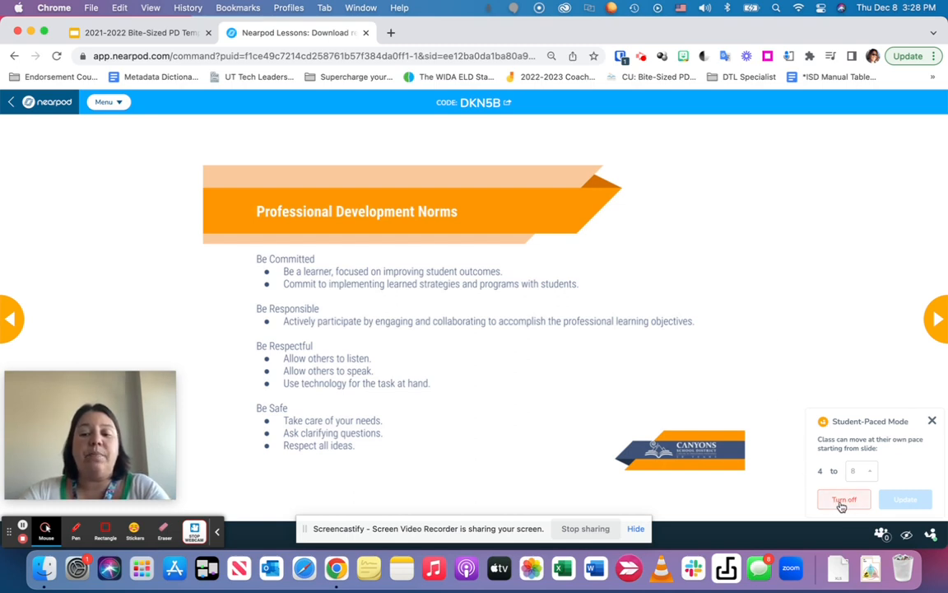
Turn off student-paced mode, dismiss the notice and advance to the Reinforcing Language activity
click(843, 501)
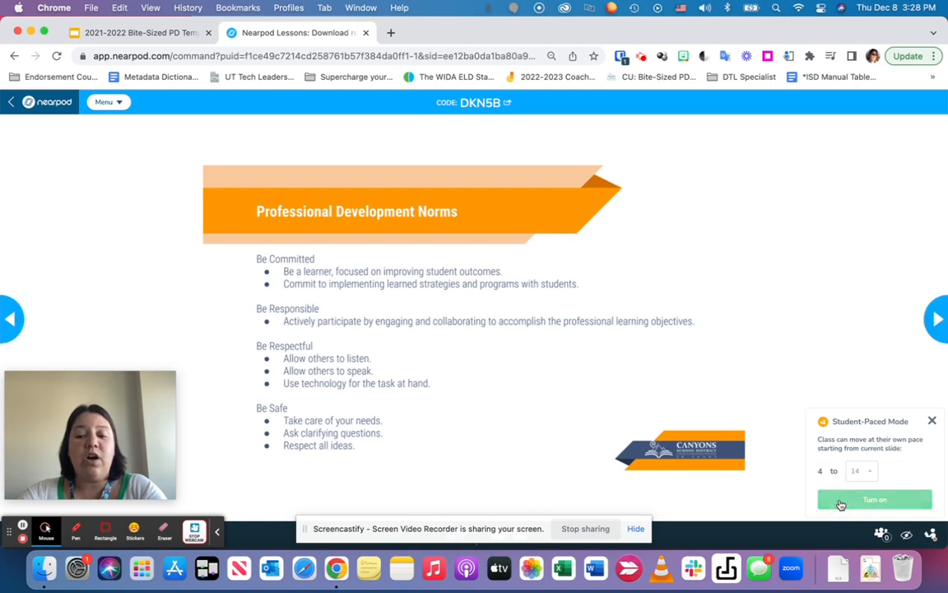
click(875, 501)
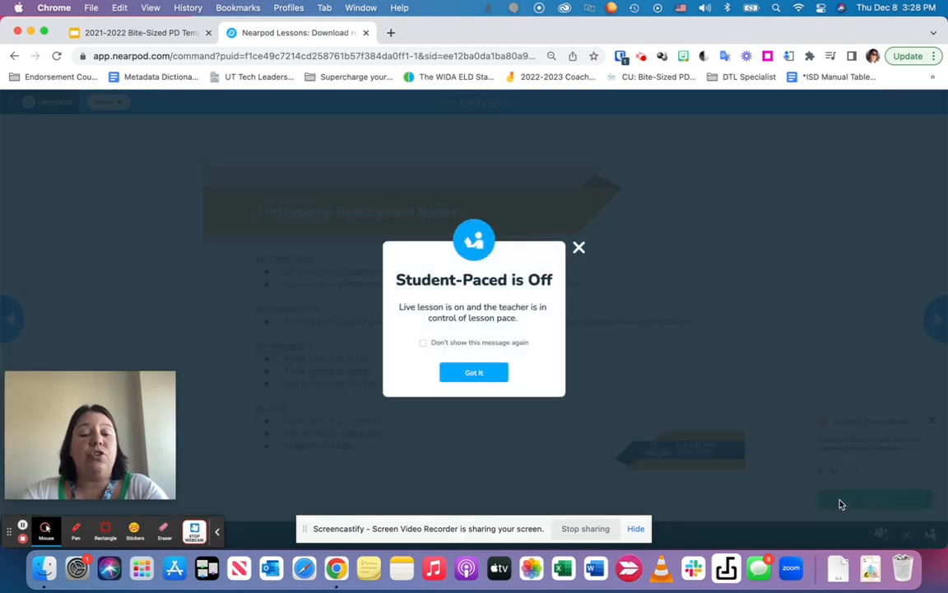
mouse_move(656, 387)
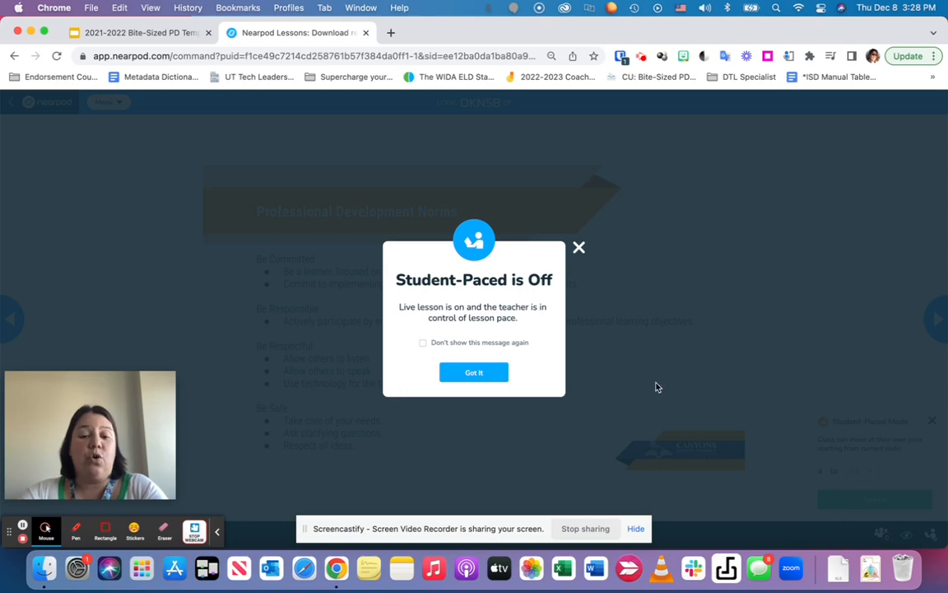
click(474, 372)
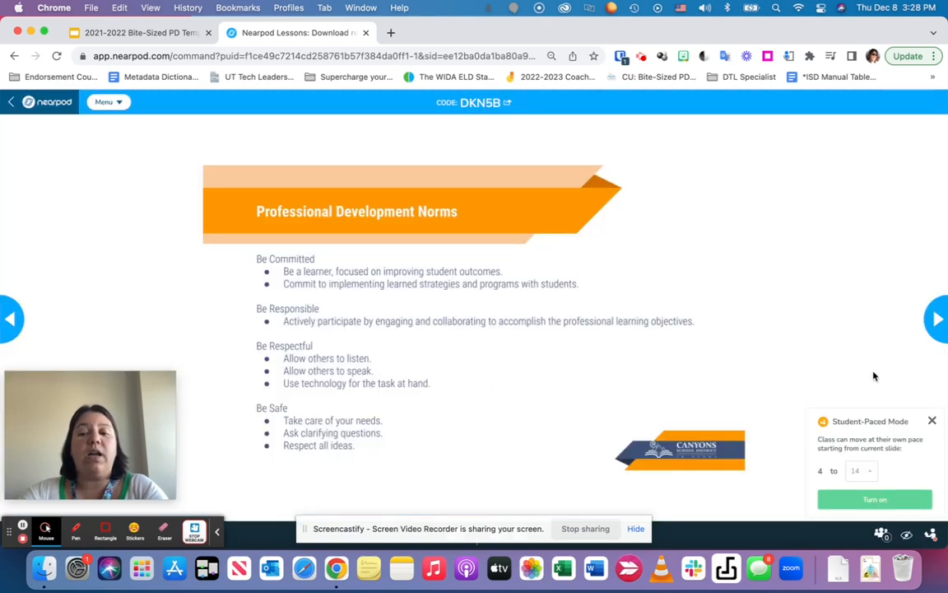
click(938, 319)
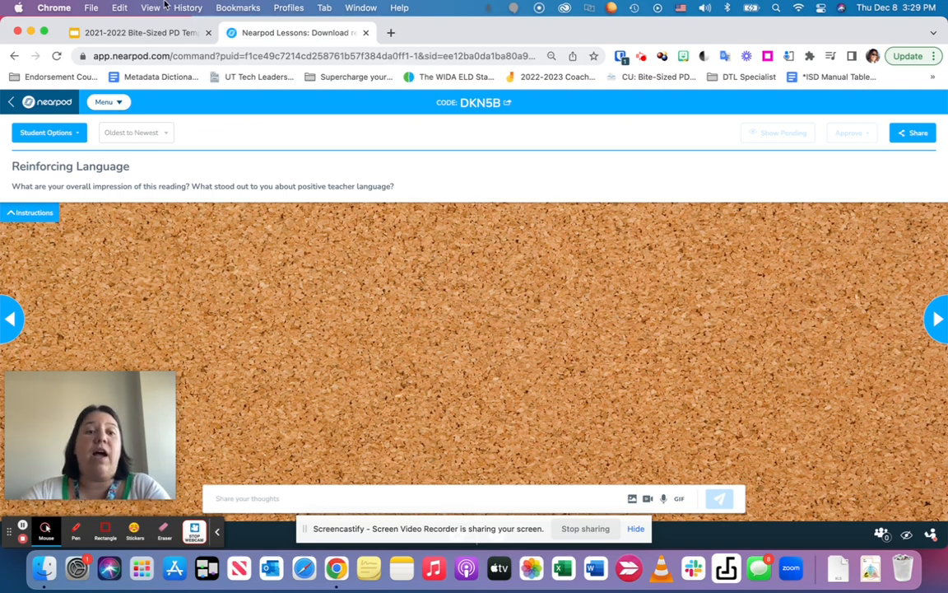
click(135, 33)
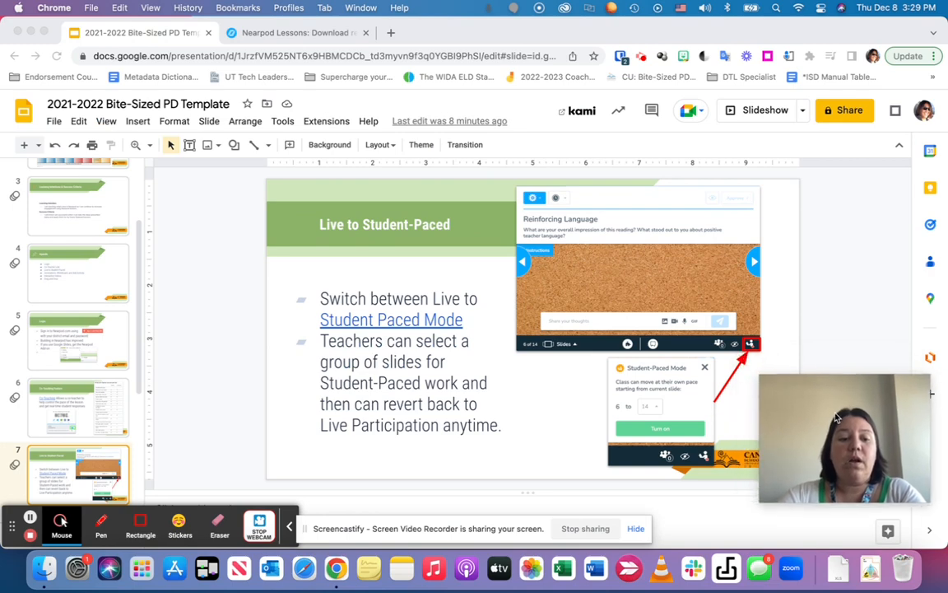
Show the Annotate Slides slide in the Google Slides filmstrip
scroll(down, 3)
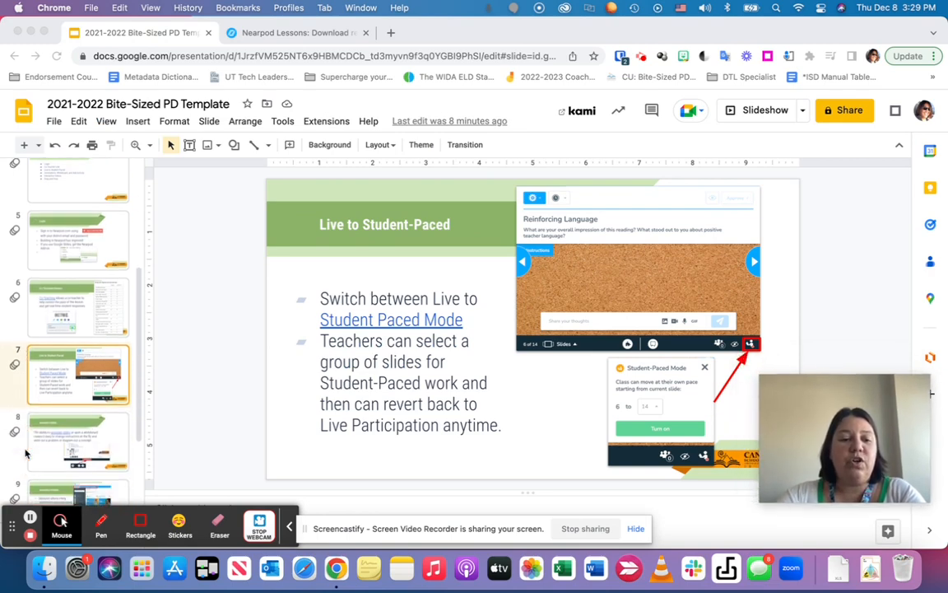
click(79, 410)
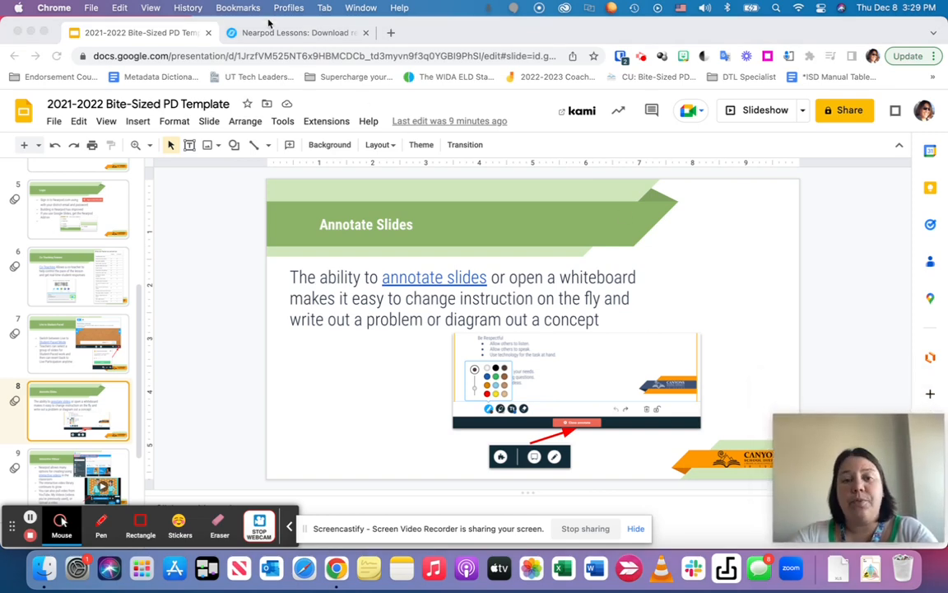
mouse_move(296, 33)
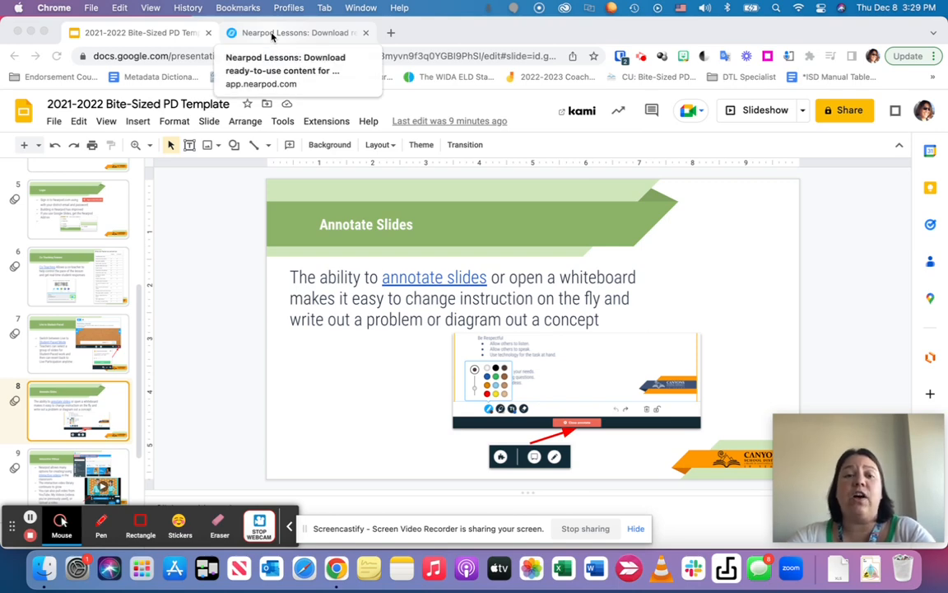
Return to Nearpod and advance the DKN5B lesson slide by slide to the final THANKS! slide
click(296, 33)
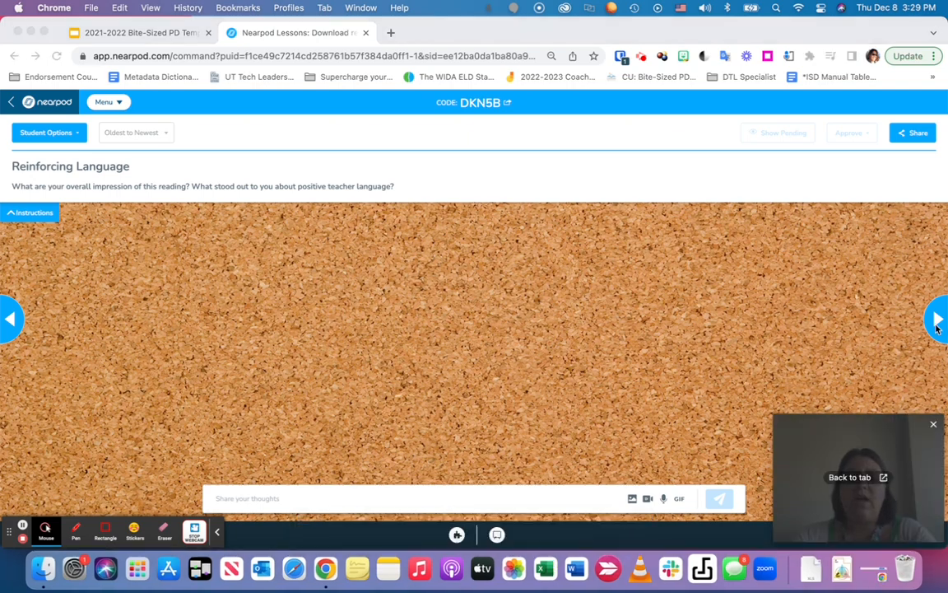
click(936, 319)
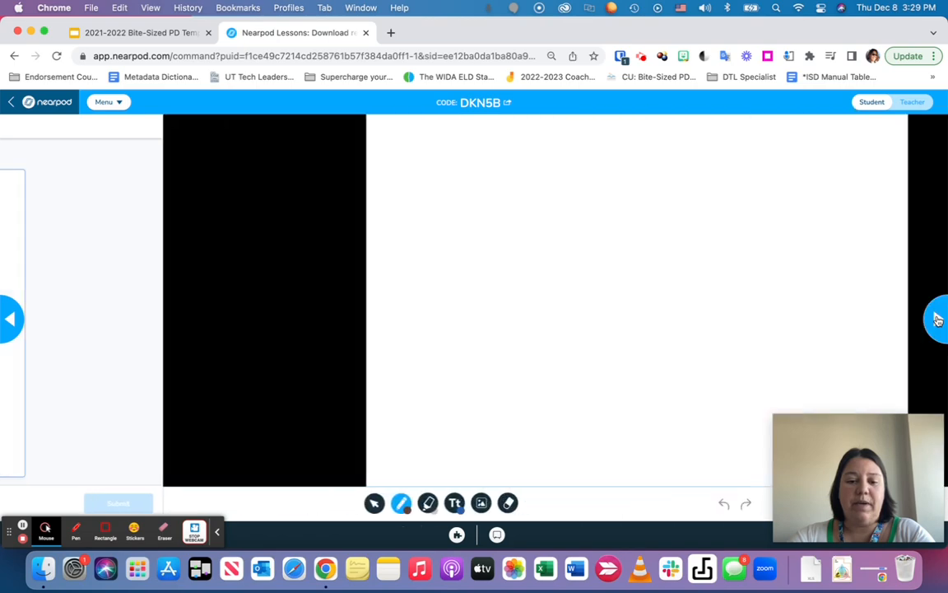
click(938, 319)
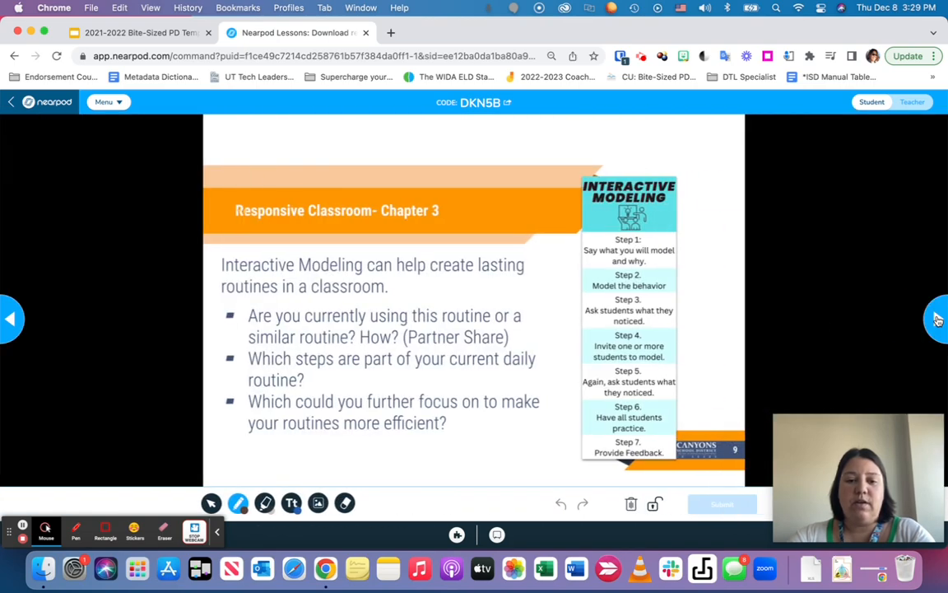
click(937, 320)
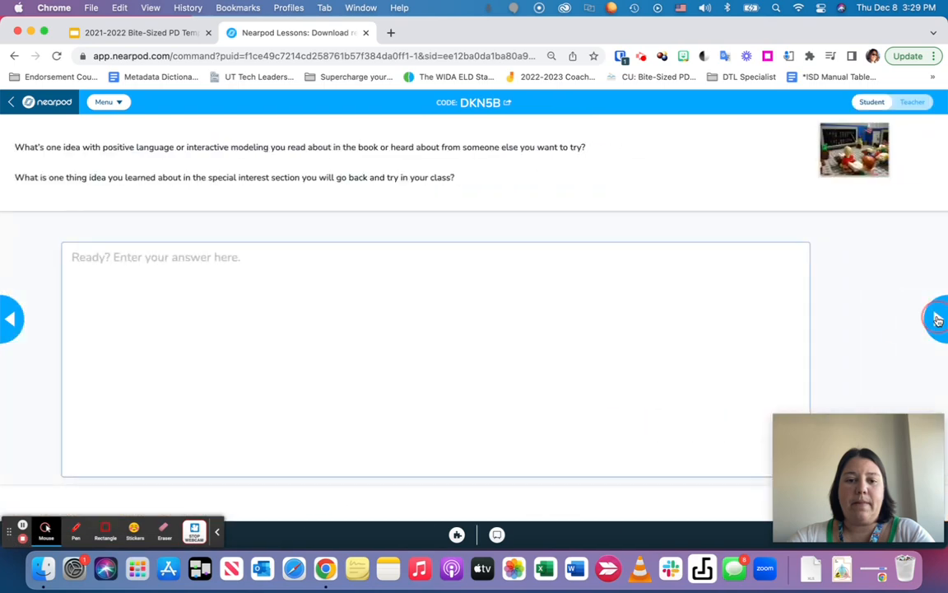
click(935, 320)
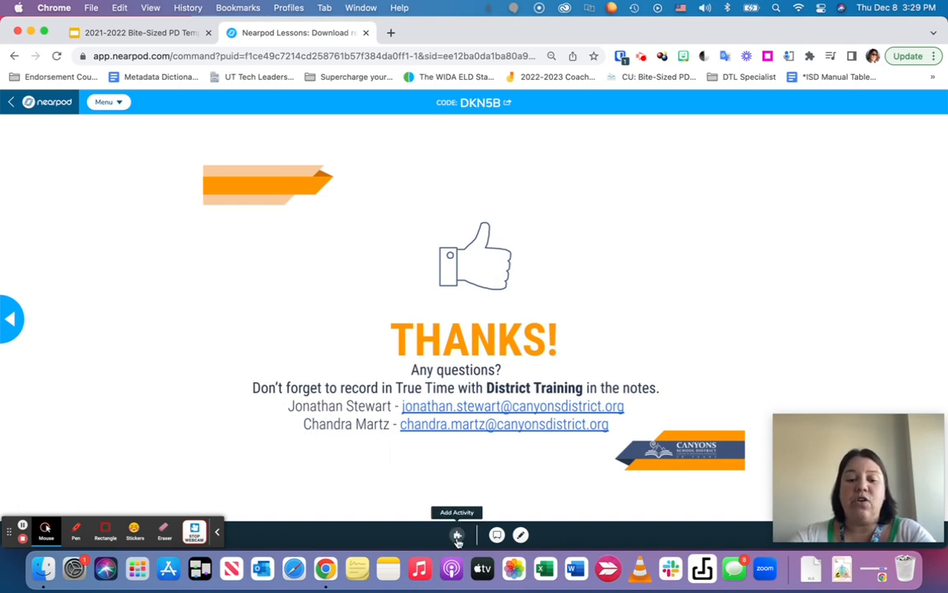
mouse_move(441, 533)
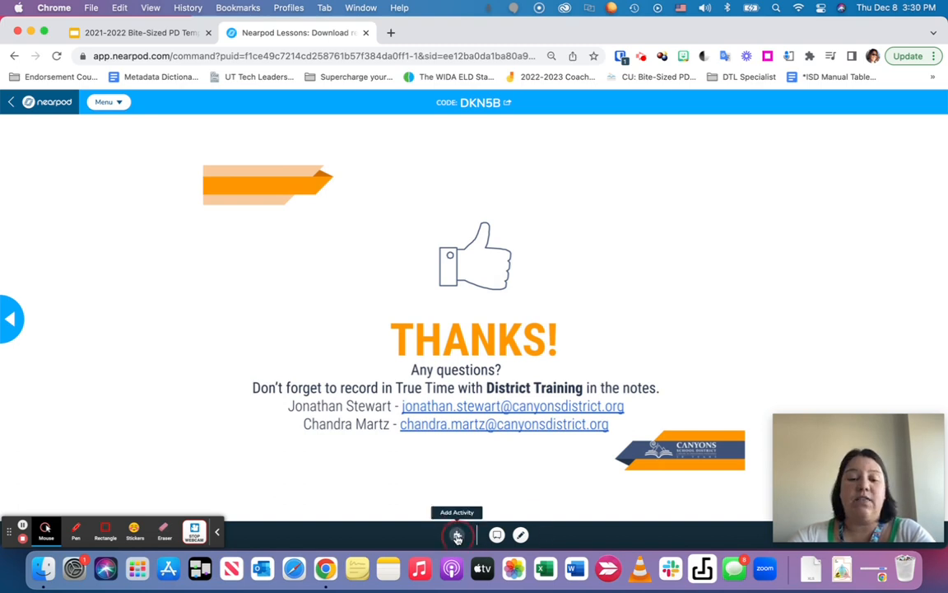
click(457, 535)
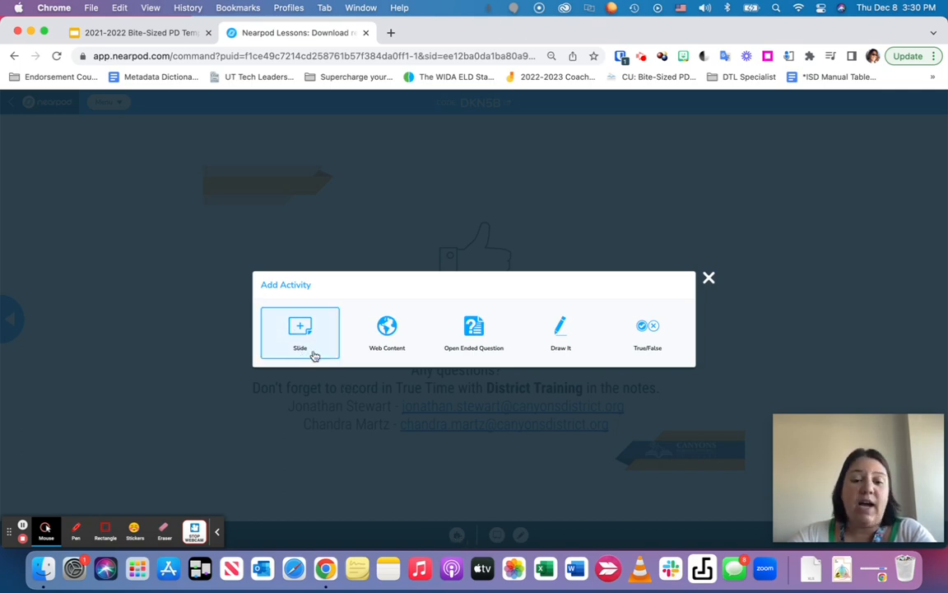
mouse_move(387, 332)
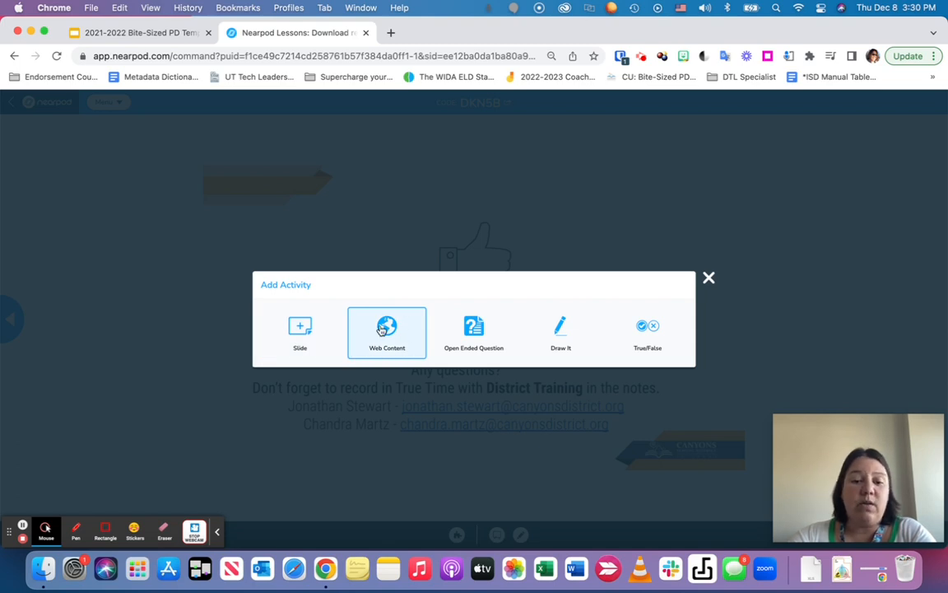
mouse_move(388, 352)
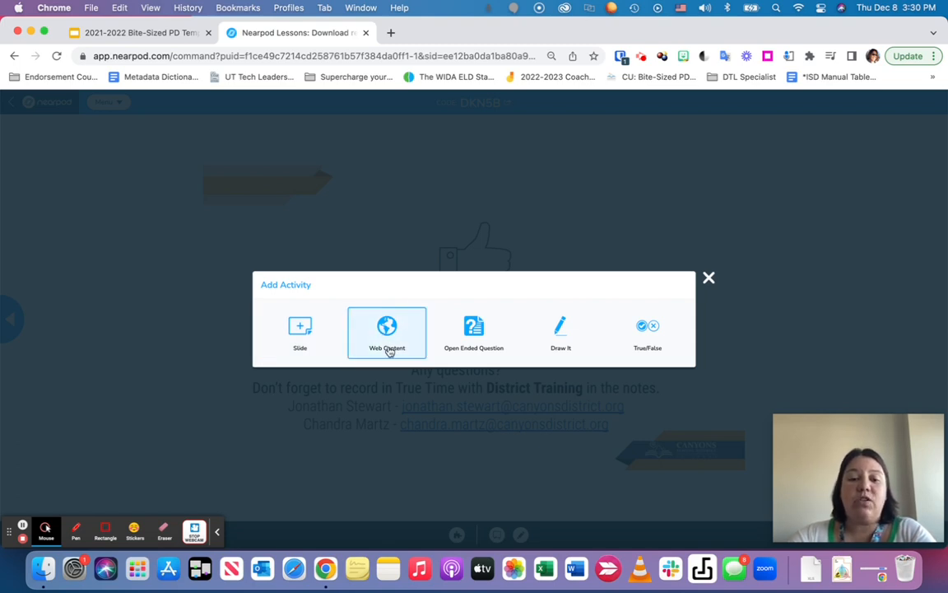
mouse_move(517, 333)
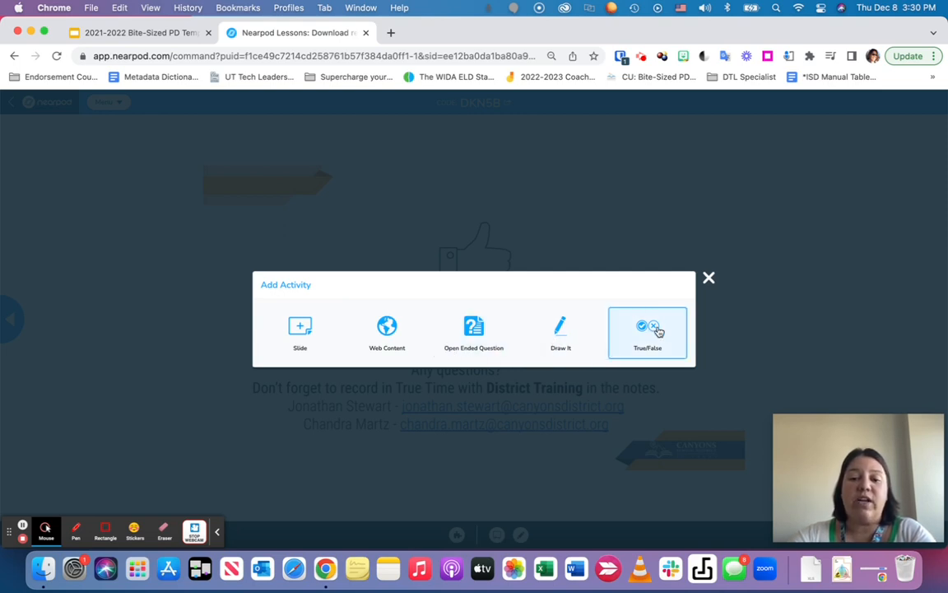
click(707, 277)
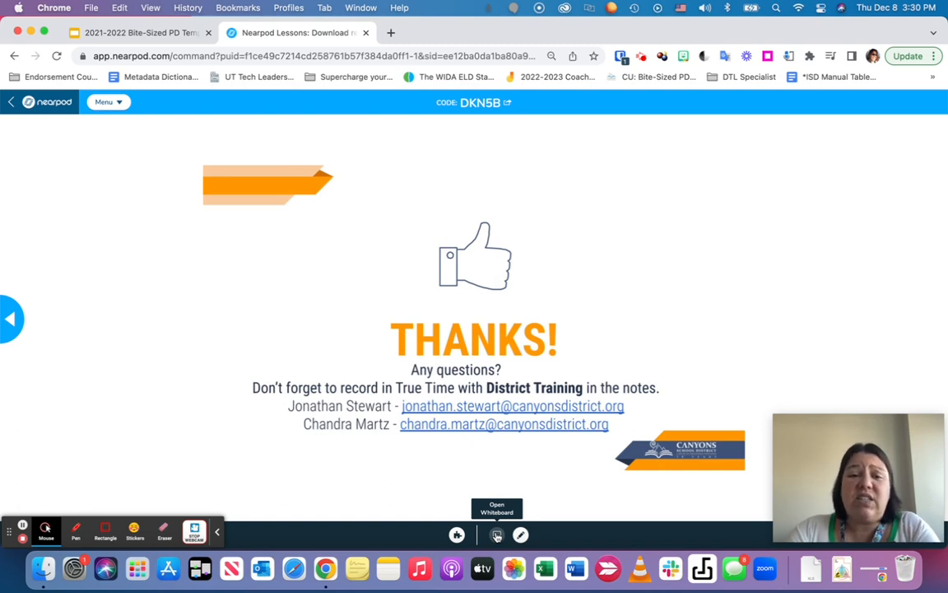
click(497, 534)
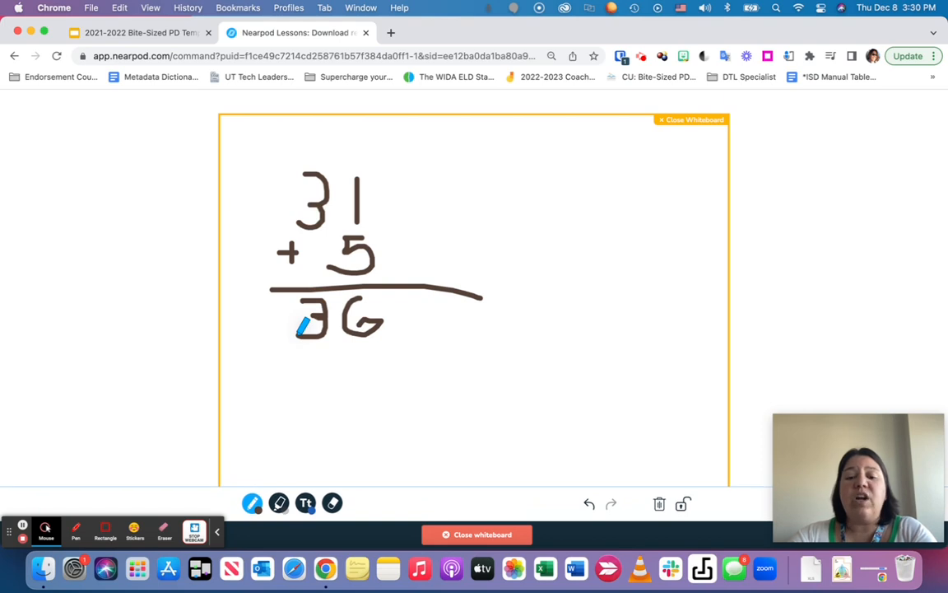
click(691, 119)
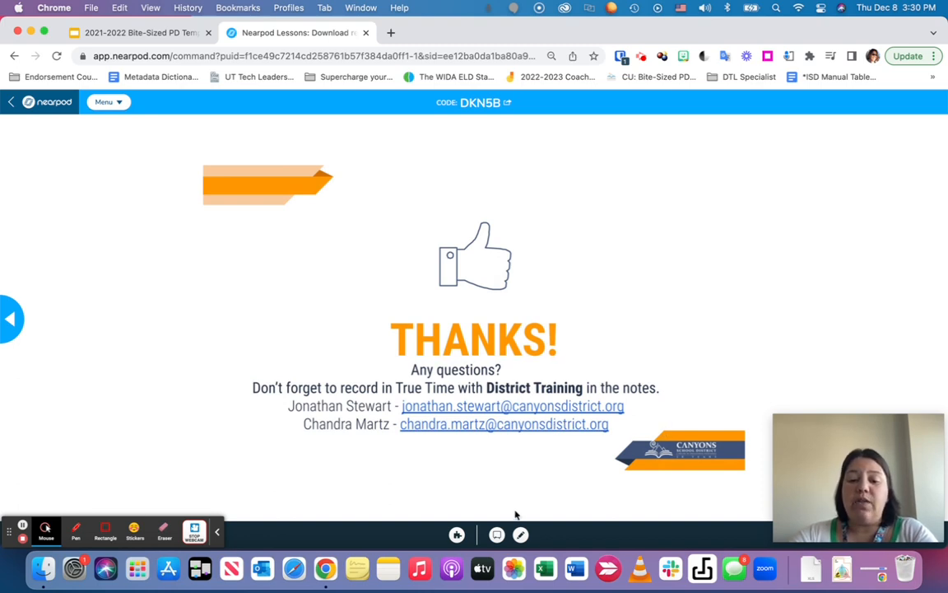
mouse_move(520, 534)
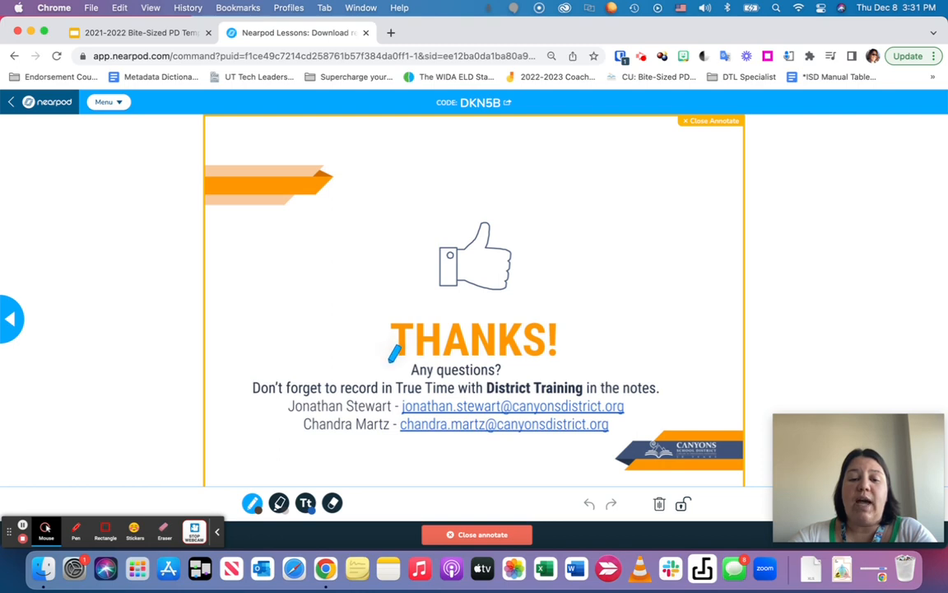
Draw an ink underline beneath the THANKS heading
drag(392, 359, 485, 359)
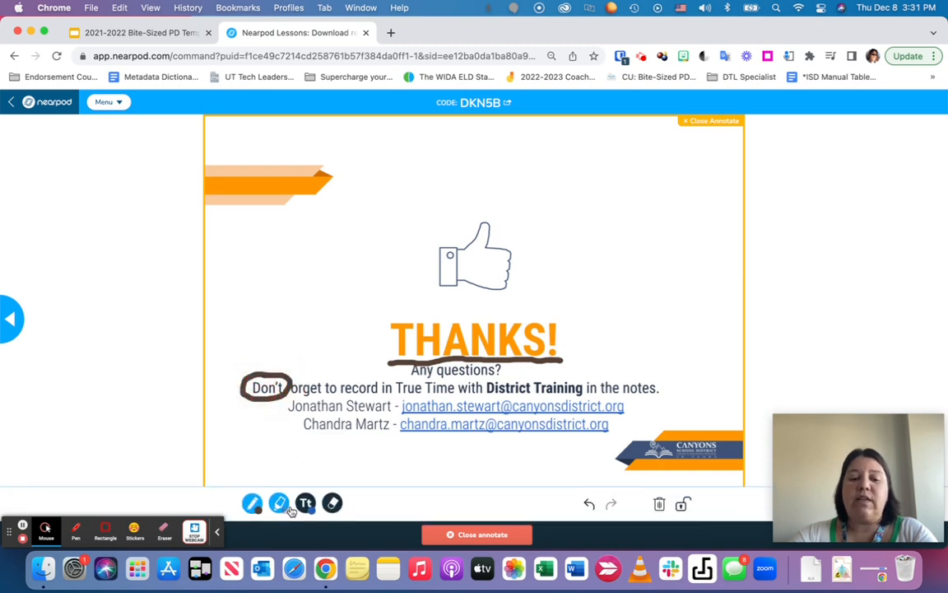
Add an 'Add text here' text annotation, shrink it and move it beside the thumbs-up picture
click(306, 502)
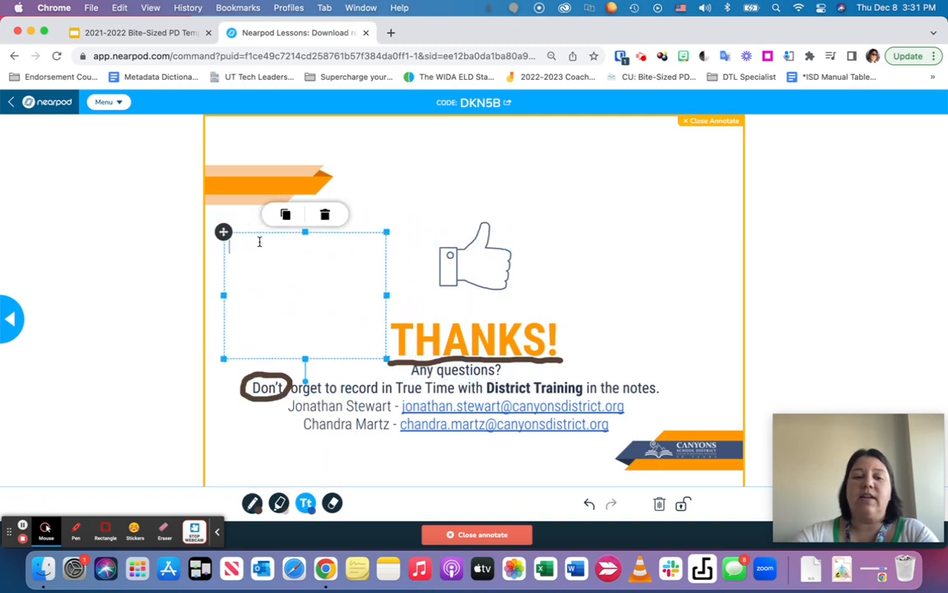
click(259, 243)
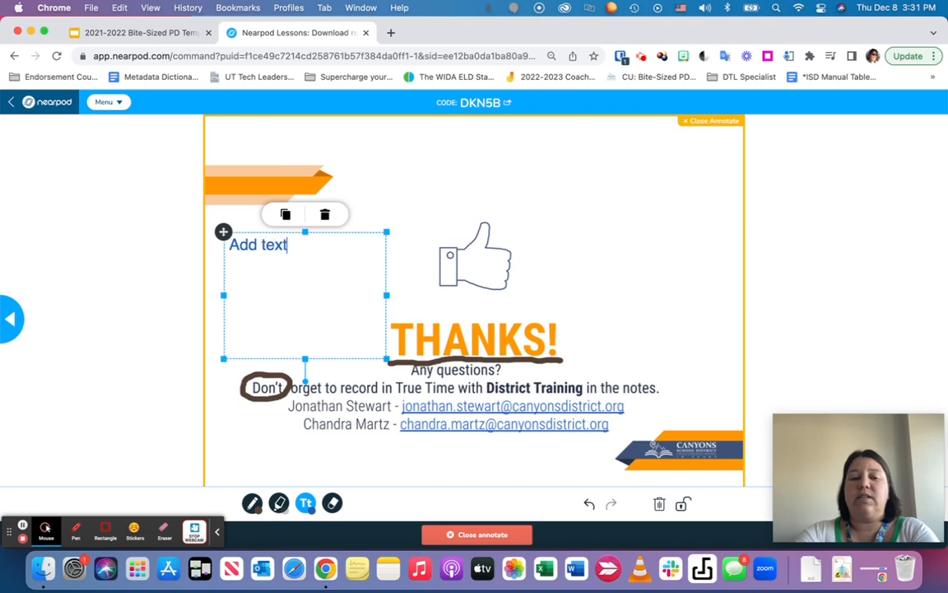
text(here)
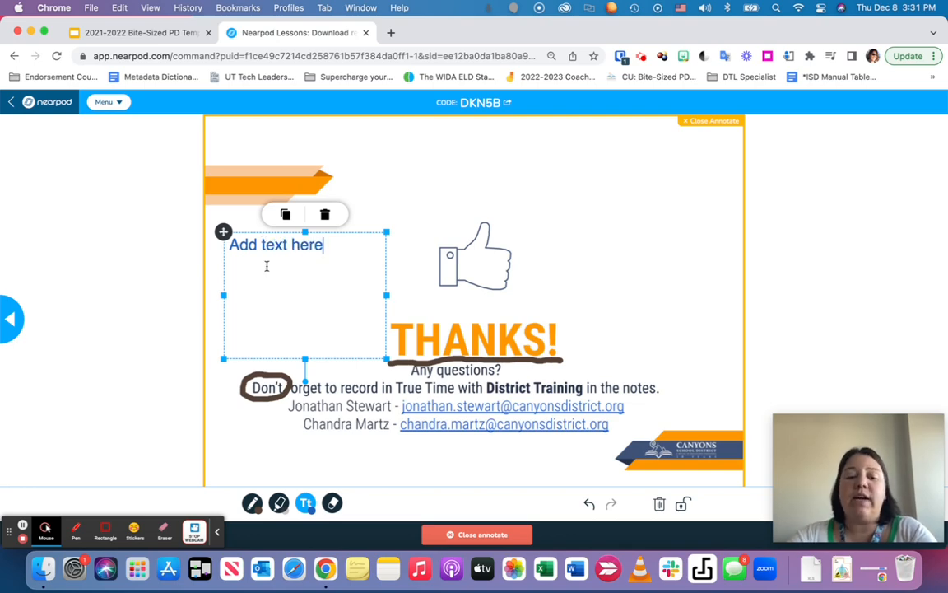
drag(387, 359, 359, 328)
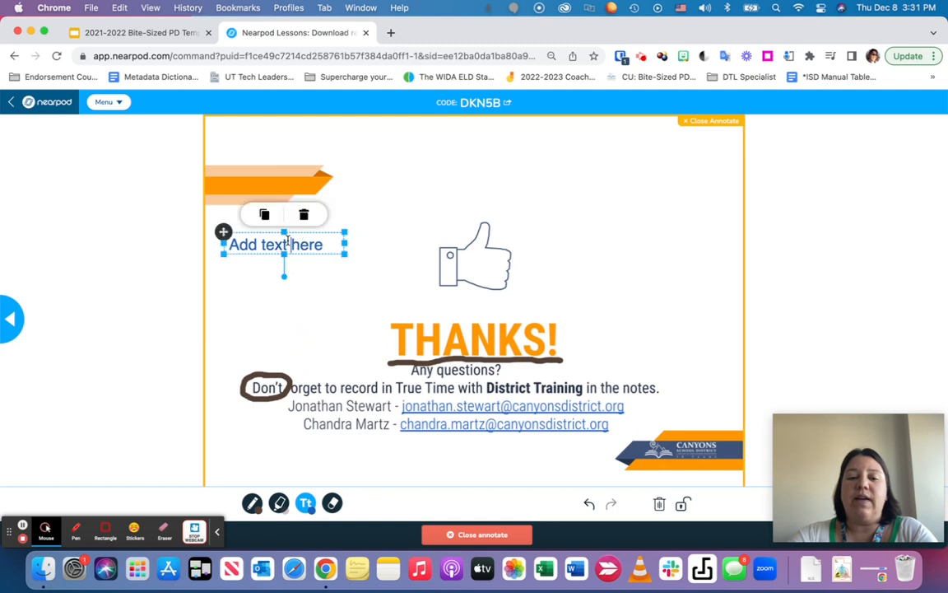
drag(283, 244, 639, 239)
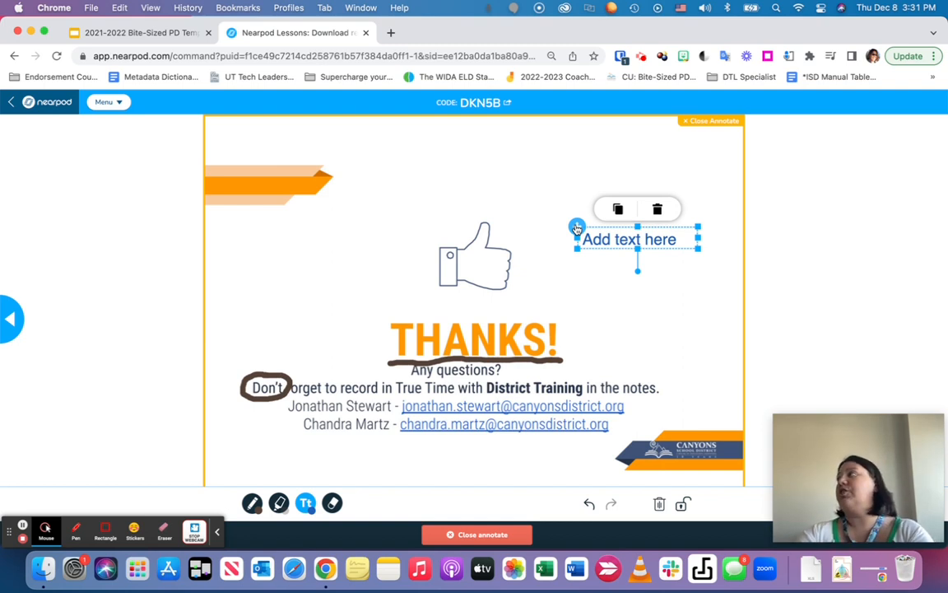
mouse_move(280, 315)
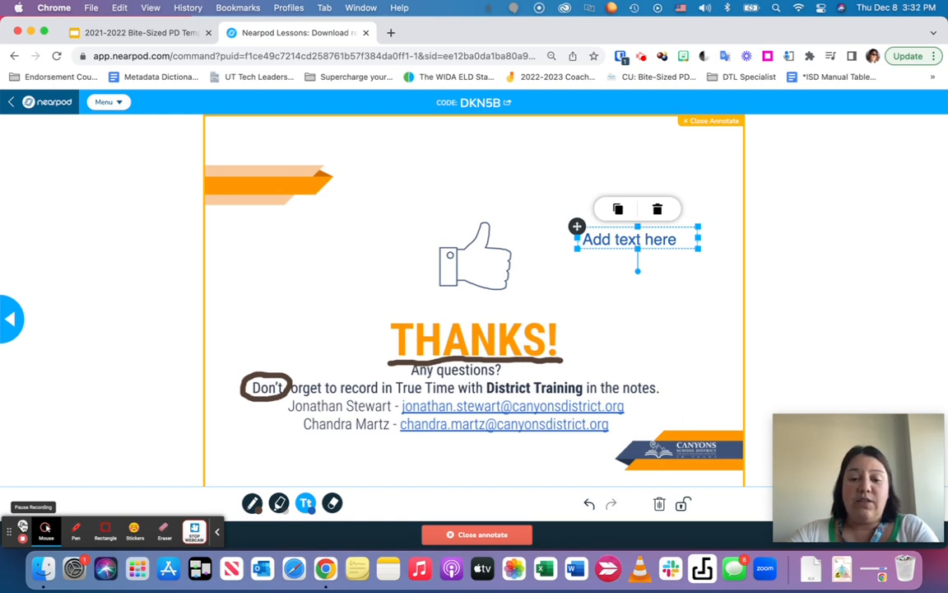
mouse_move(411, 404)
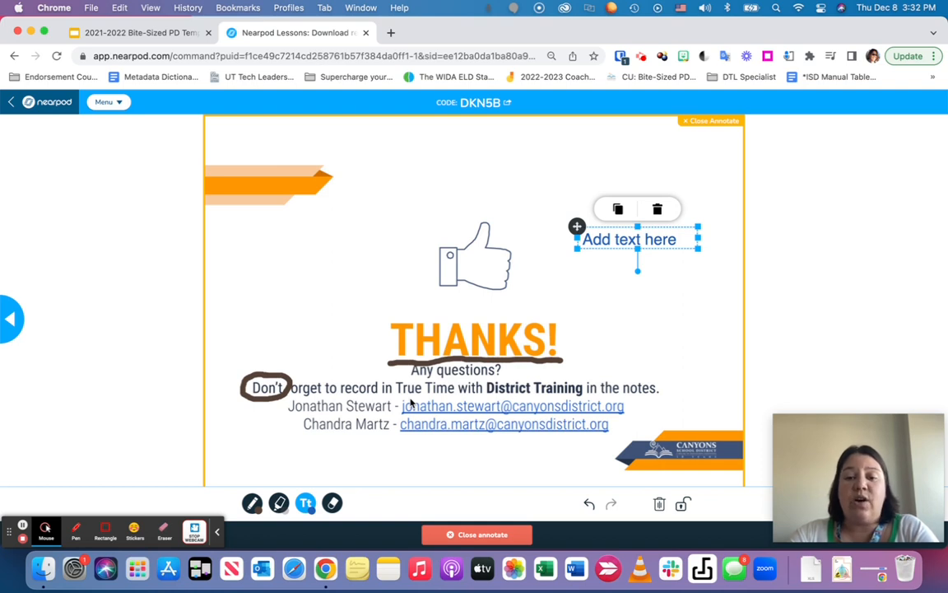
mouse_move(461, 400)
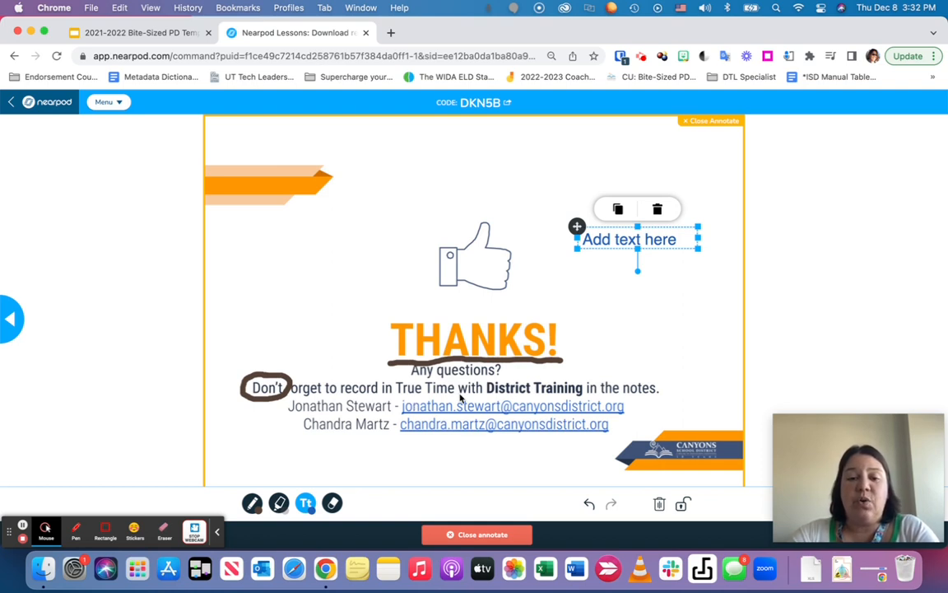
Deselect the text and close annotate, clearing all marks from the THANKS! slide
click(267, 451)
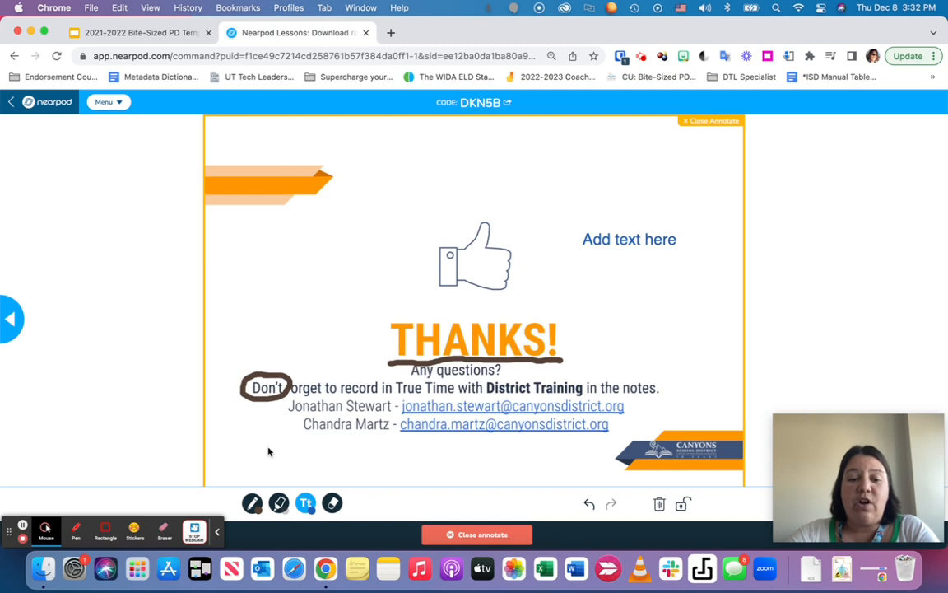
click(279, 504)
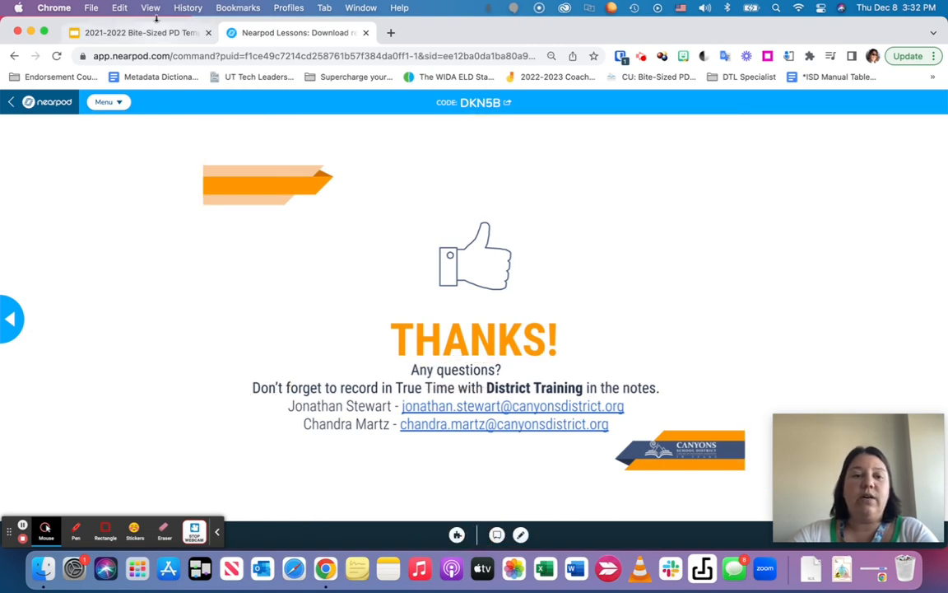
Show slide 9, Interactive Videos, in Google Slides, then return to Nearpod's My Lessons page
click(135, 33)
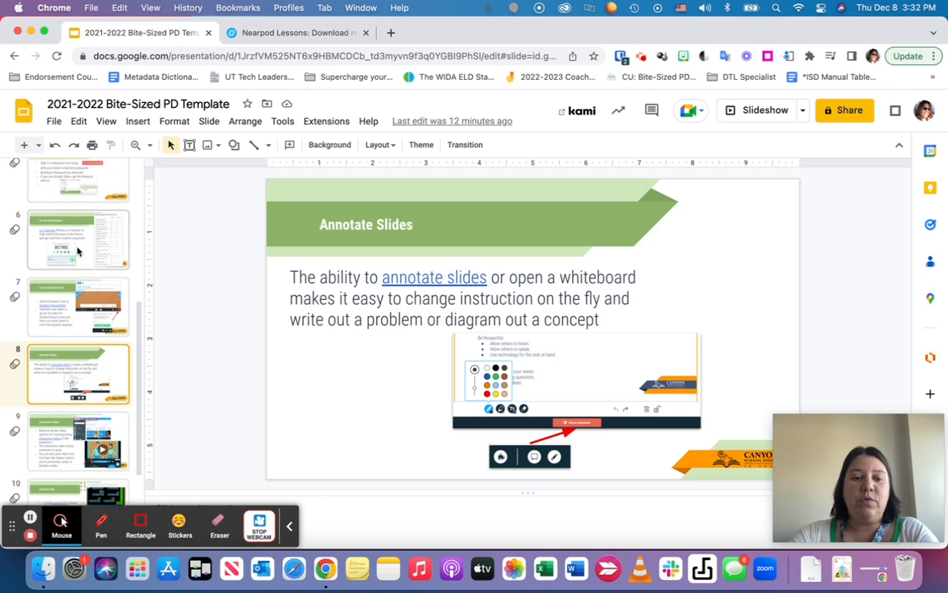
scroll(down, 3)
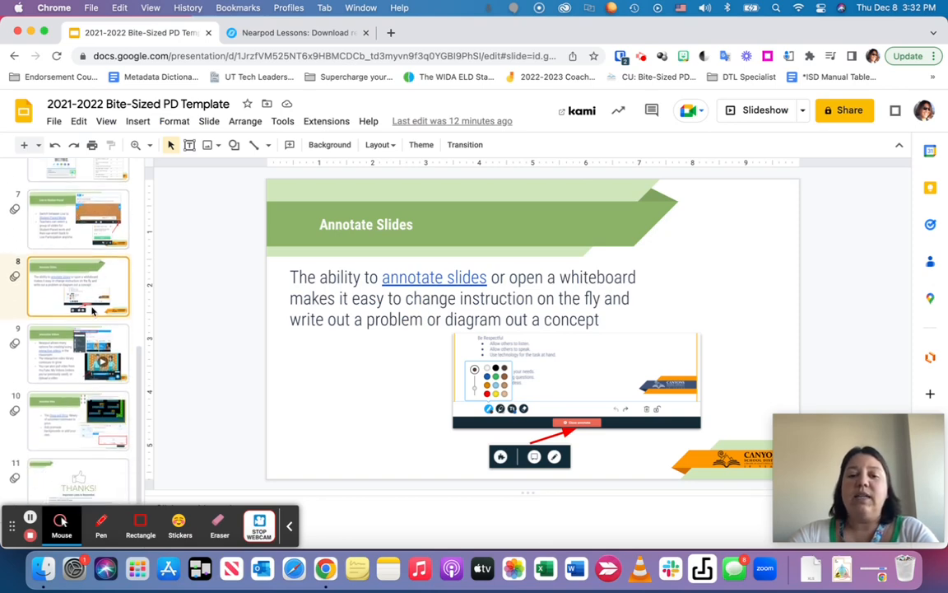
mouse_move(62, 358)
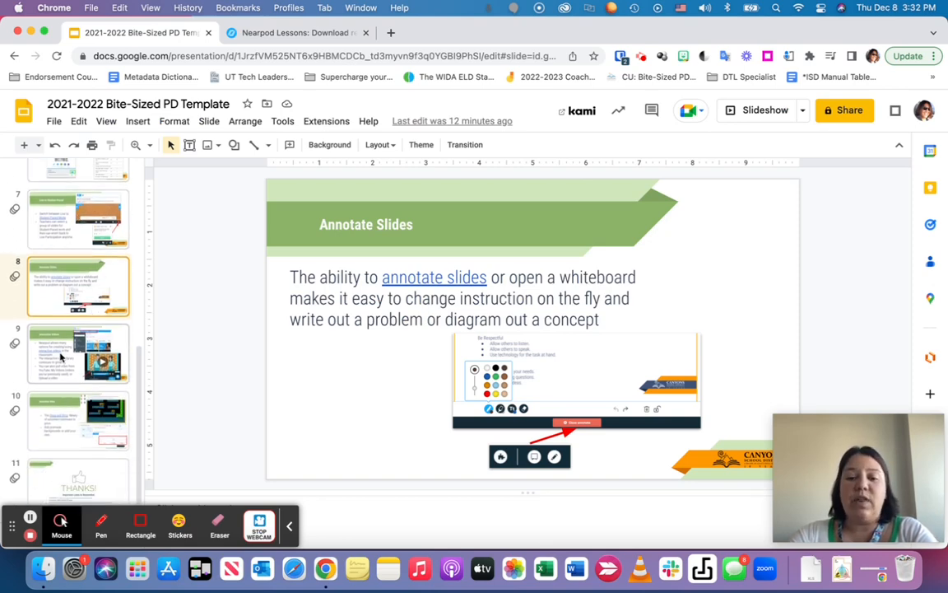
click(79, 352)
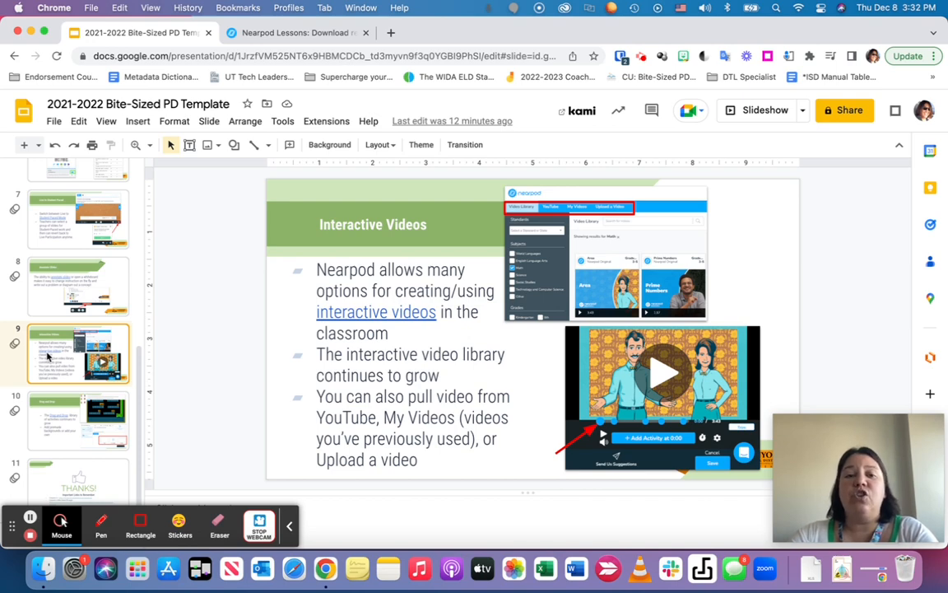
mouse_move(293, 92)
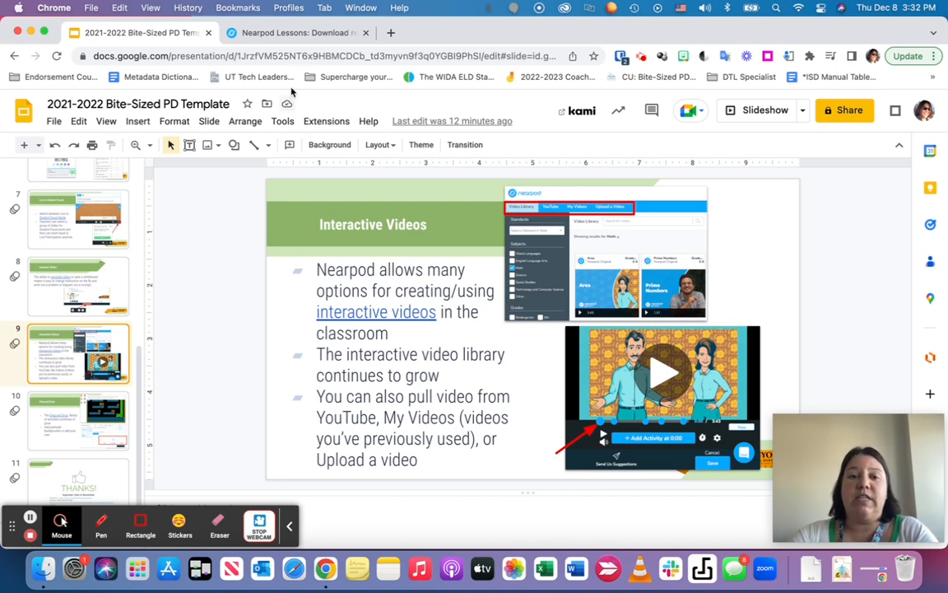
click(297, 33)
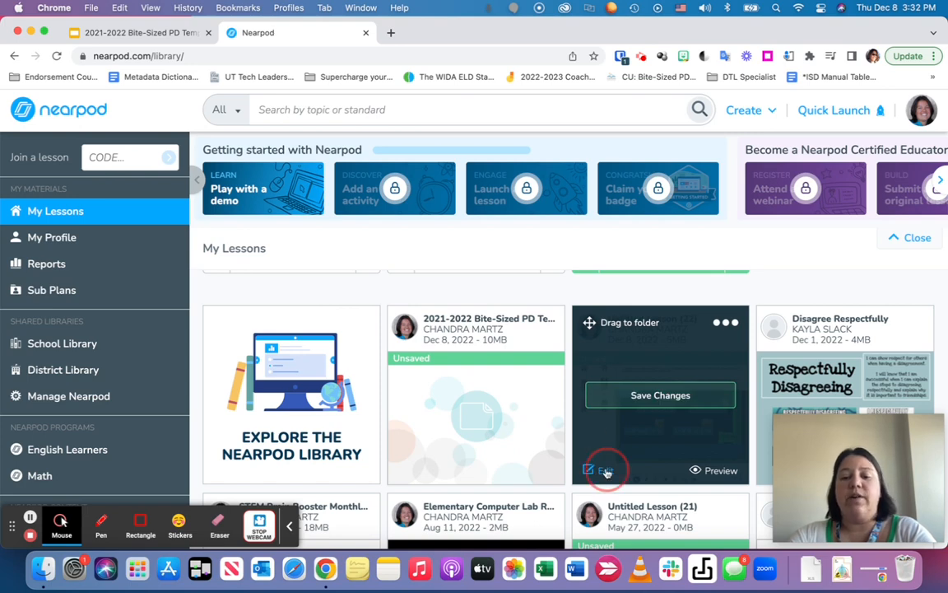
Edit the Untitled Lesson and start adding content and activities
click(589, 471)
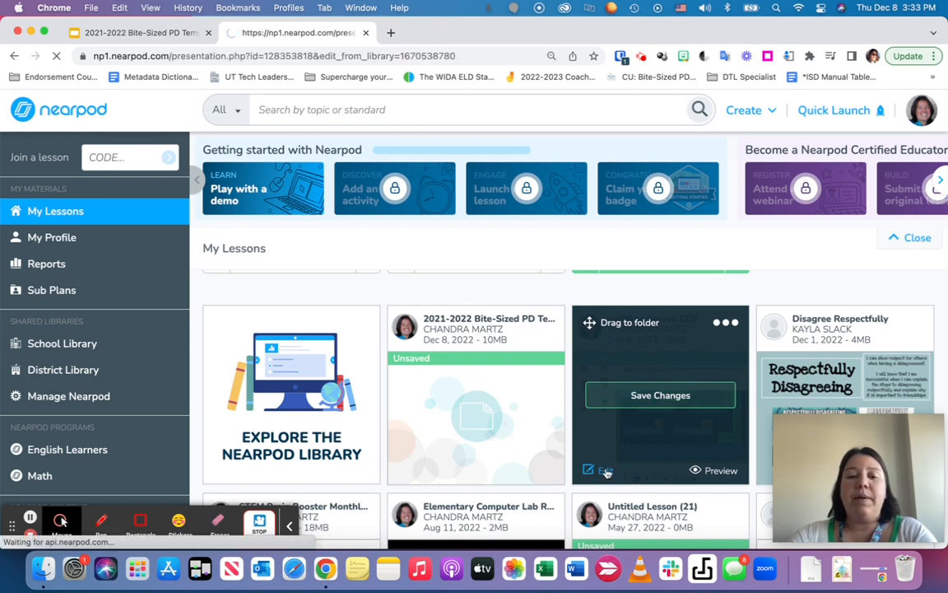
click(597, 471)
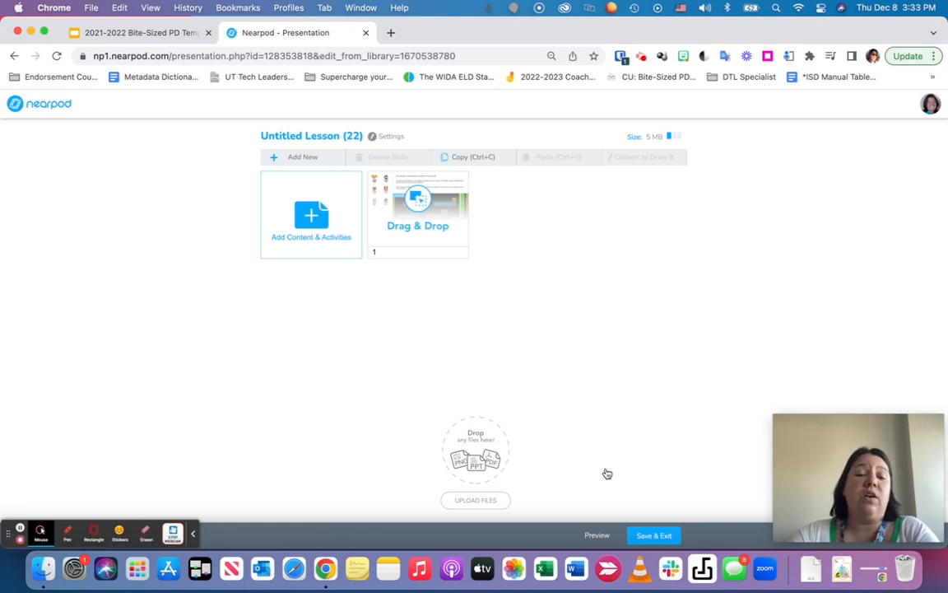
mouse_move(591, 469)
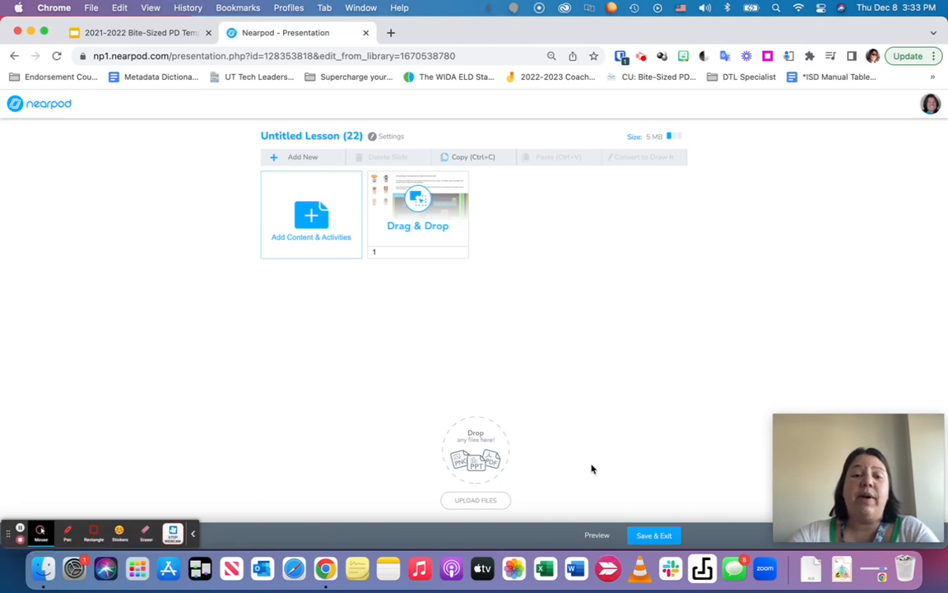
mouse_move(311, 239)
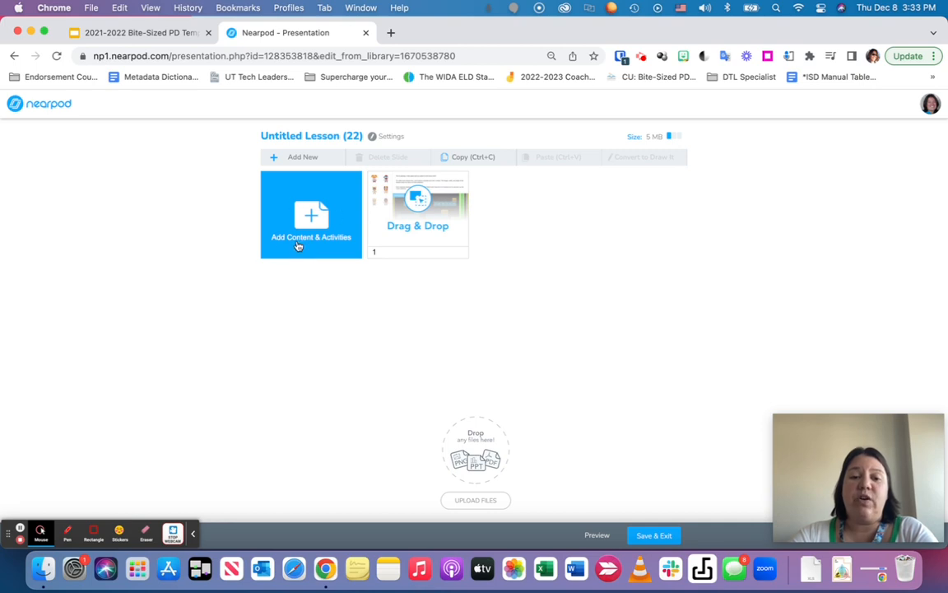
mouse_move(311, 217)
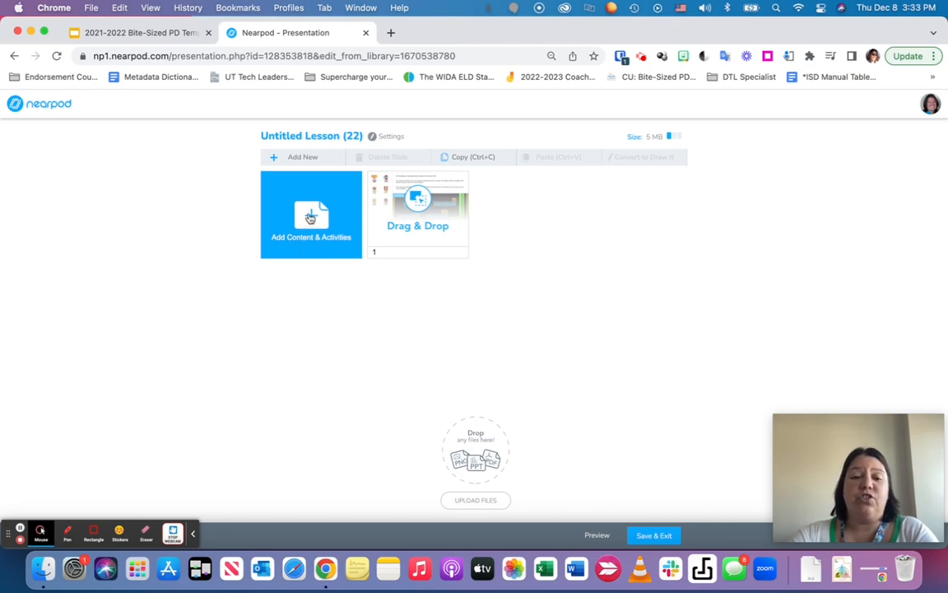
click(311, 214)
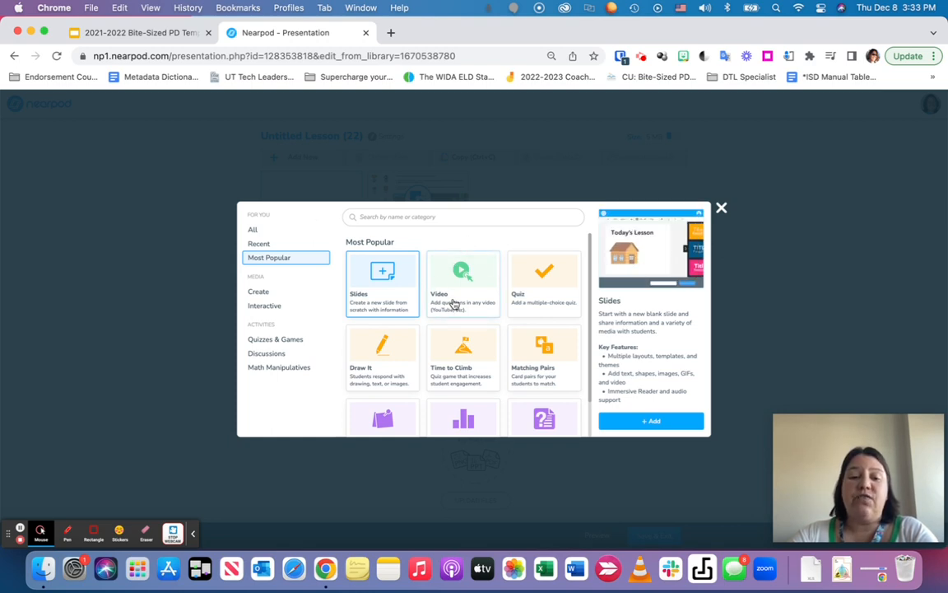
mouse_move(275, 339)
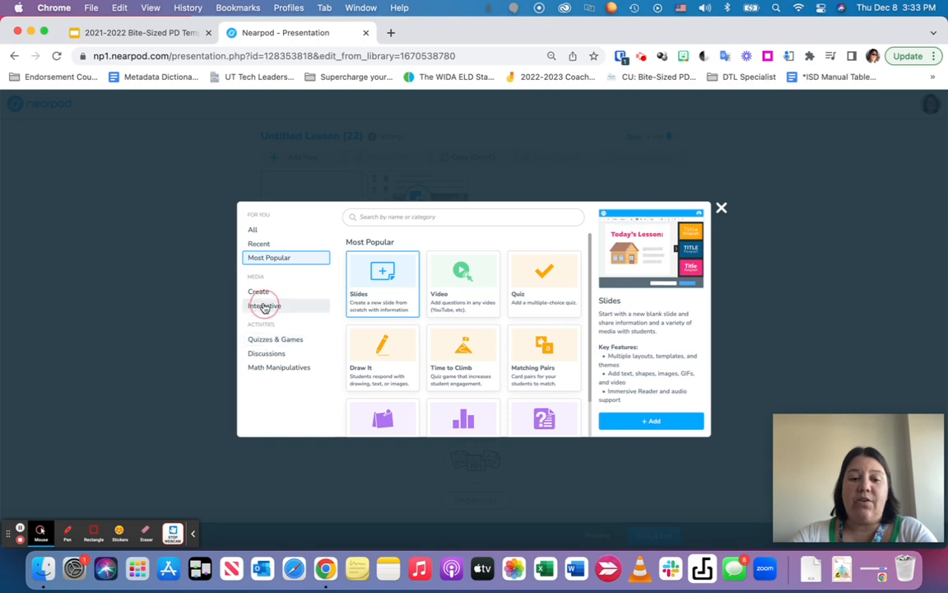
Add an Interactive Video activity, reaching the Nearpod Original video library
click(264, 304)
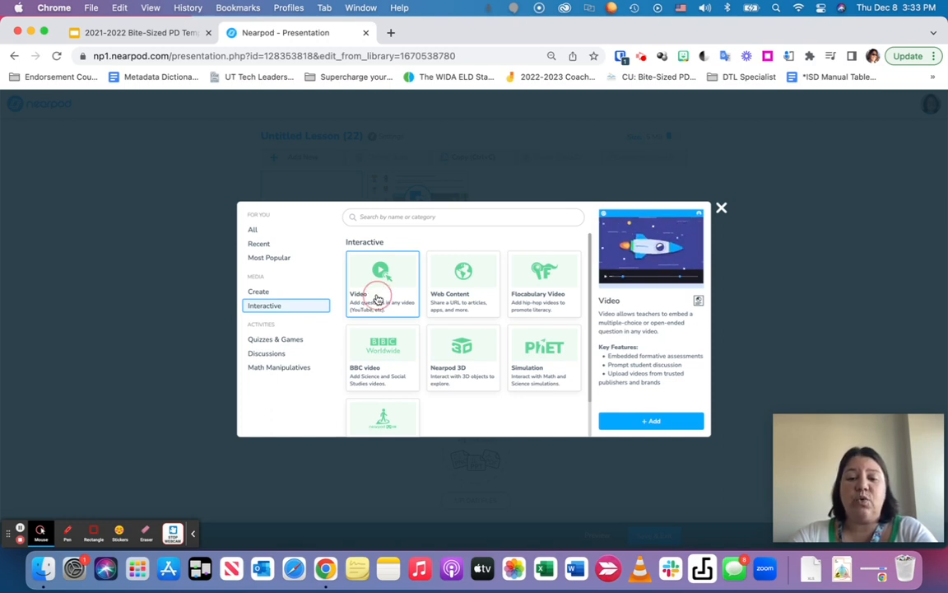
click(650, 421)
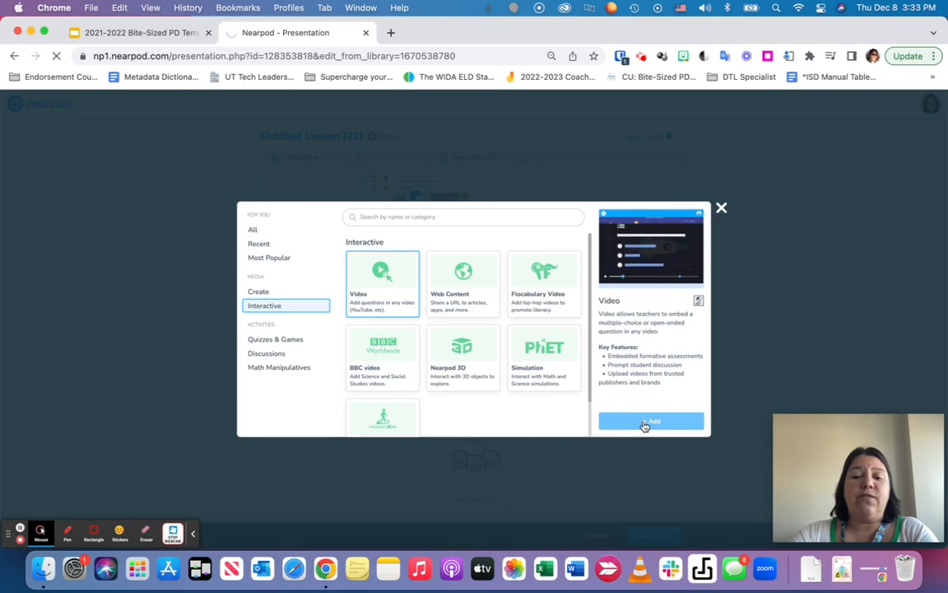
click(650, 422)
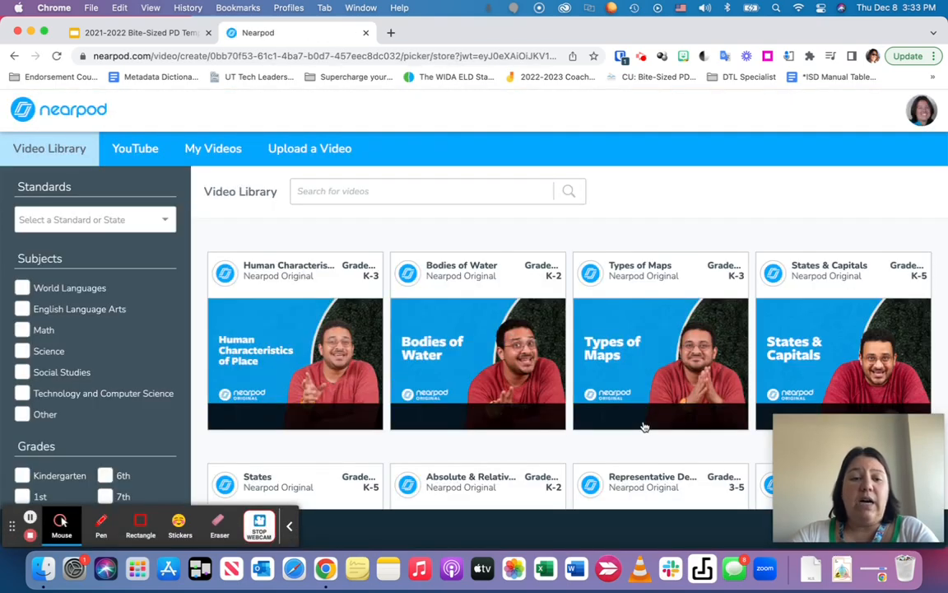
Filter videos to Utah Mathematics 3rd grade standards and pick the Area video
click(92, 220)
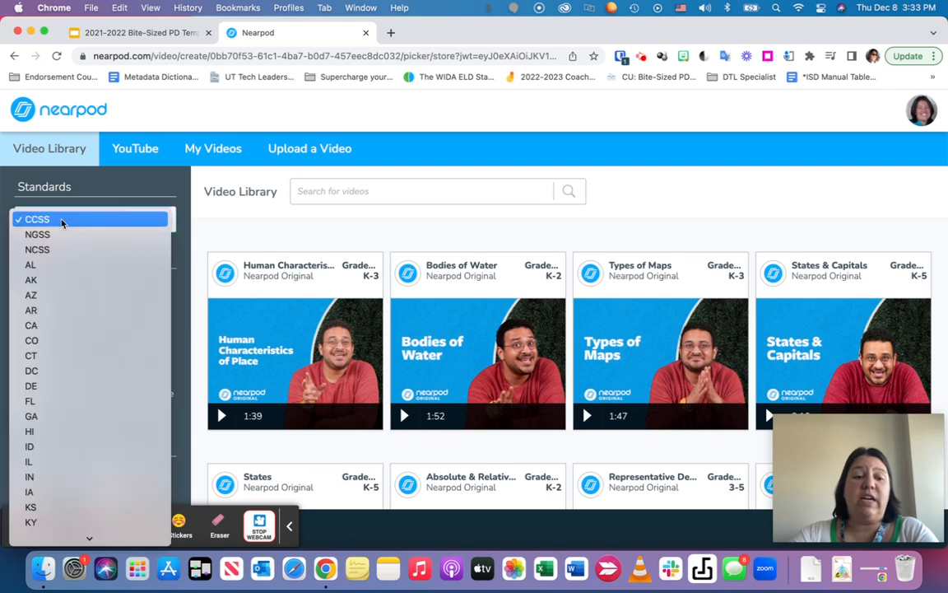
mouse_move(92, 217)
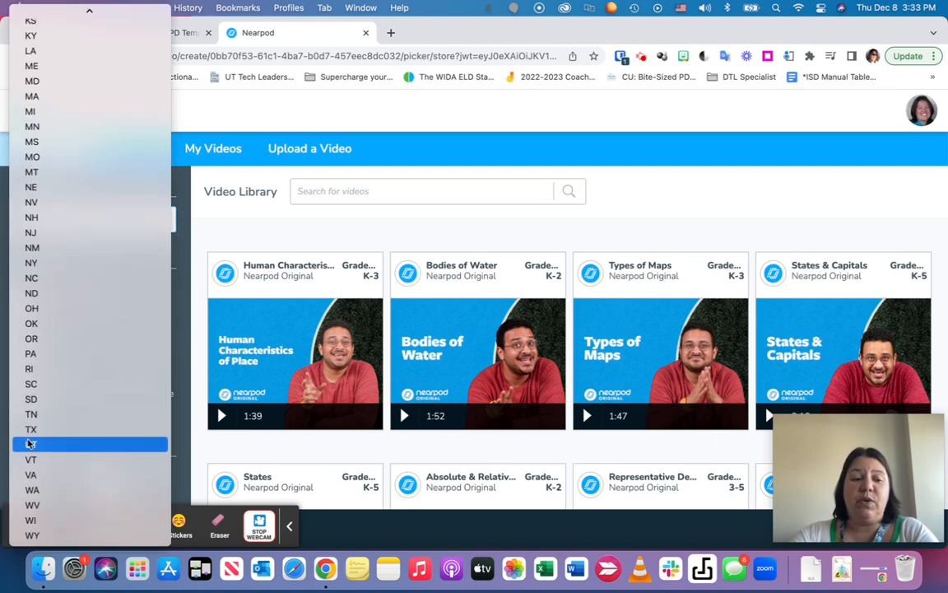
click(29, 445)
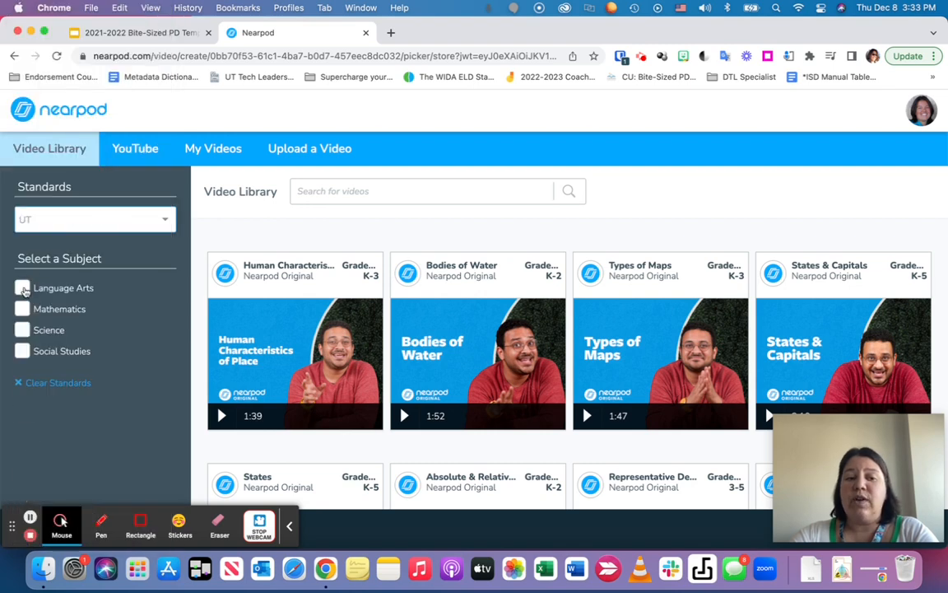
click(23, 310)
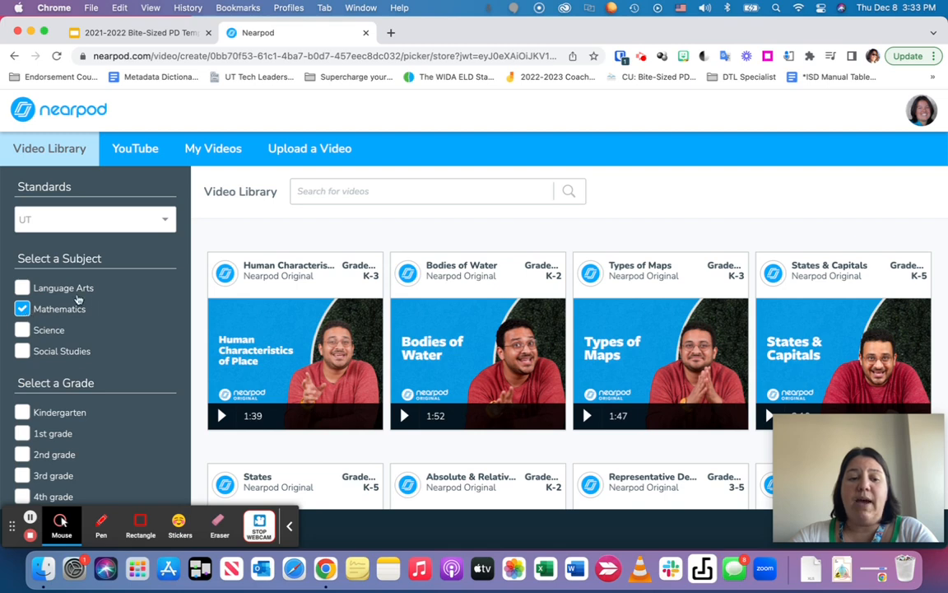
mouse_move(259, 239)
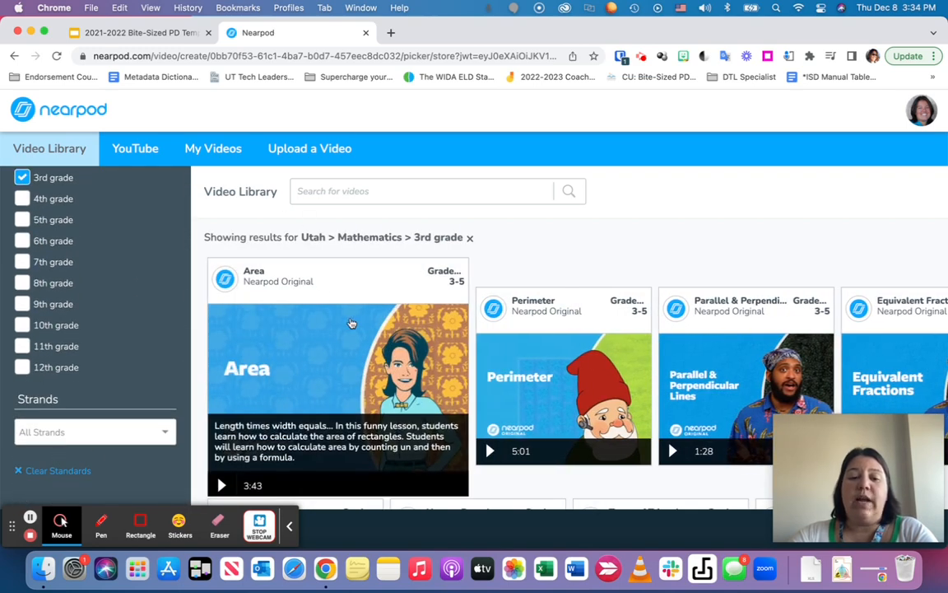
click(338, 370)
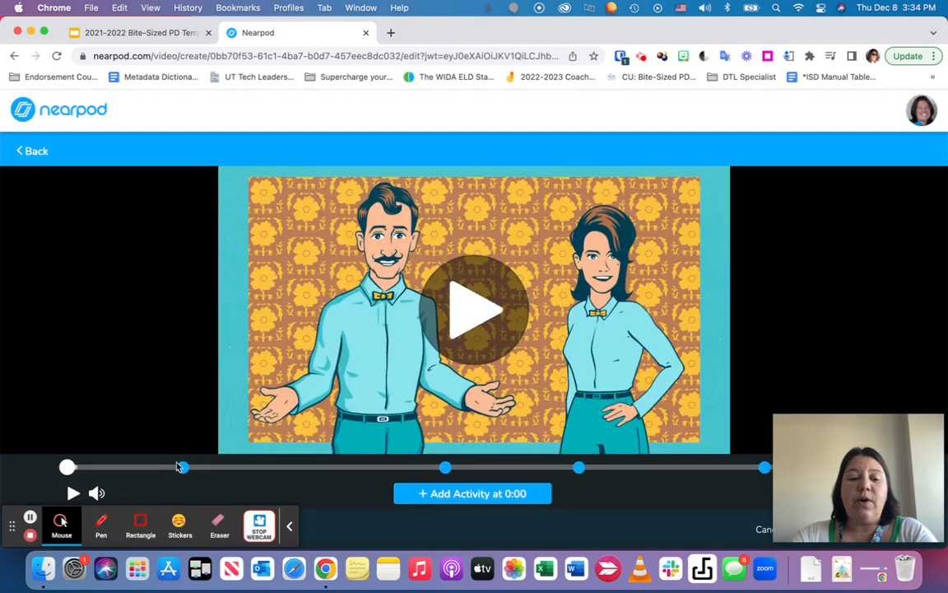
click(445, 467)
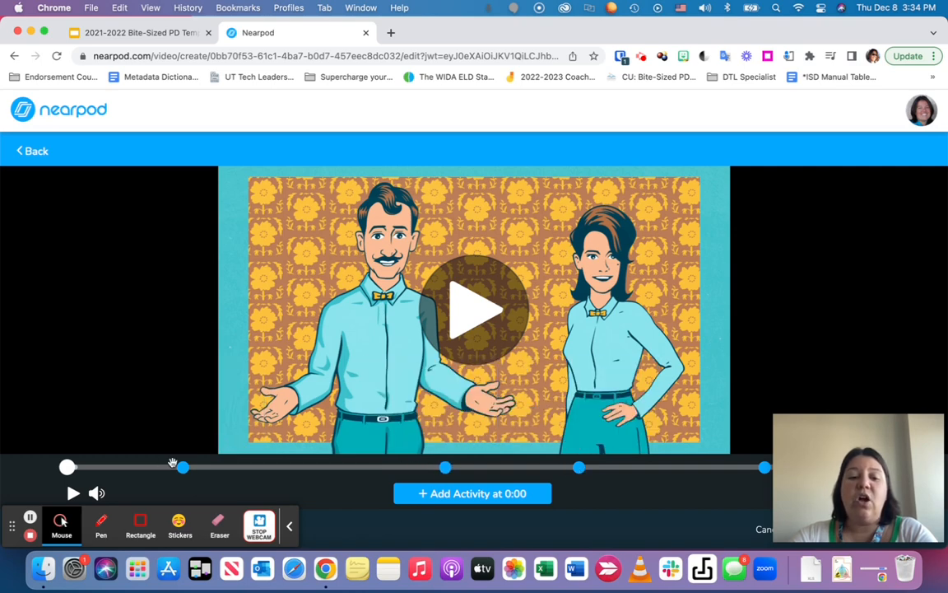
click(73, 492)
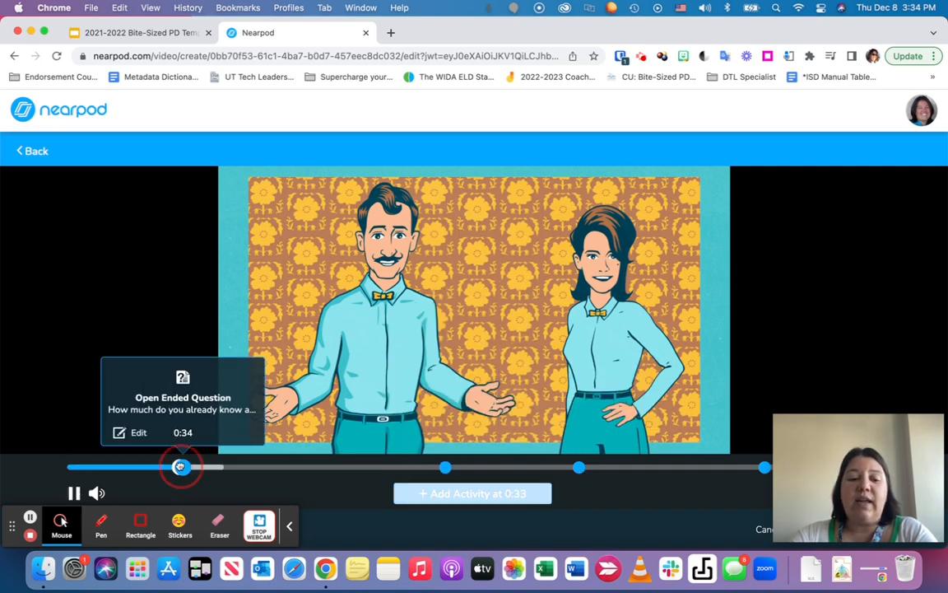
click(130, 432)
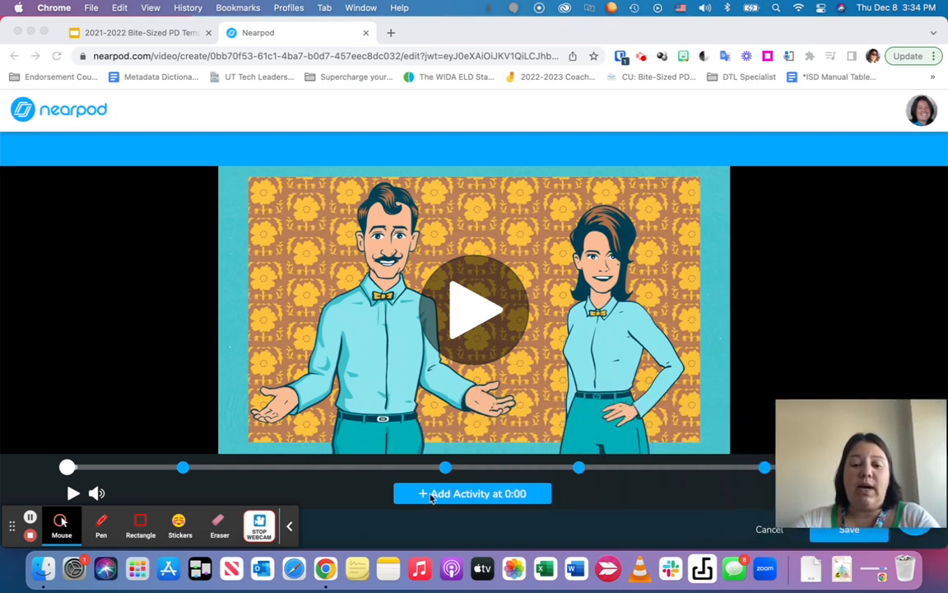
Add an Open Ended Question reading 'Question' to the video and save it
click(471, 494)
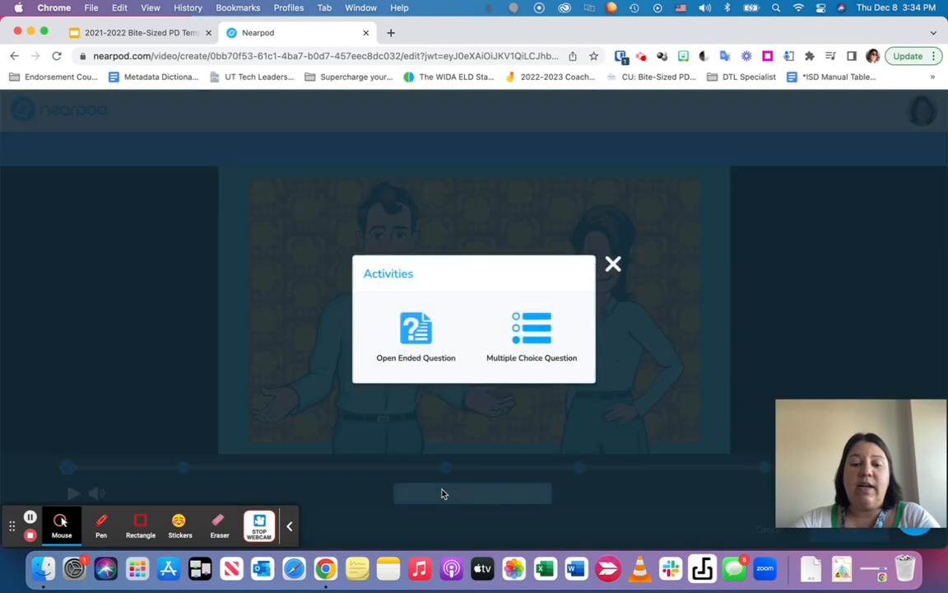
mouse_move(532, 338)
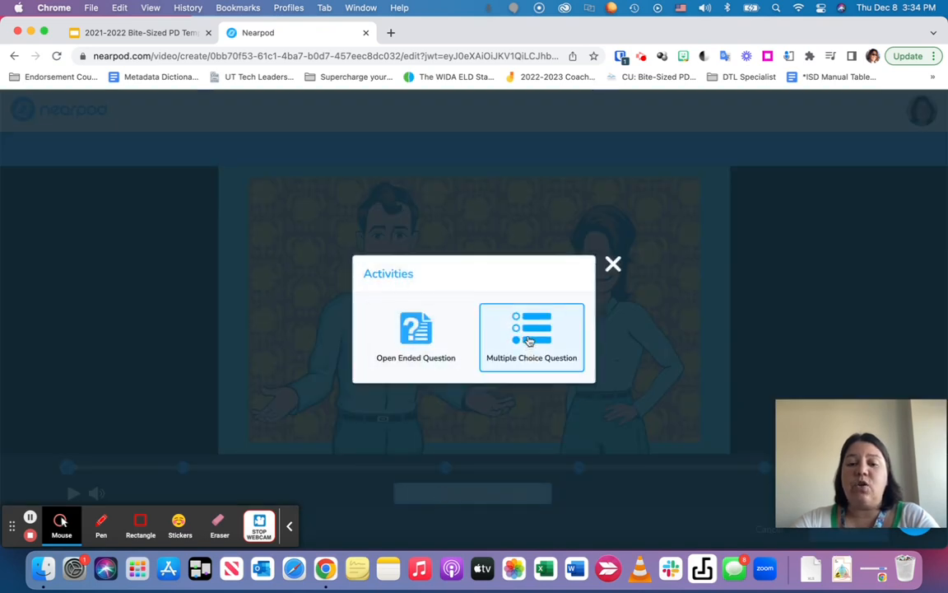
mouse_move(552, 322)
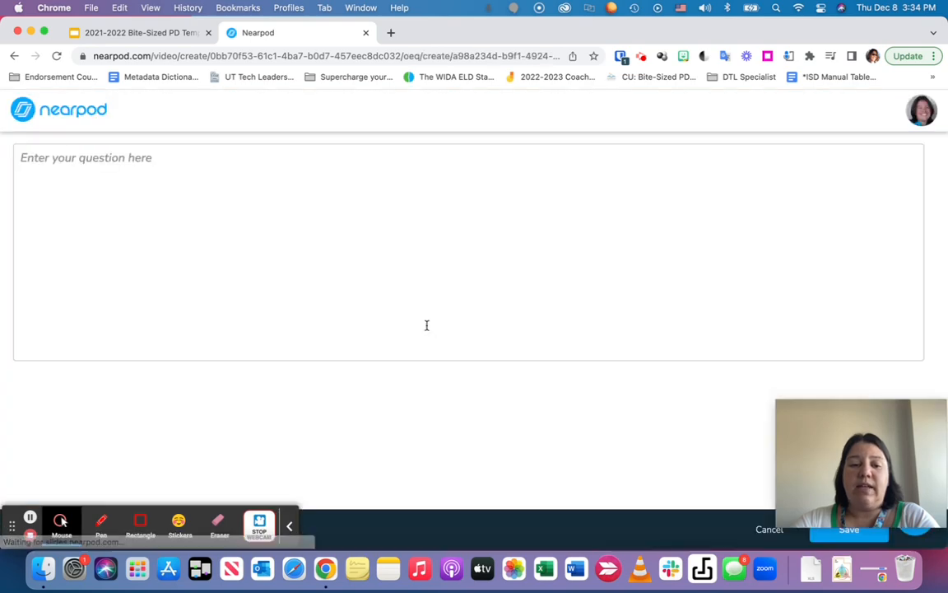
click(392, 234)
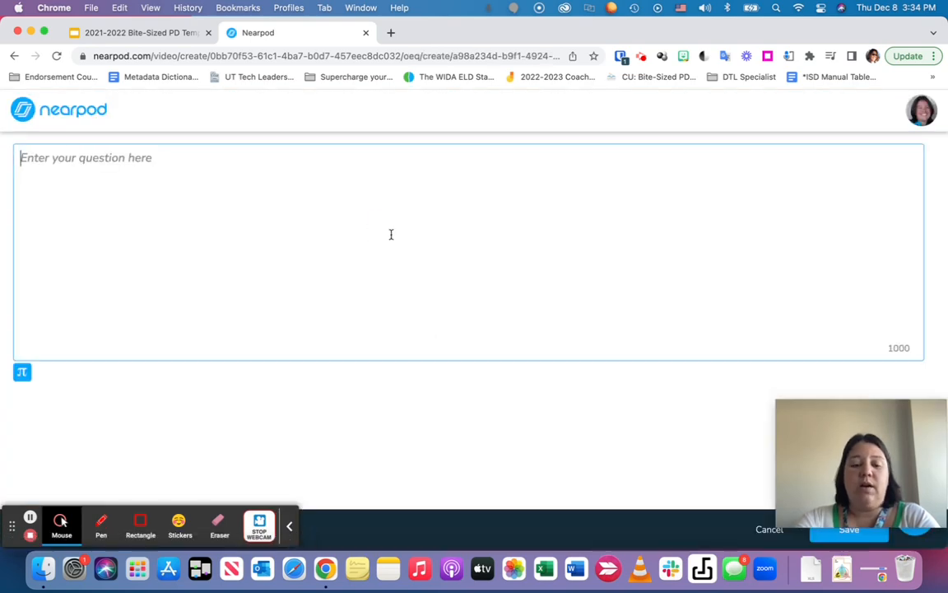
text(Questio)
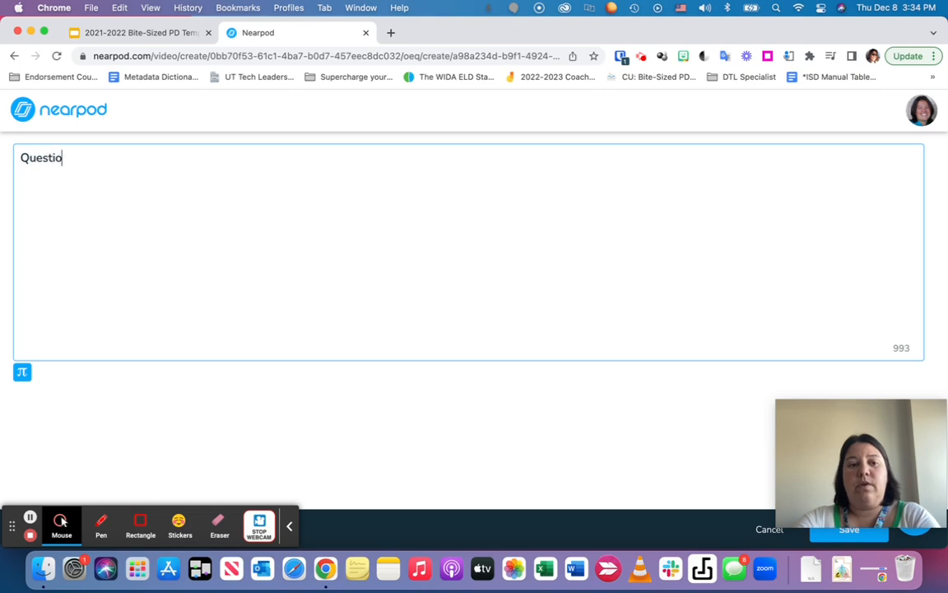
text(n)
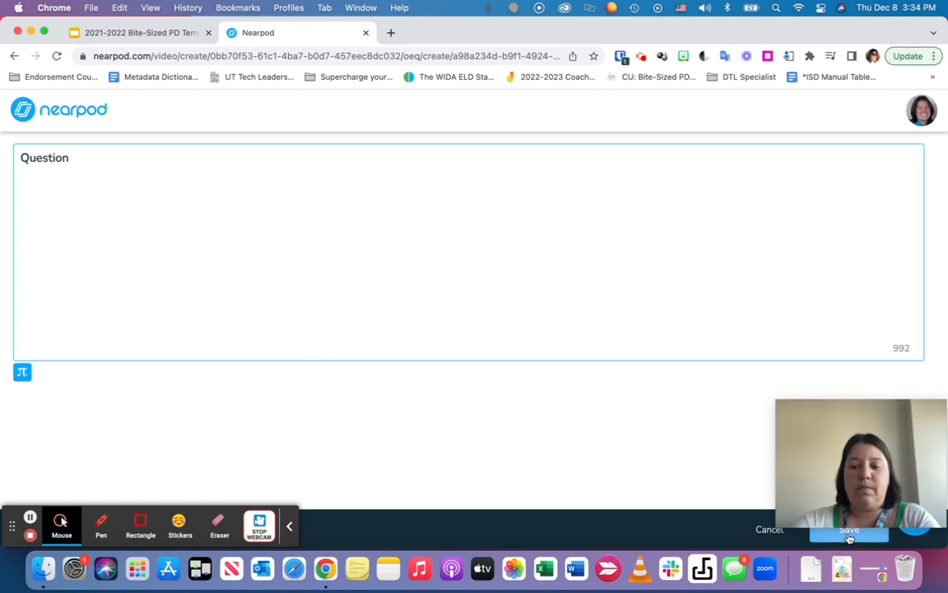
click(850, 530)
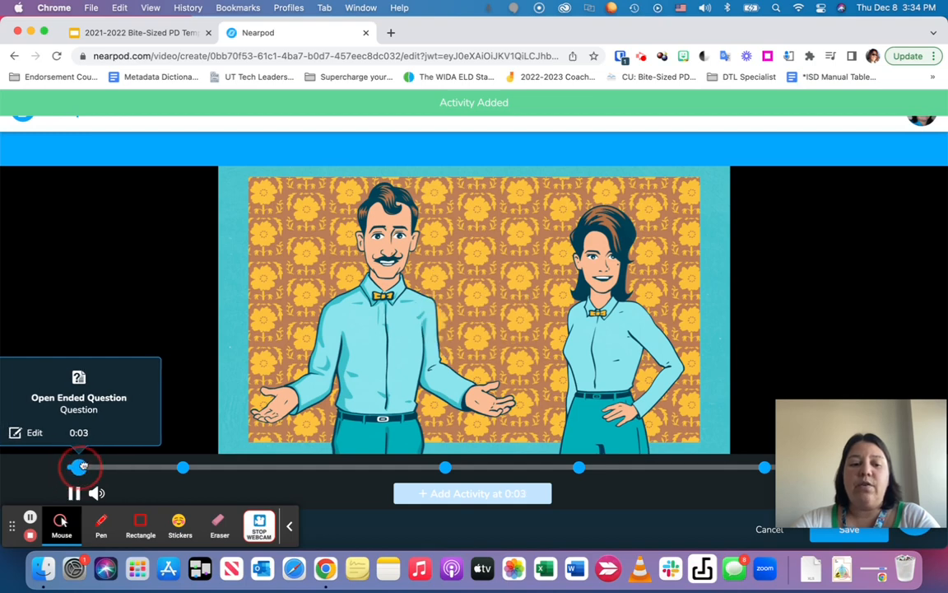
Move the question marker to 0:18 on the timeline, then return to the lesson
click(72, 494)
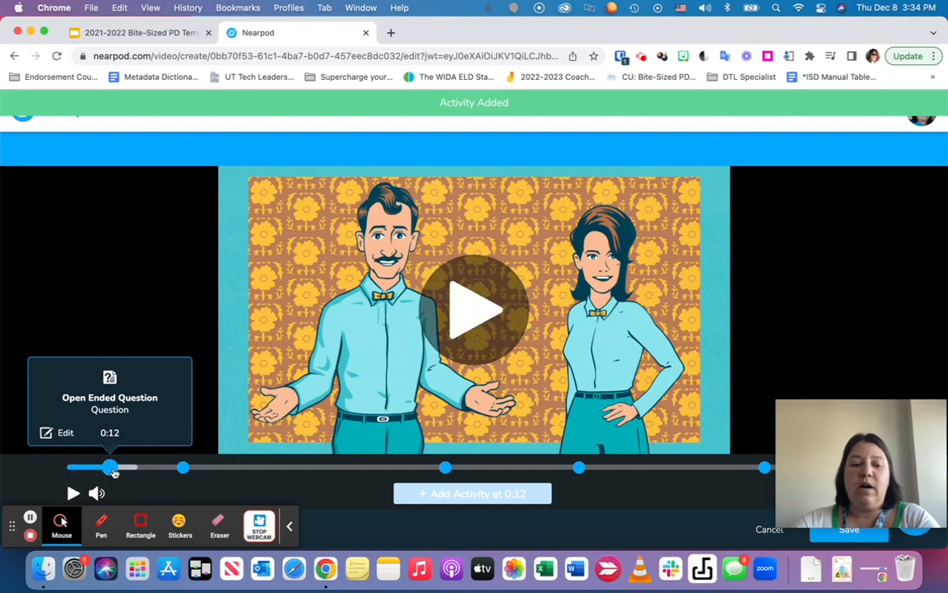
drag(112, 467, 66, 468)
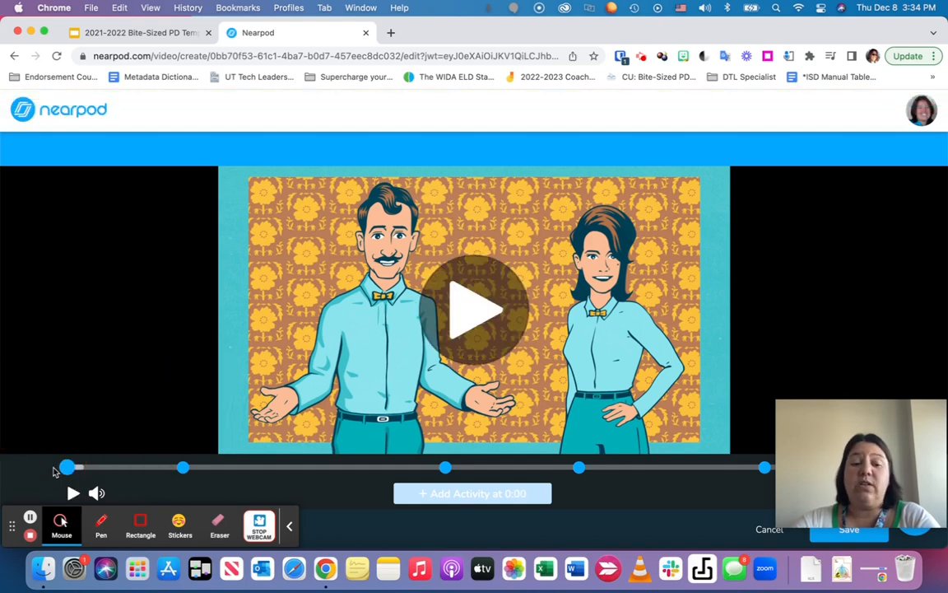
click(128, 467)
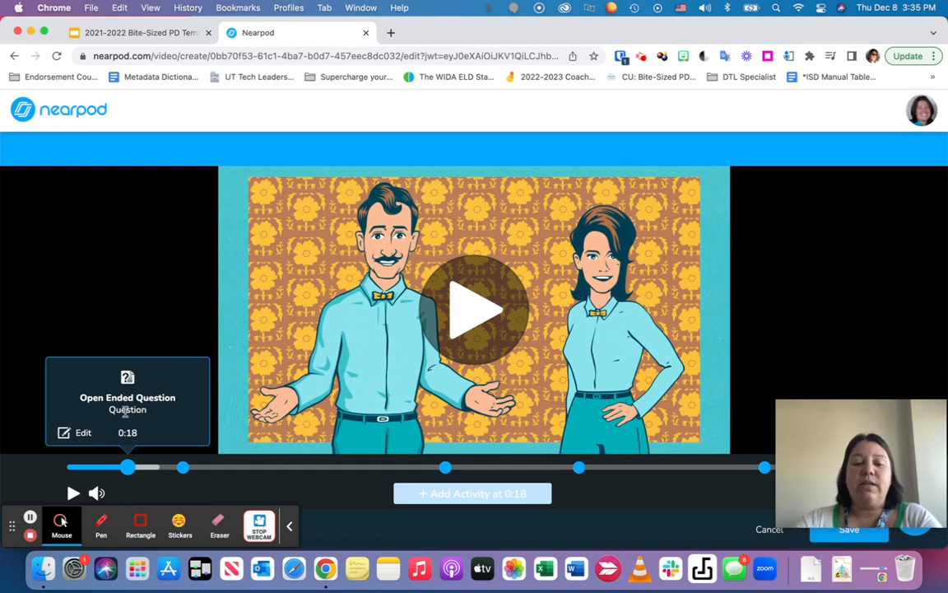
mouse_move(53, 252)
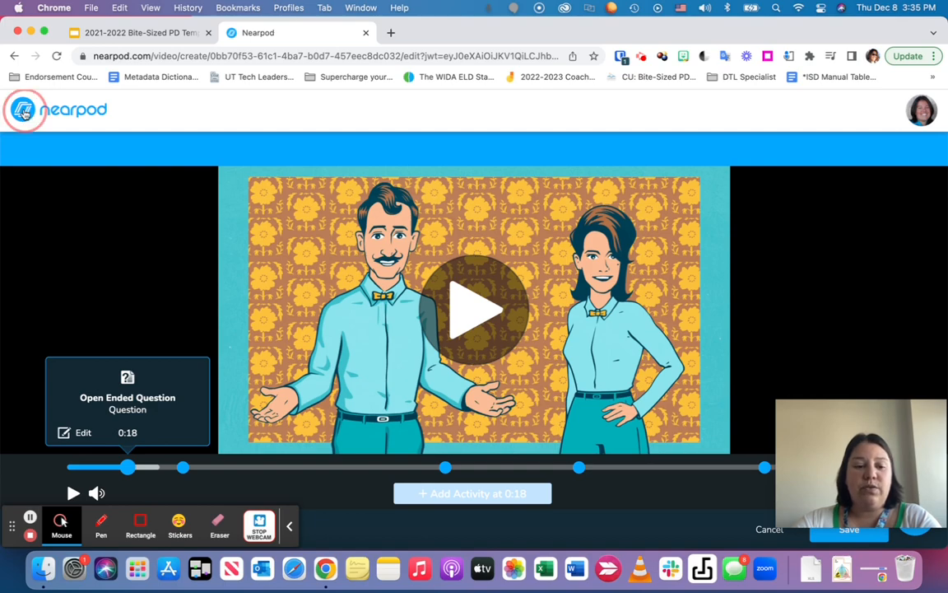
click(56, 109)
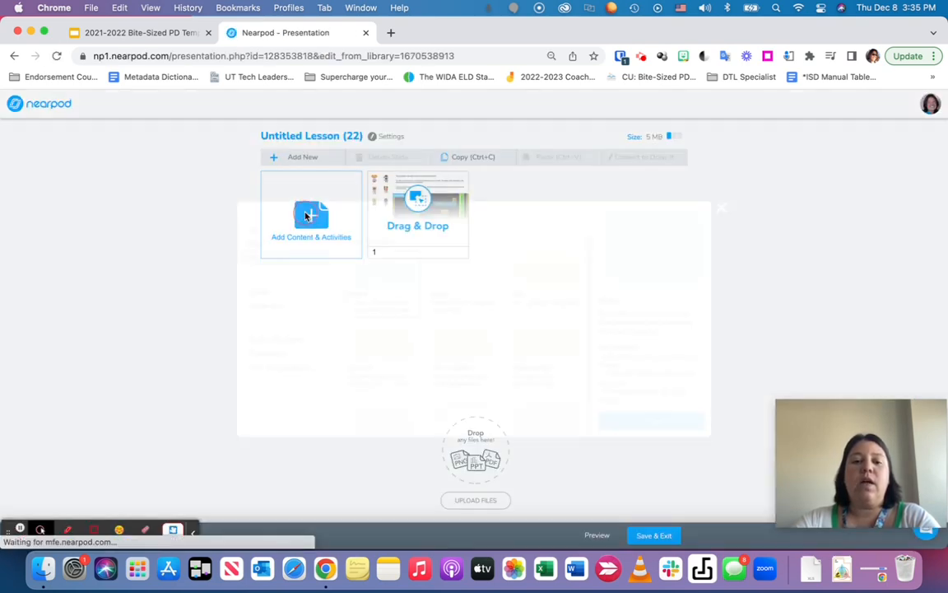
Add another Video activity and browse down the Nearpod Original video library
click(311, 216)
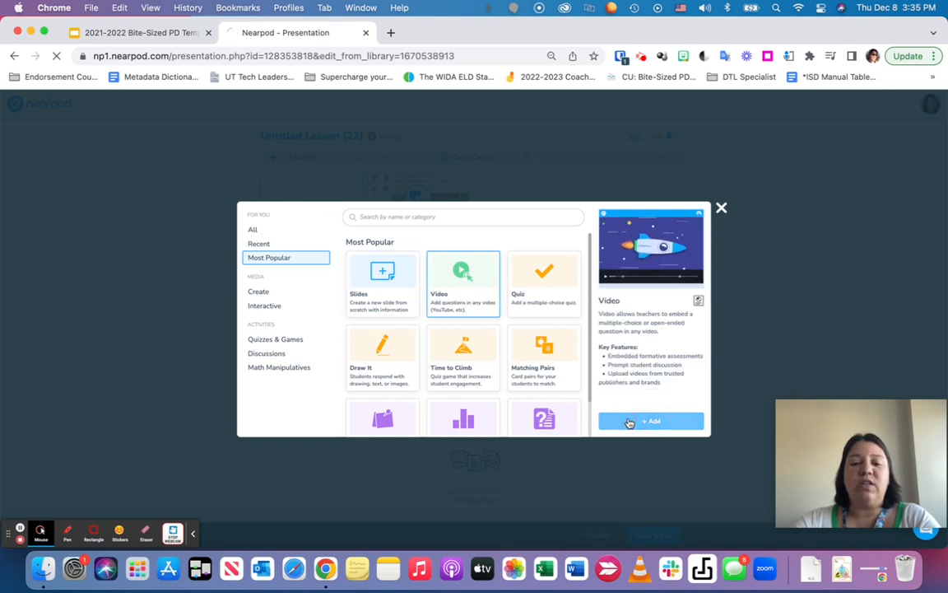
click(652, 421)
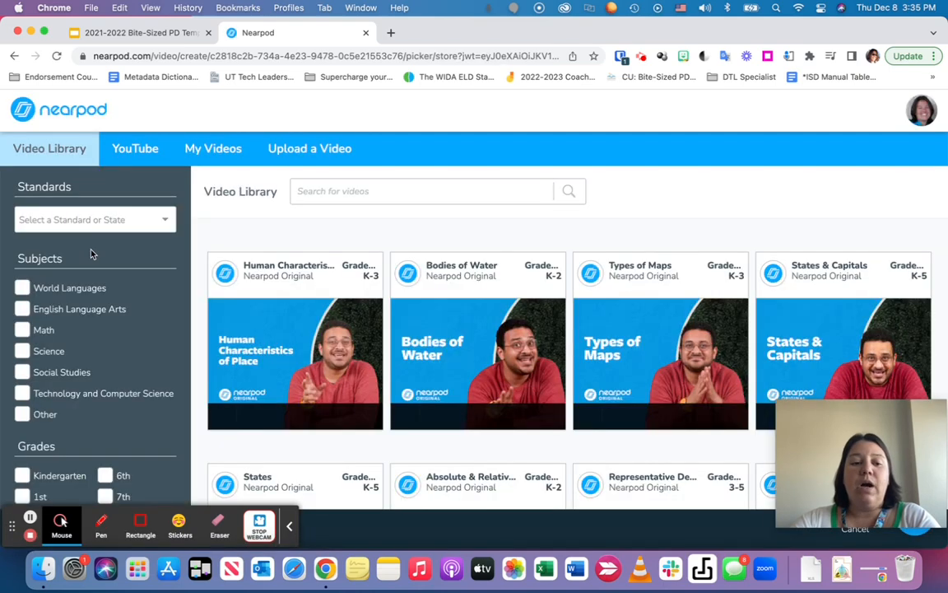
scroll(down, 3)
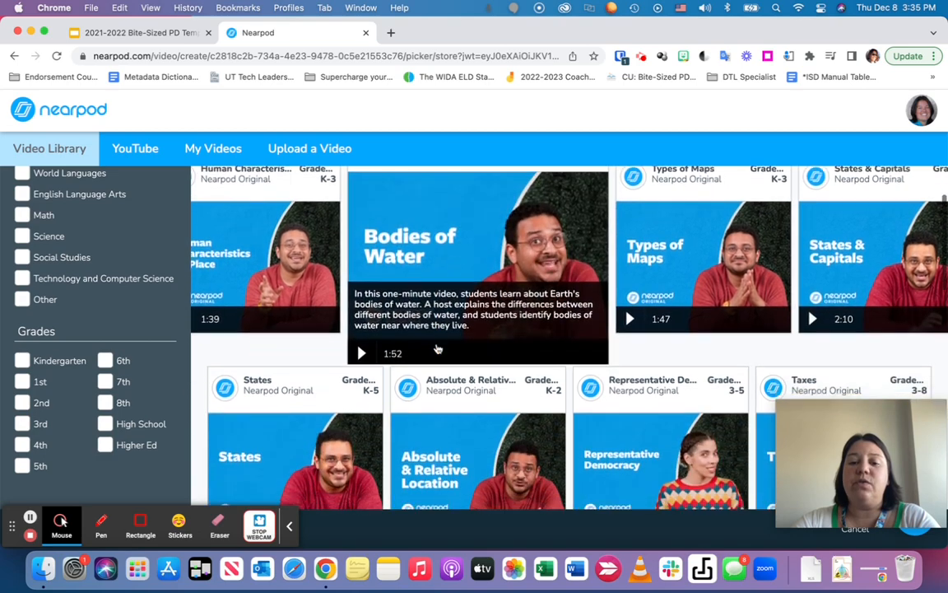
scroll(down, 3)
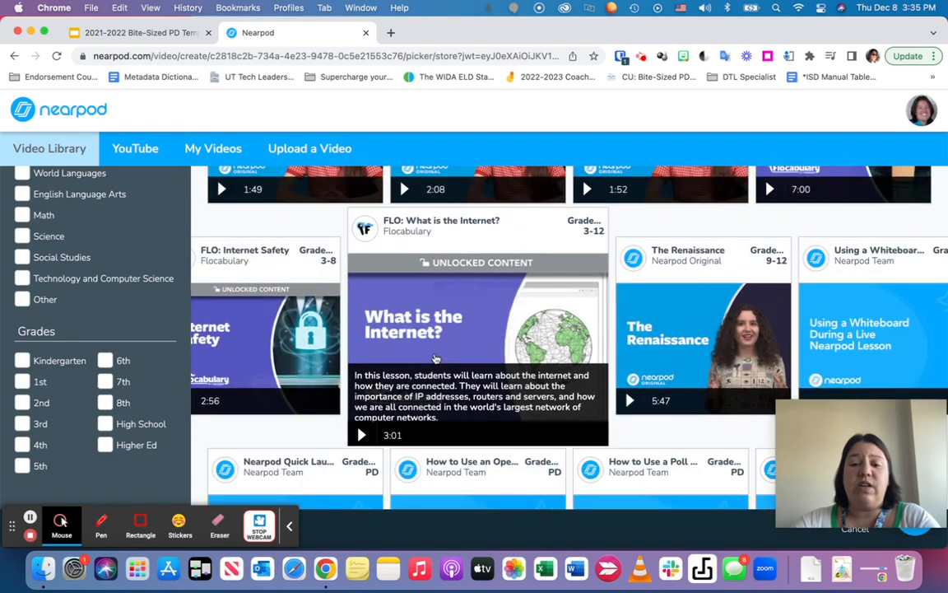
scroll(down, 3)
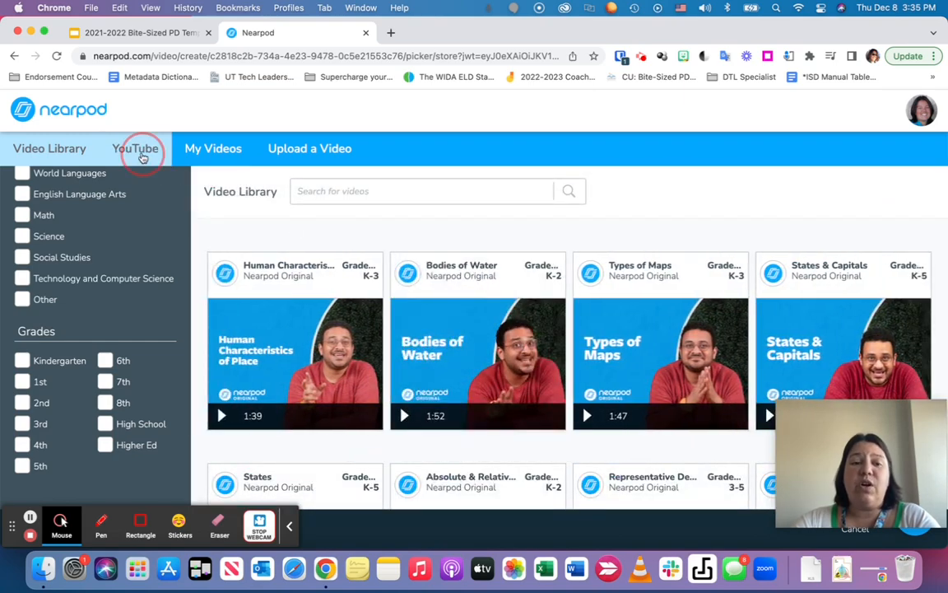
View the YouTube, My Videos and Upload a Video sources, then return to the slides
click(135, 148)
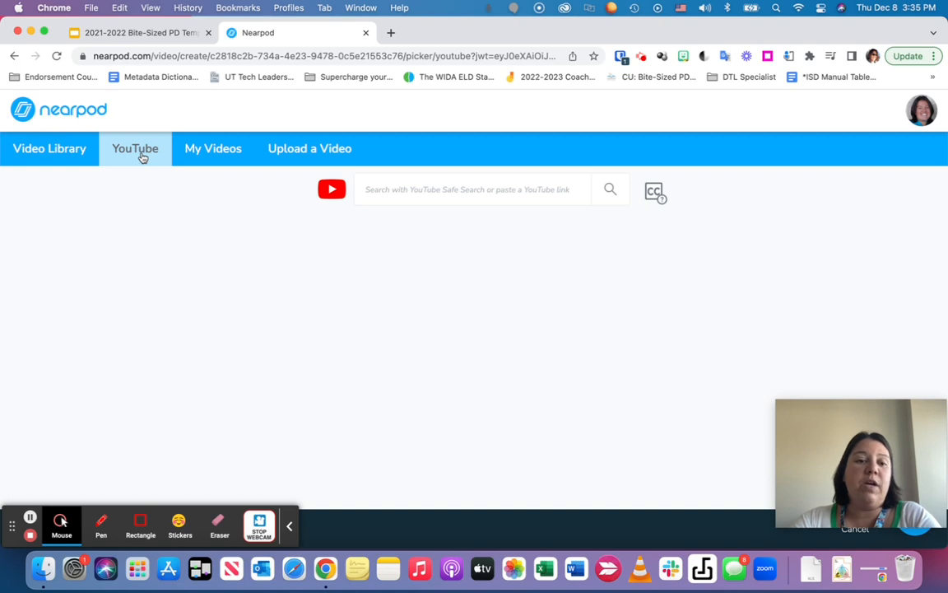
click(214, 149)
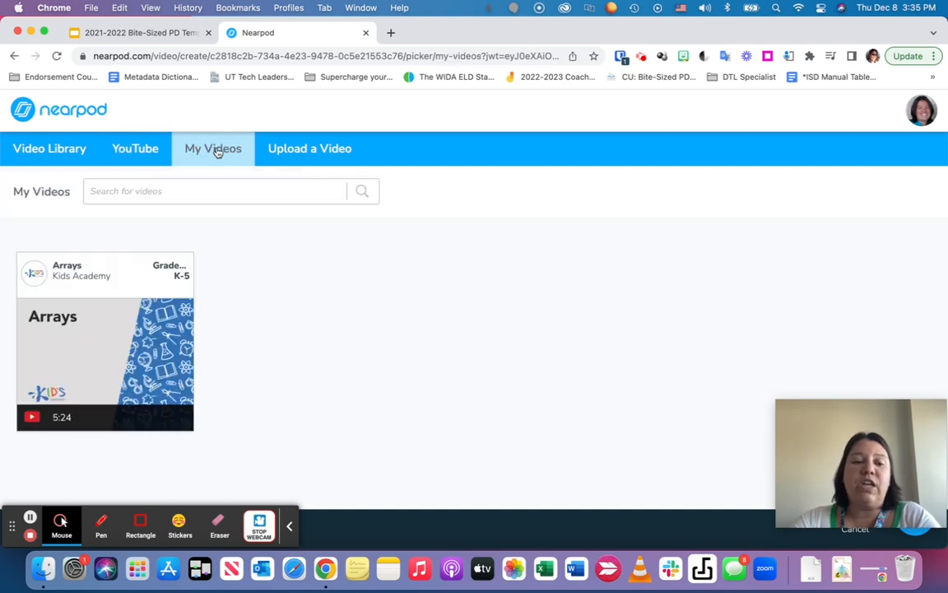
mouse_move(310, 151)
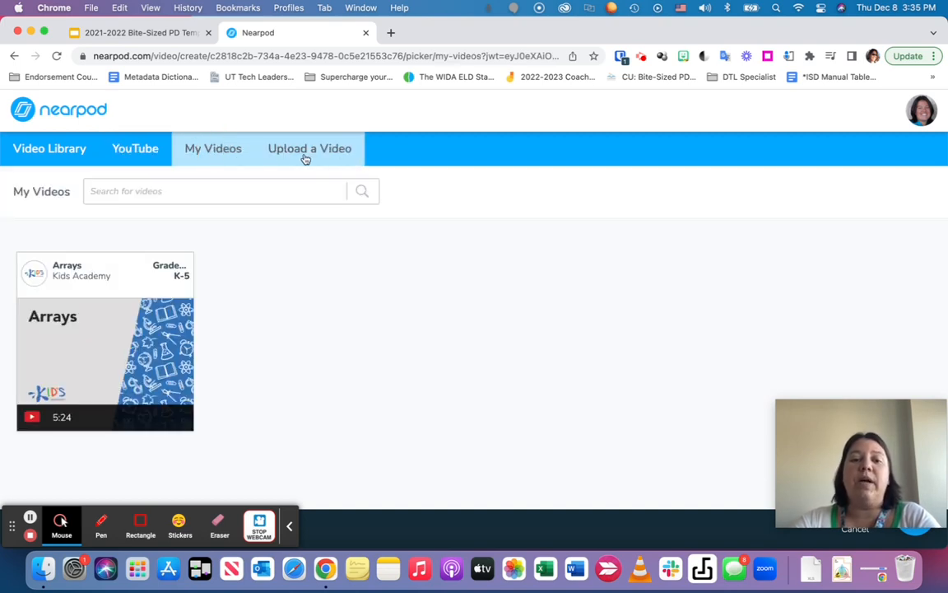
click(309, 148)
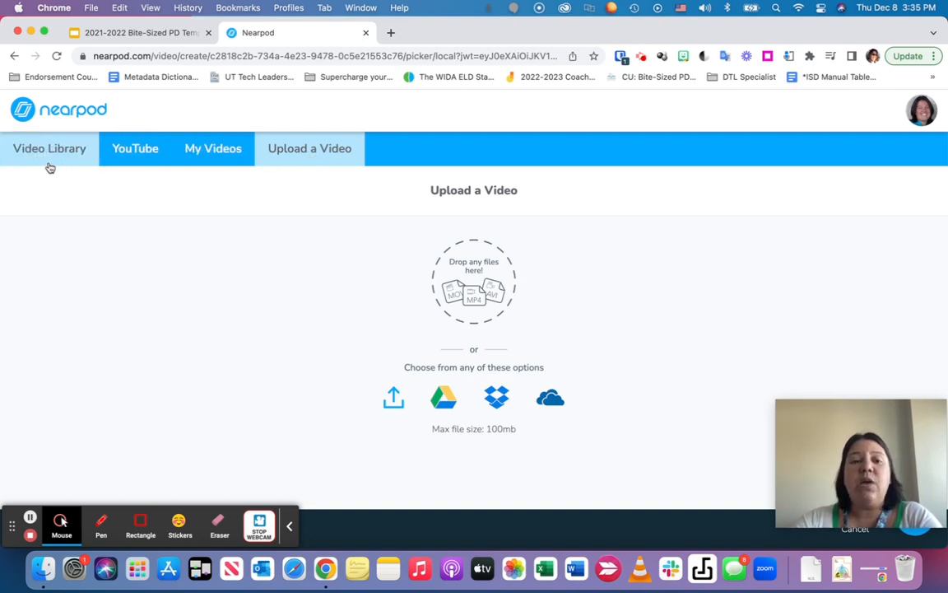
mouse_move(626, 270)
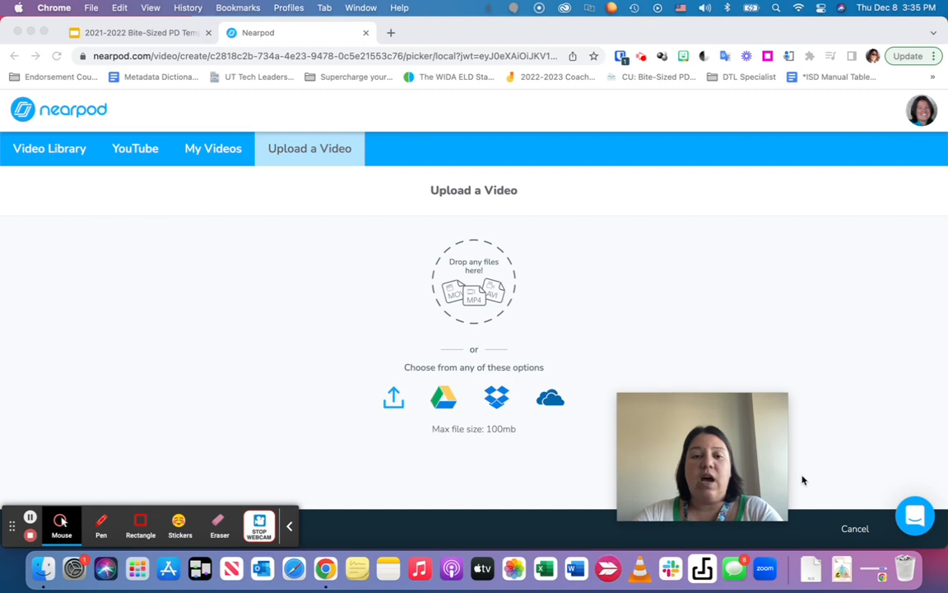
mouse_move(844, 480)
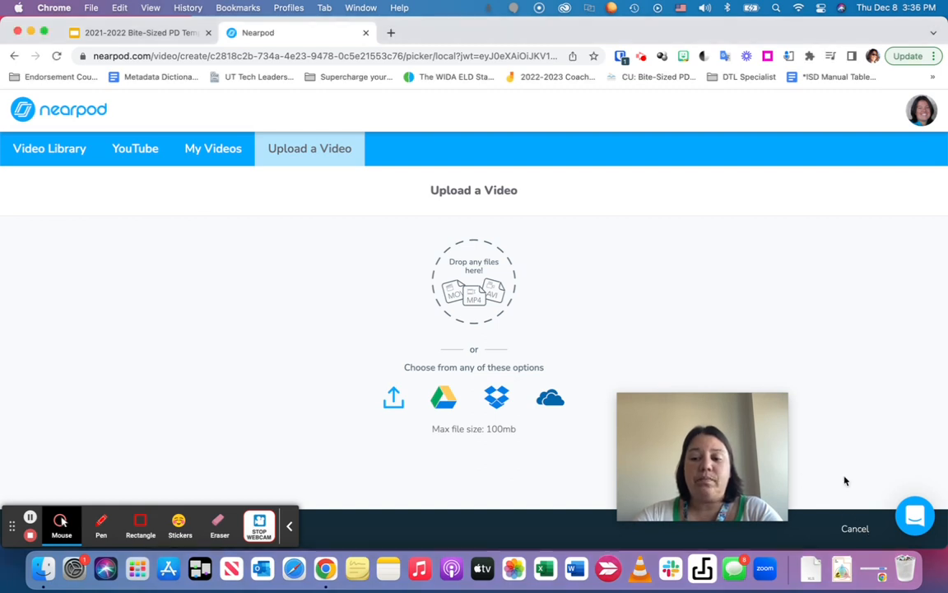
click(854, 528)
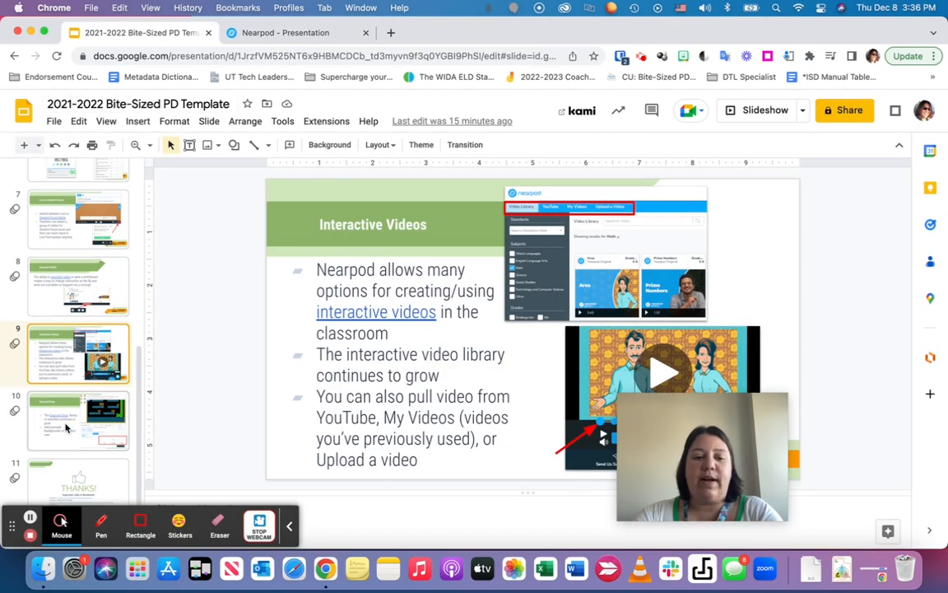
mouse_move(83, 416)
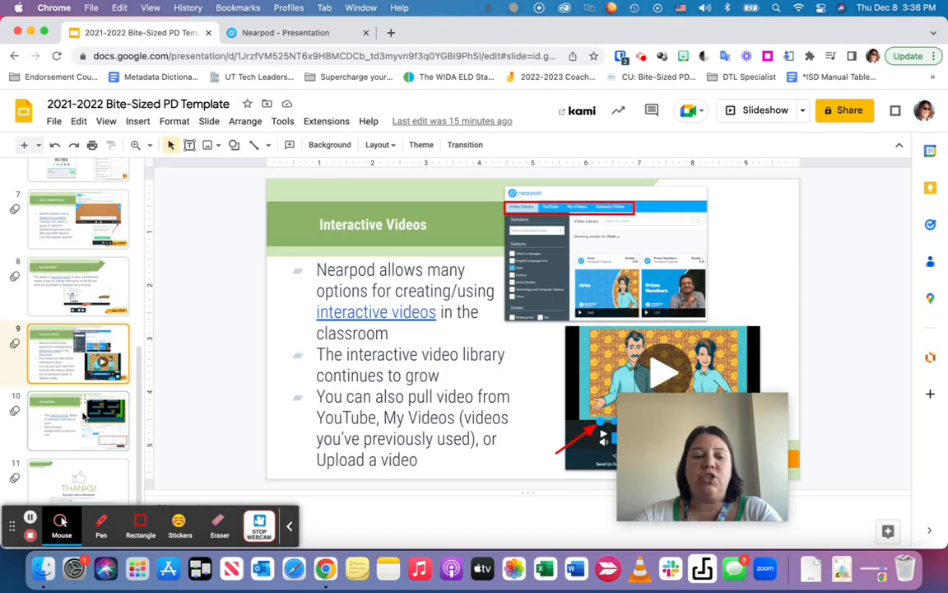
Show slide 10, Drag and Drop, in the Google Slides deck
click(79, 420)
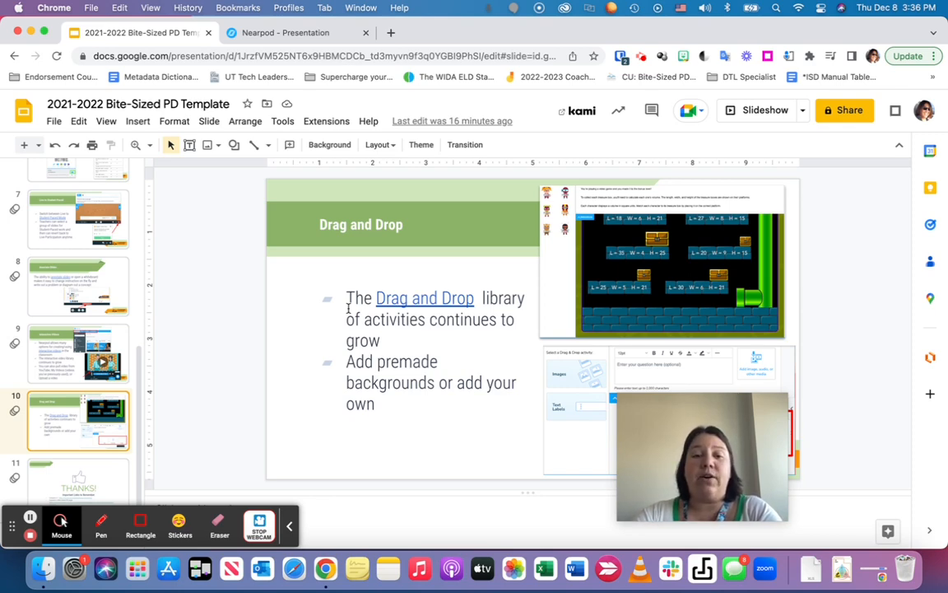
mouse_move(297, 33)
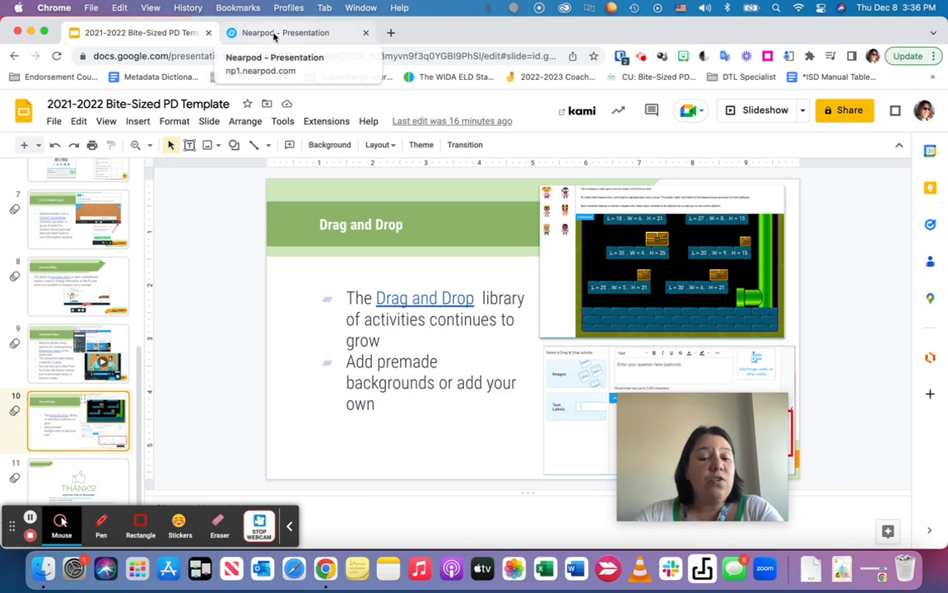
Return to the Nearpod lesson and bring up the content and activities gallery
click(286, 33)
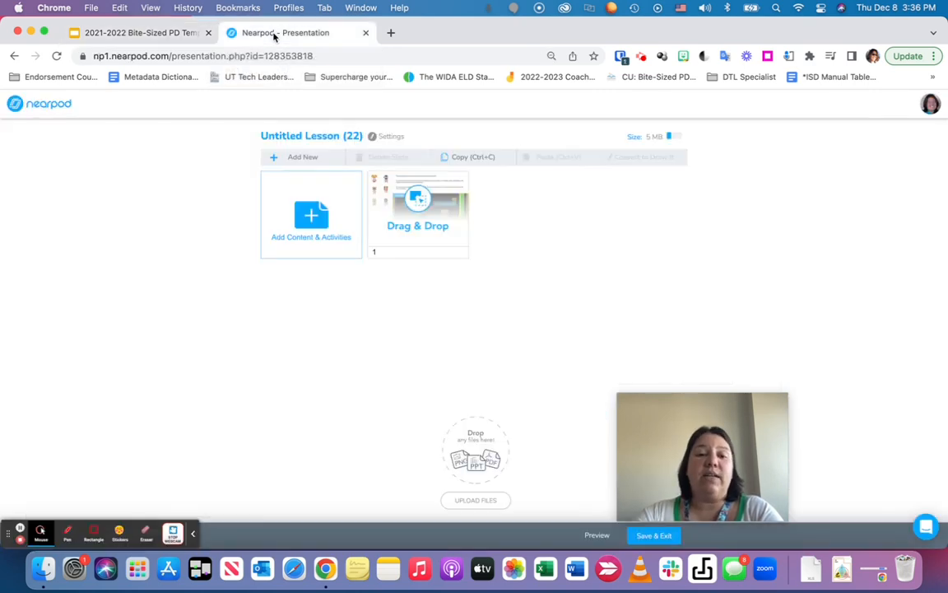
click(311, 214)
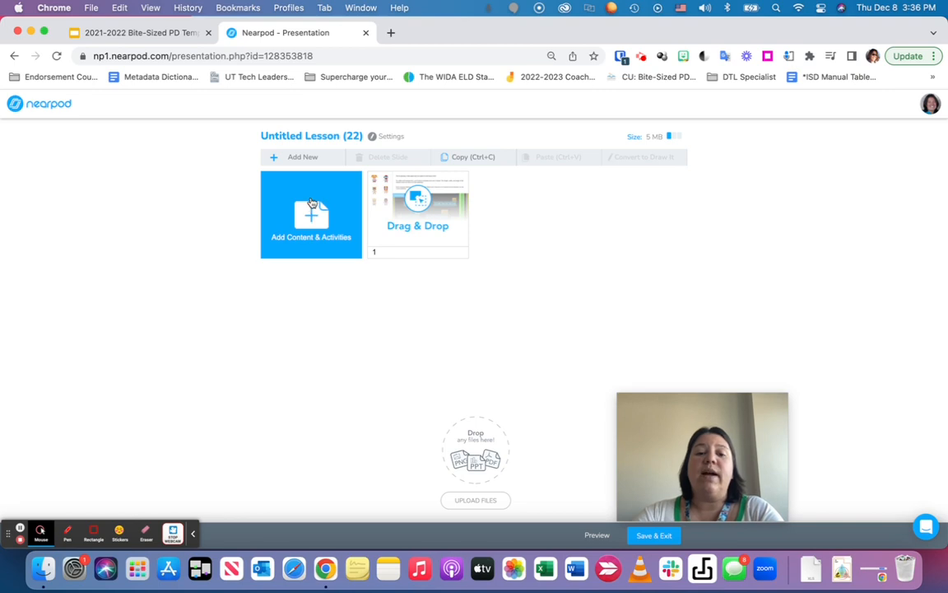
click(311, 214)
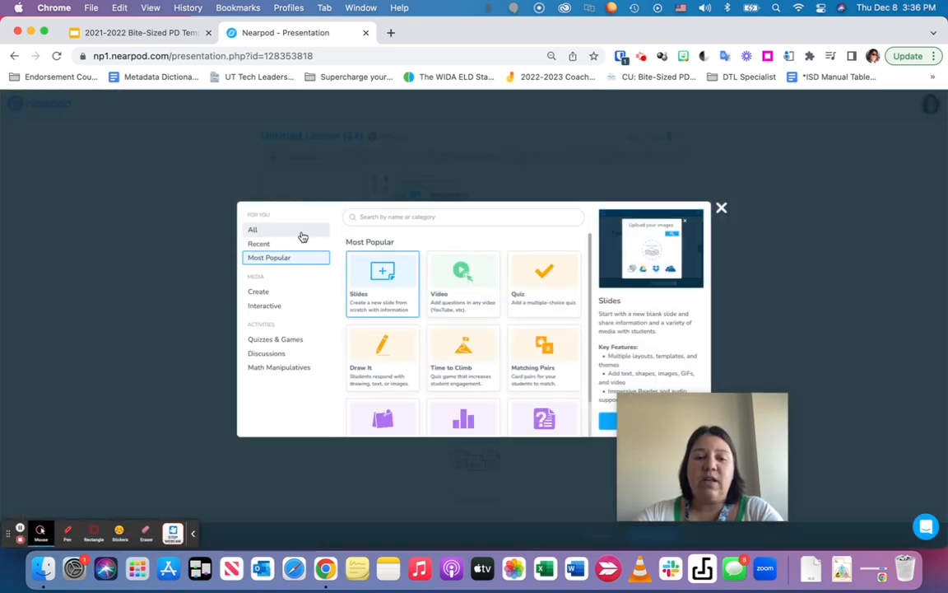
Preview the Drag & Drop activity under Quizzes & Games and add it to the lesson
click(275, 339)
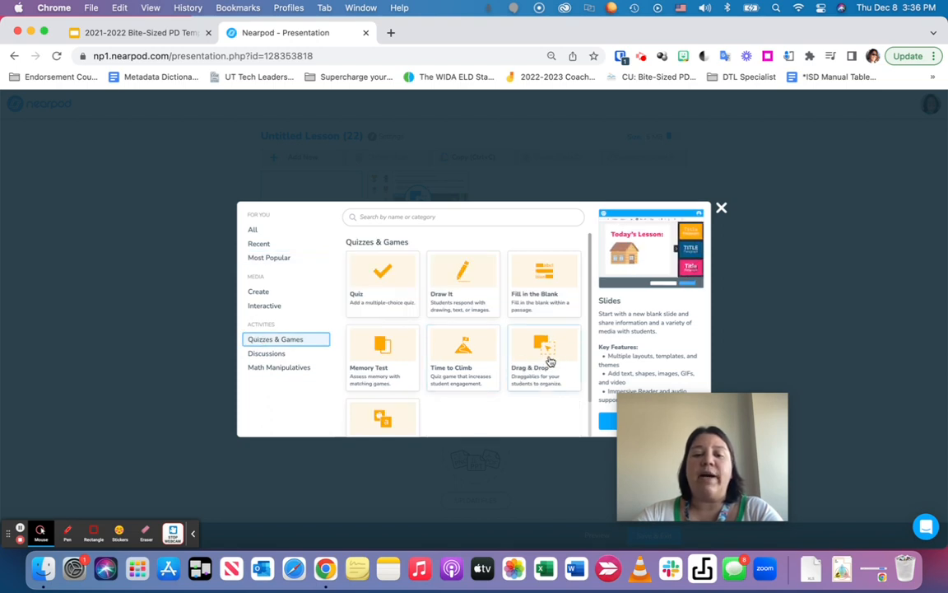
click(543, 359)
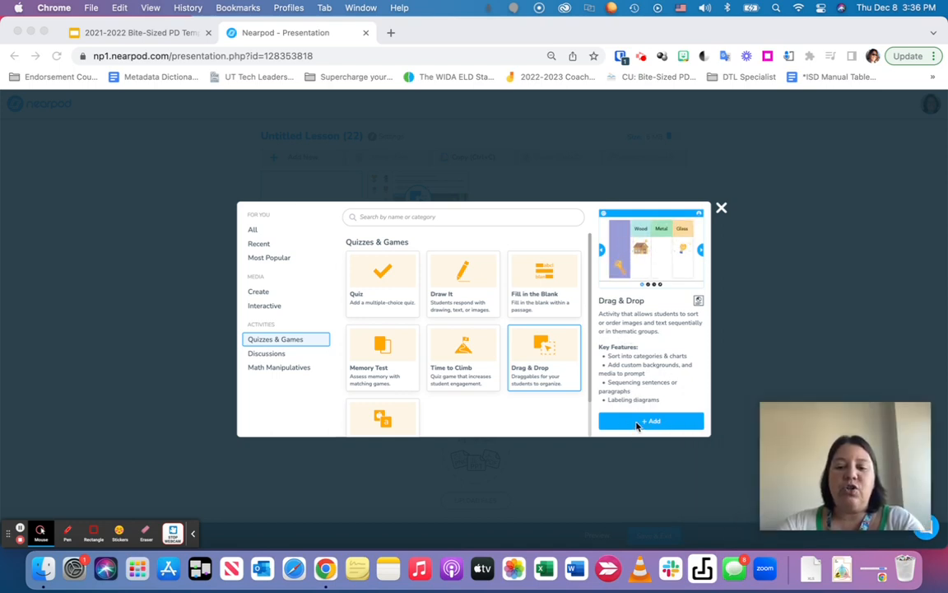
click(651, 422)
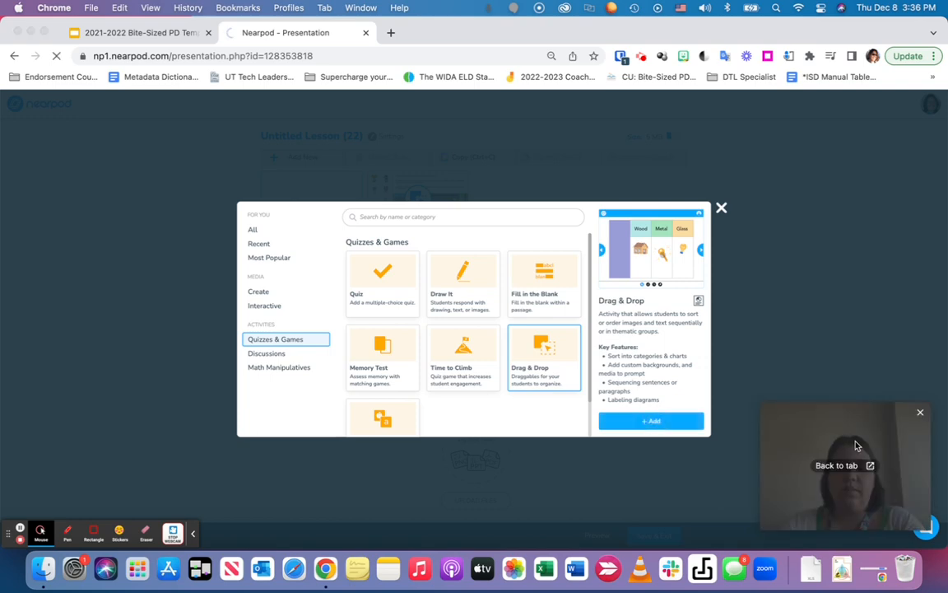
Browse the Explore Drag & Drop Library of premade Grade 5 math activities
click(652, 422)
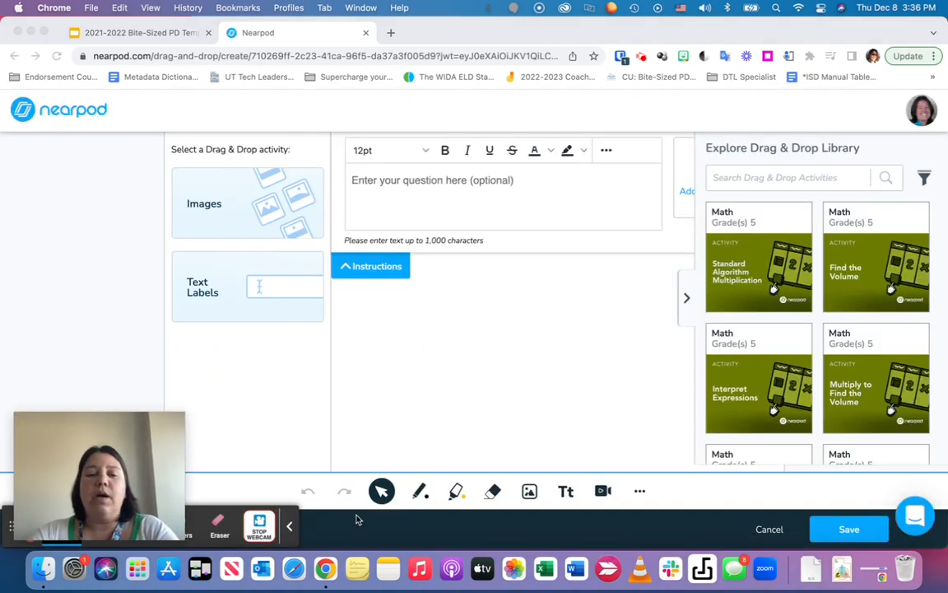
mouse_move(497, 363)
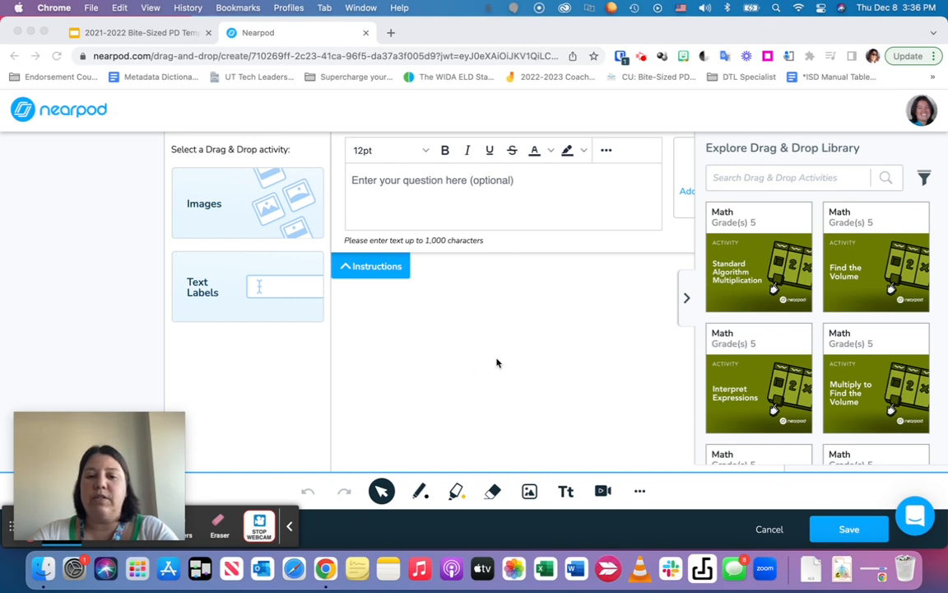
mouse_move(708, 273)
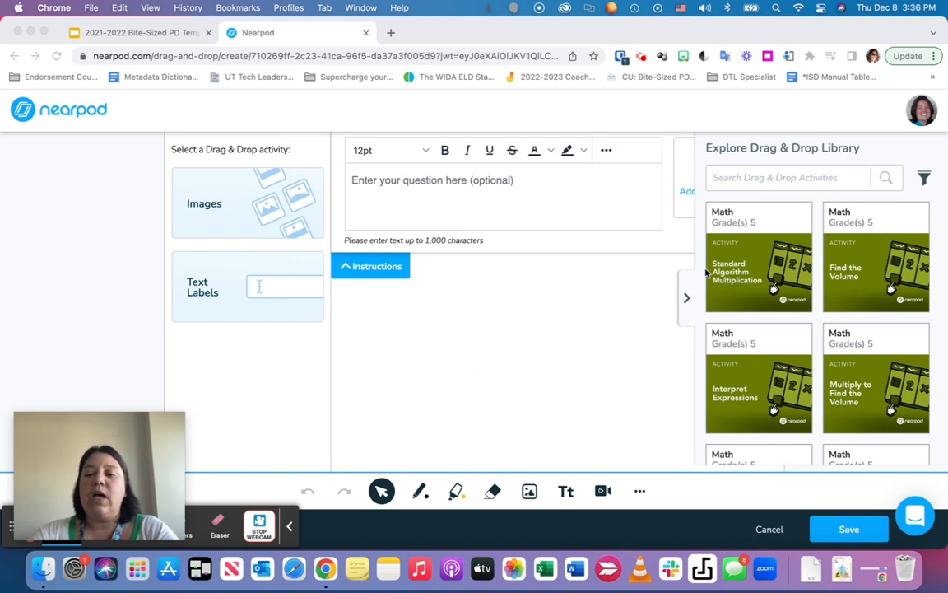
mouse_move(872, 161)
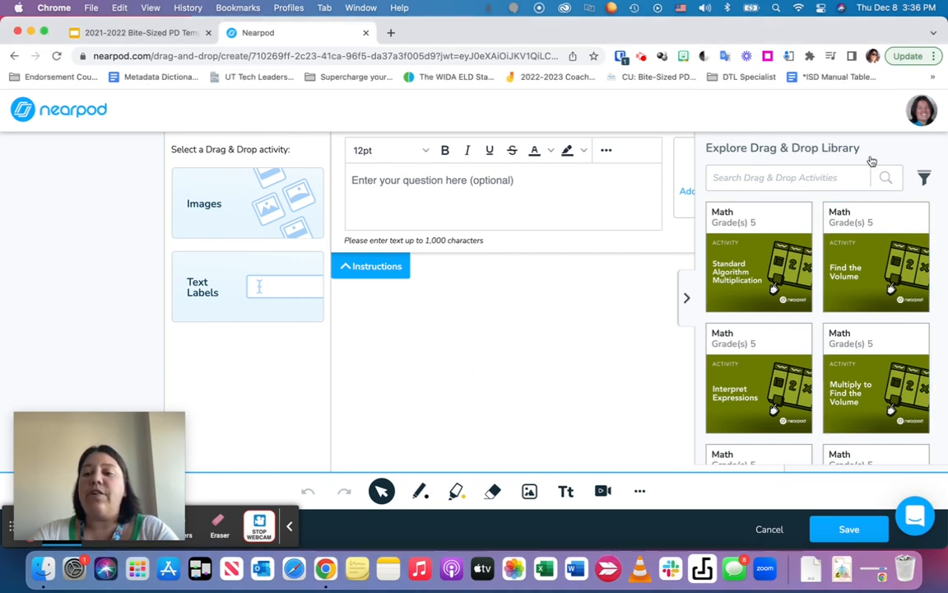
scroll(down, 3)
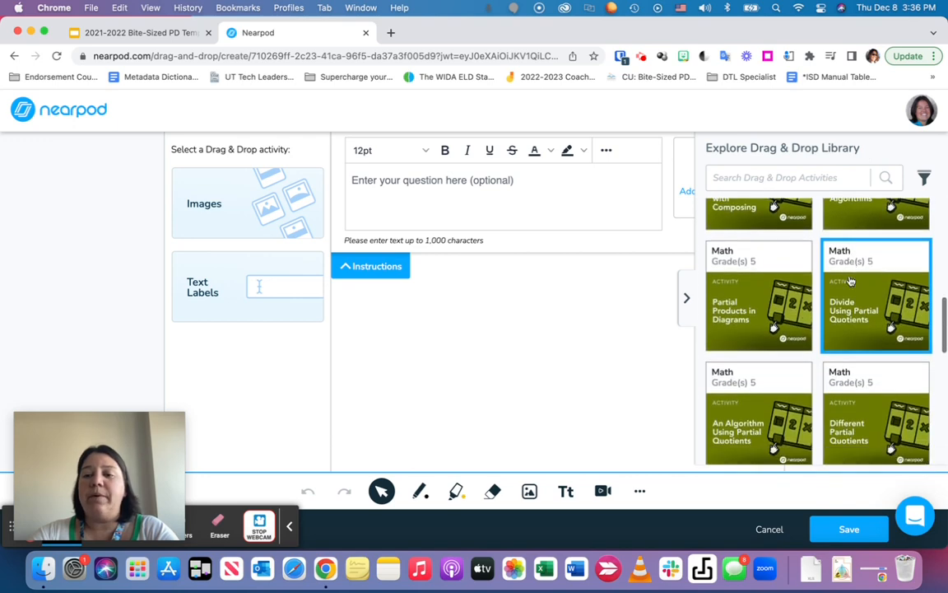
scroll(down, 3)
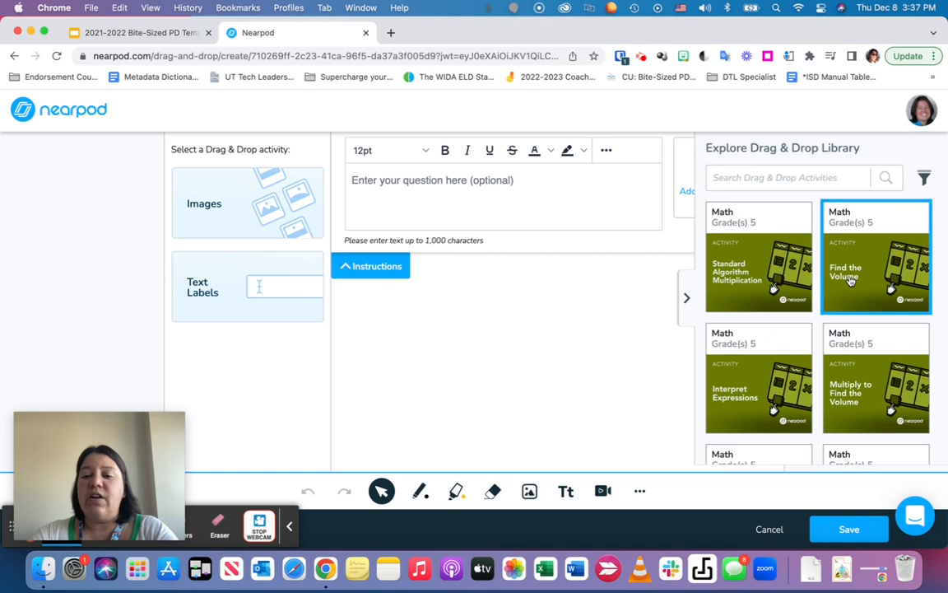
mouse_move(864, 277)
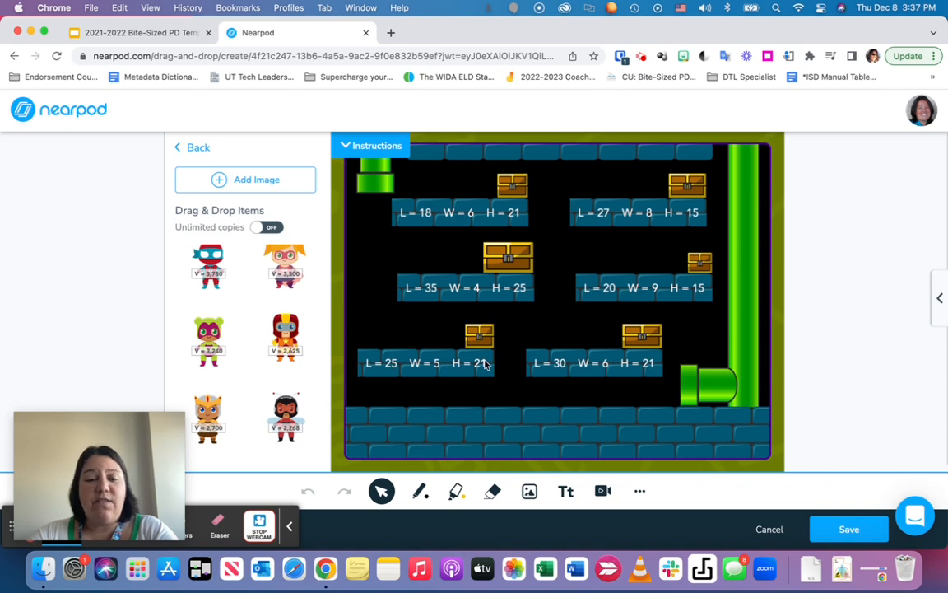
mouse_move(634, 305)
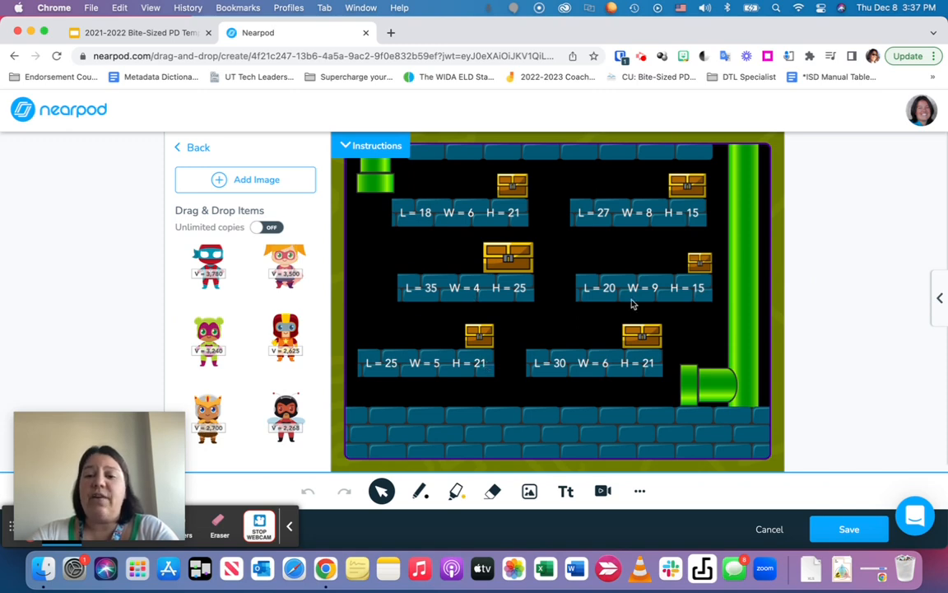
mouse_move(540, 344)
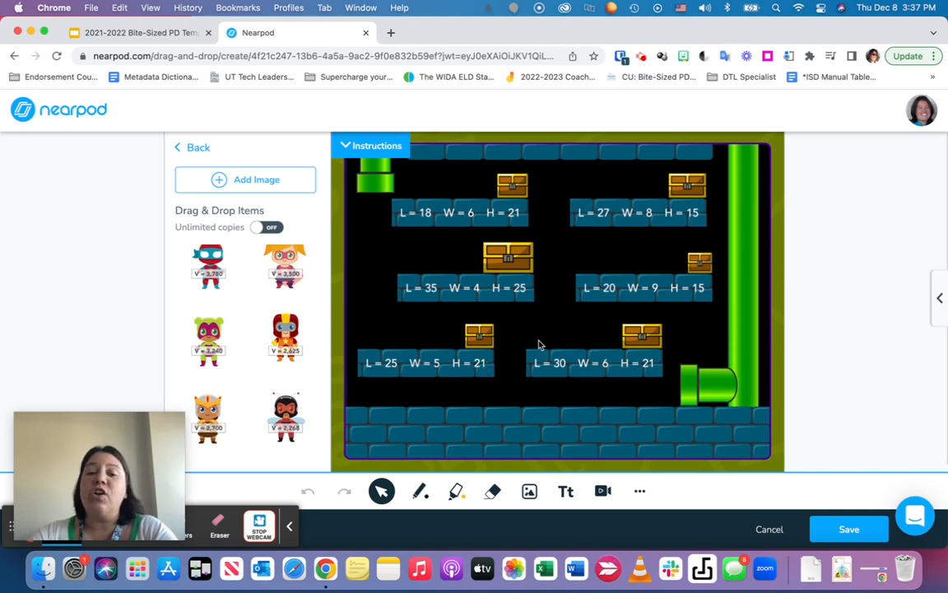
Drag an item across the Find the Volume library activity's treasure-chest board
drag(286, 263, 480, 279)
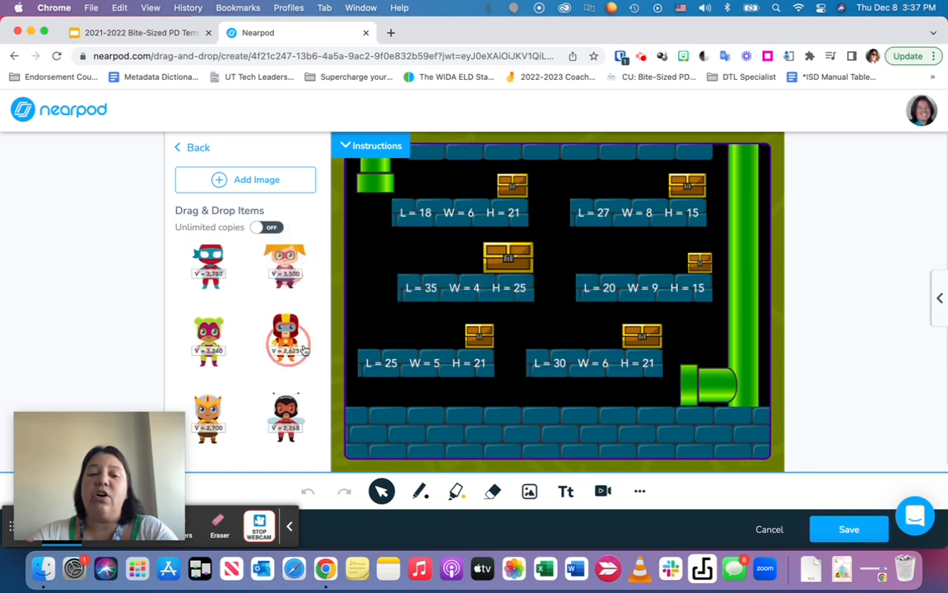
mouse_move(530, 490)
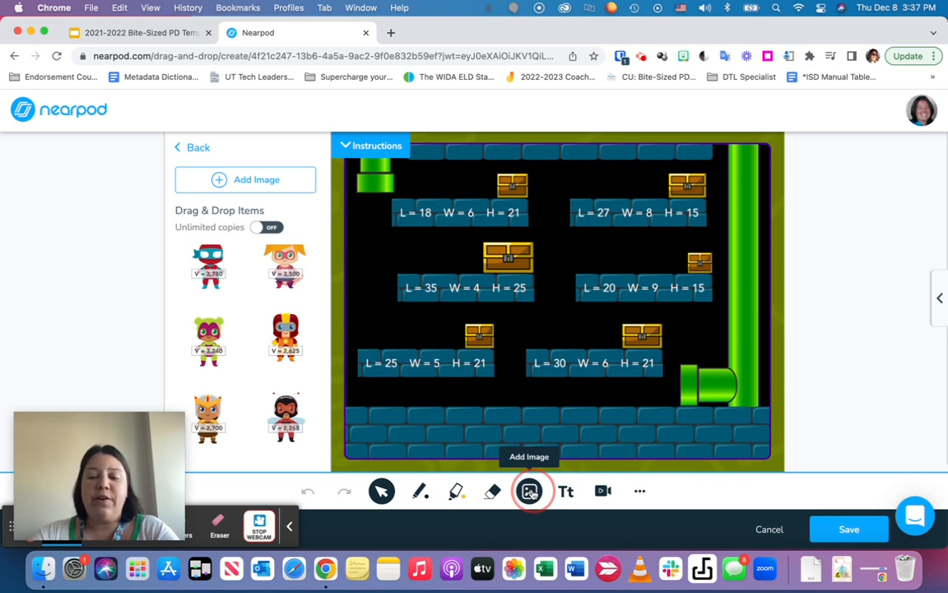
mouse_move(339, 189)
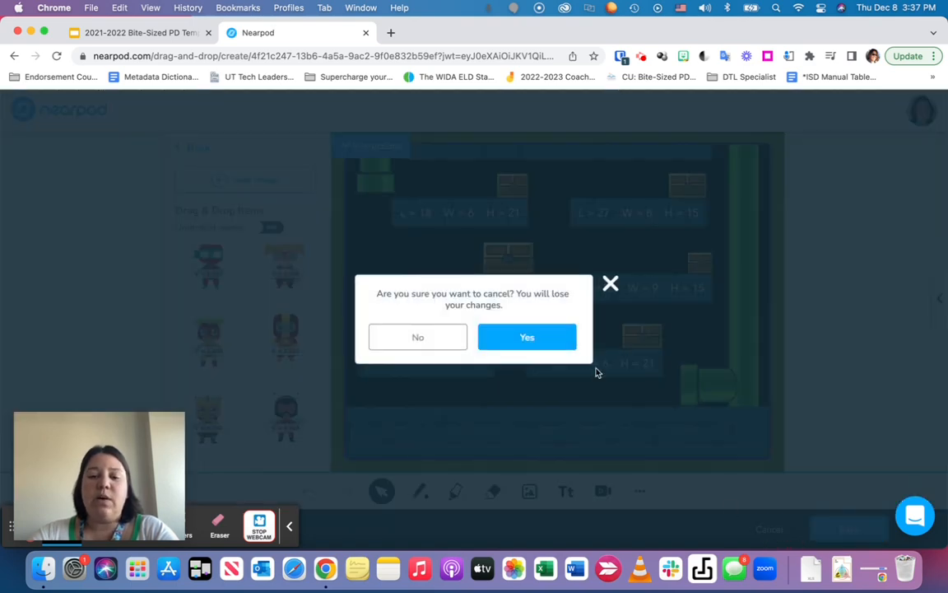
Discard the library activity and return to the Quizzes & Games gallery
click(527, 336)
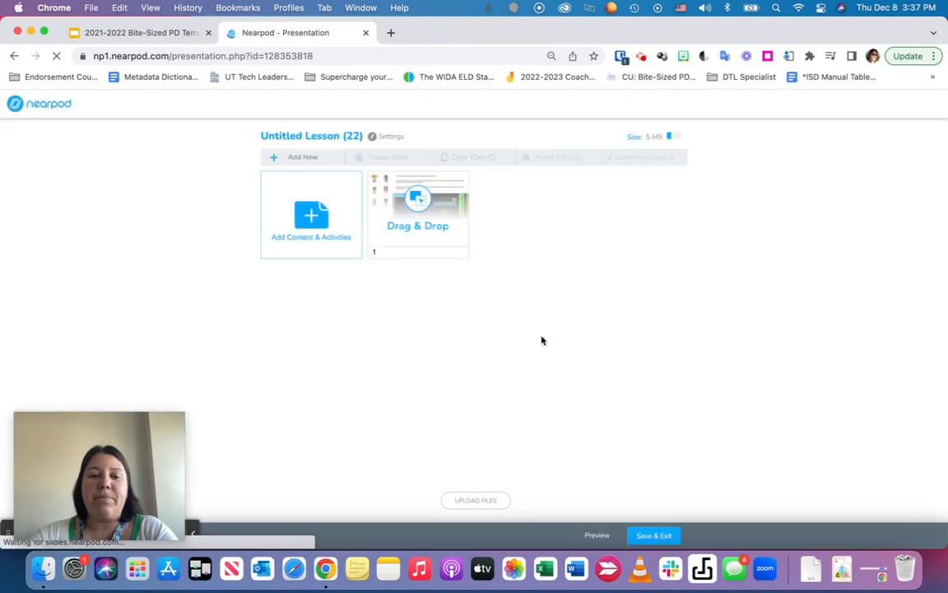
click(311, 214)
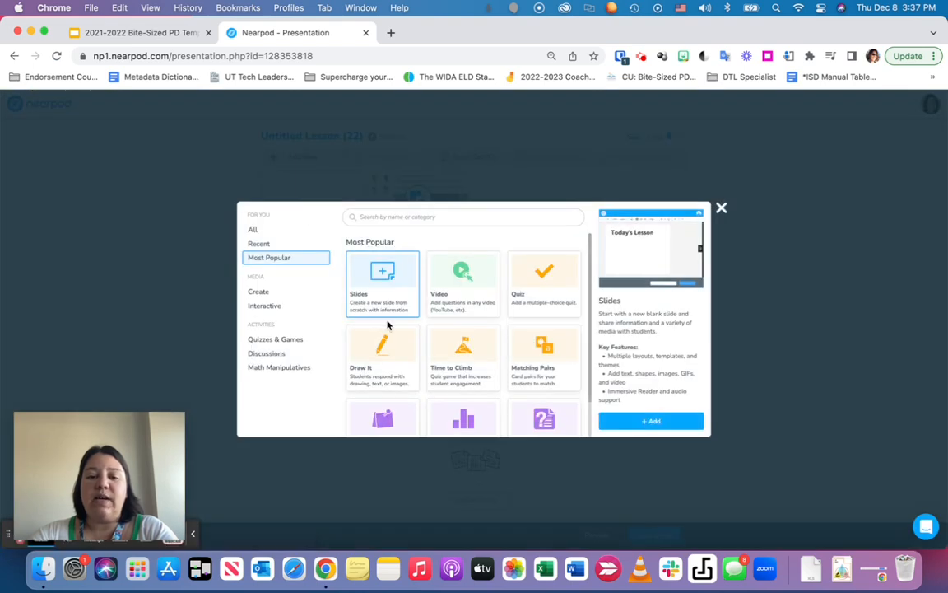
click(275, 339)
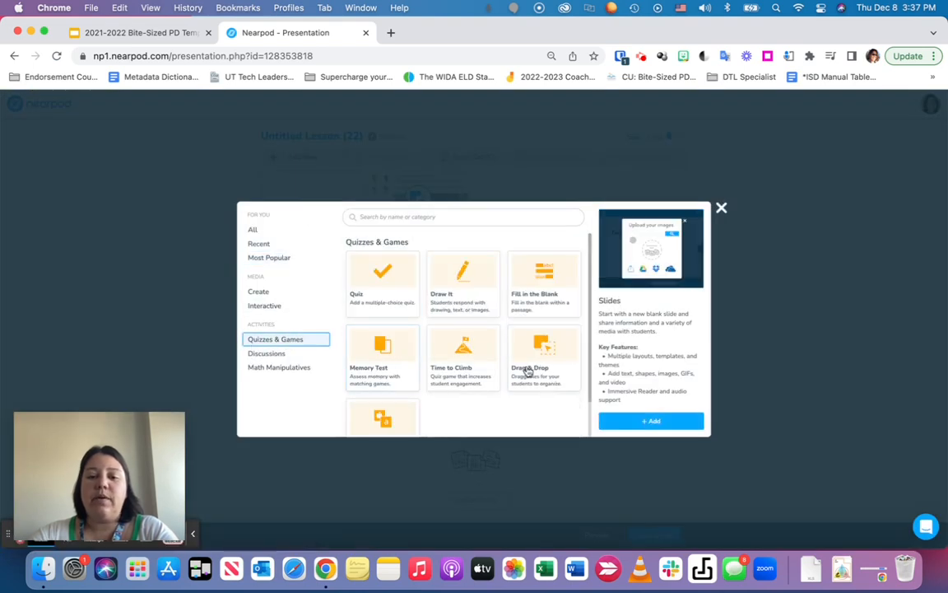
Add a fresh Drag & Drop activity to the lesson from its preview
click(543, 359)
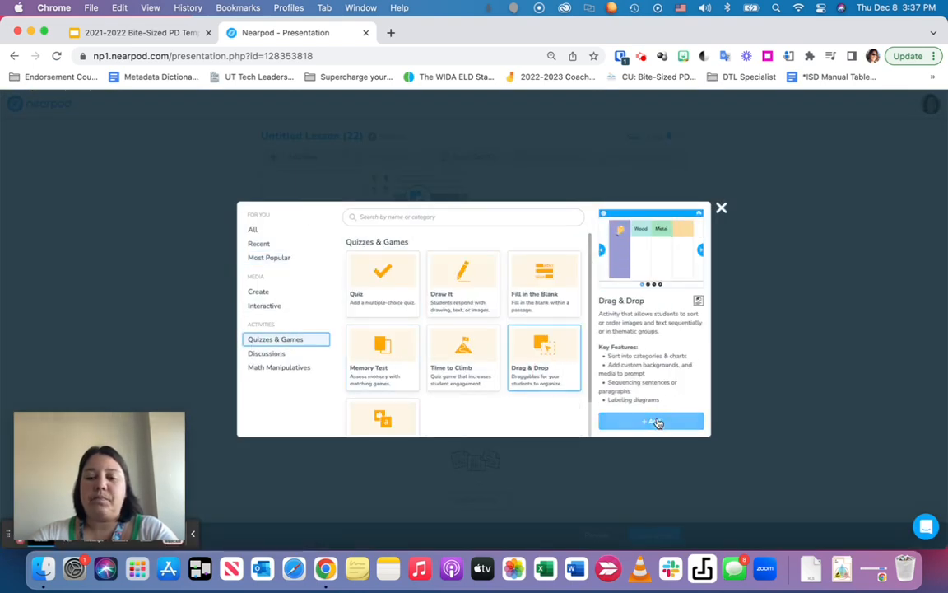
click(650, 422)
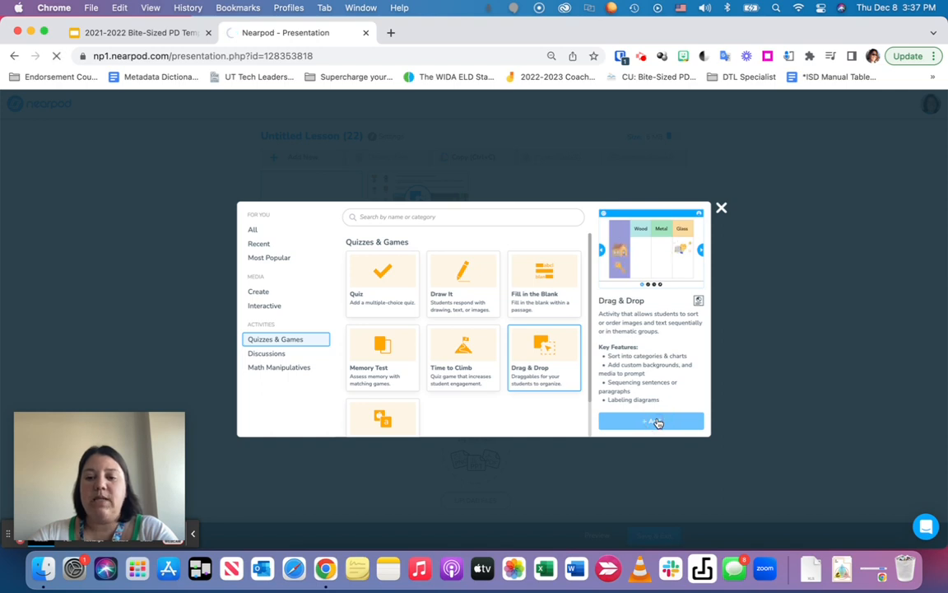
click(651, 422)
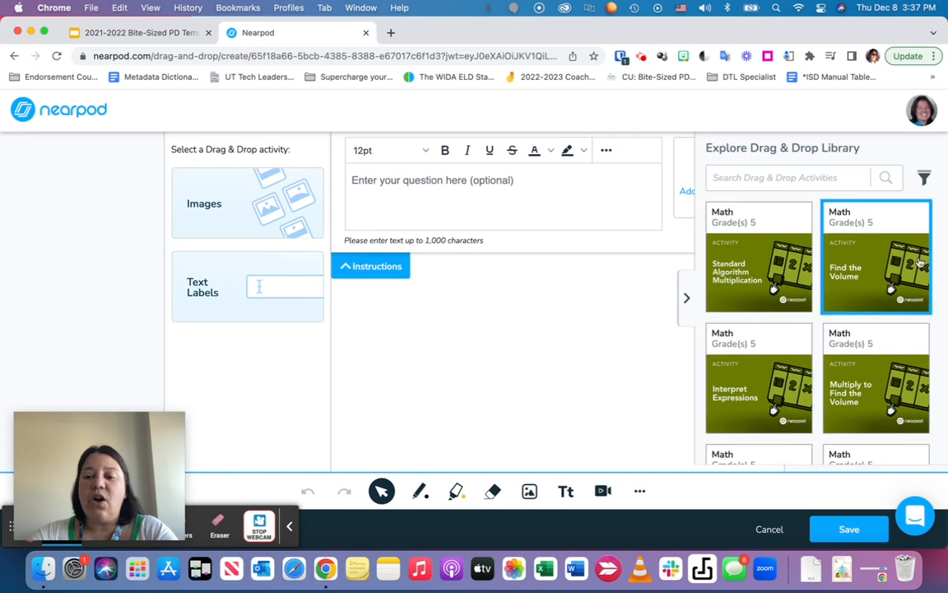
Hide the Drag & Drop library panel and collapse the question/instructions section
scroll(down, 3)
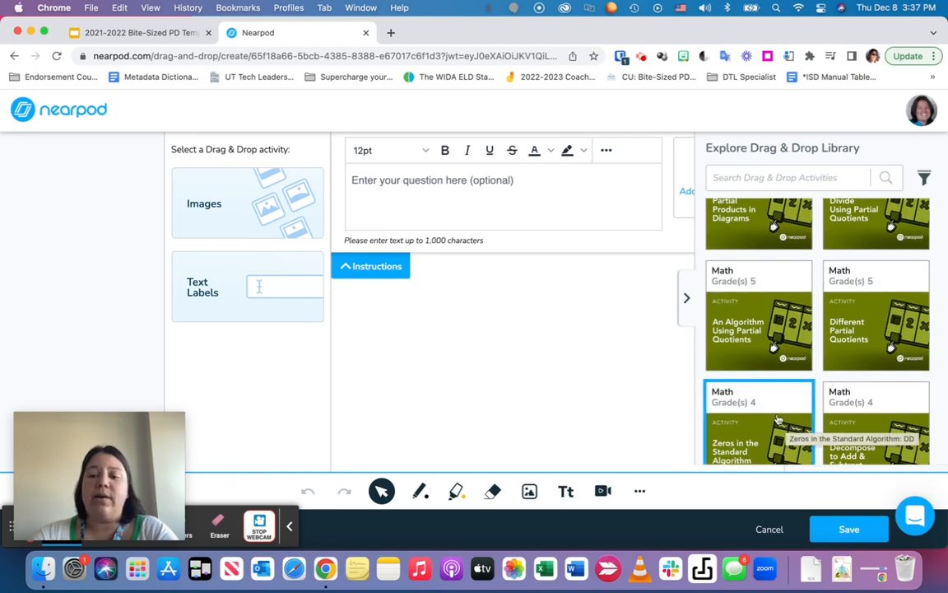
scroll(down, 3)
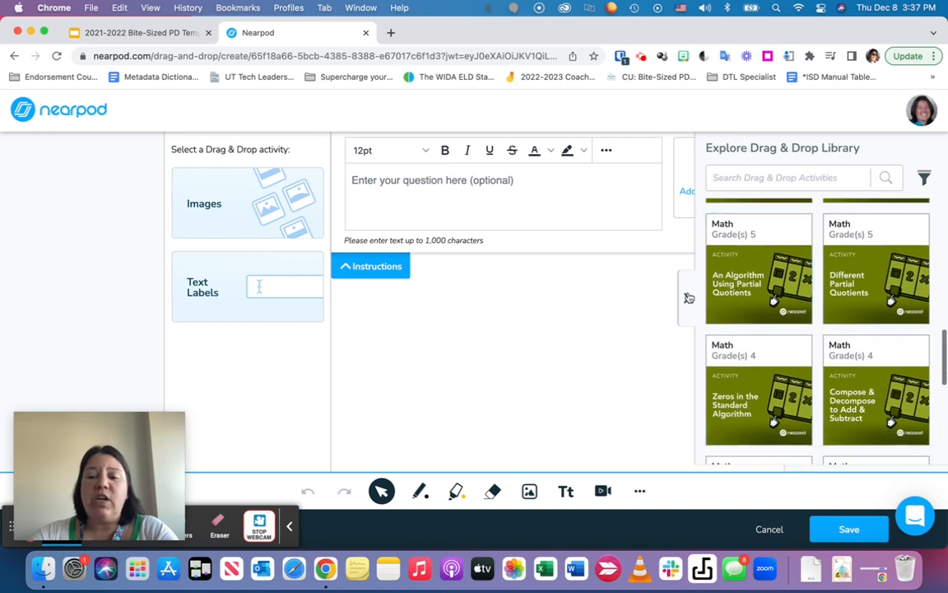
click(688, 298)
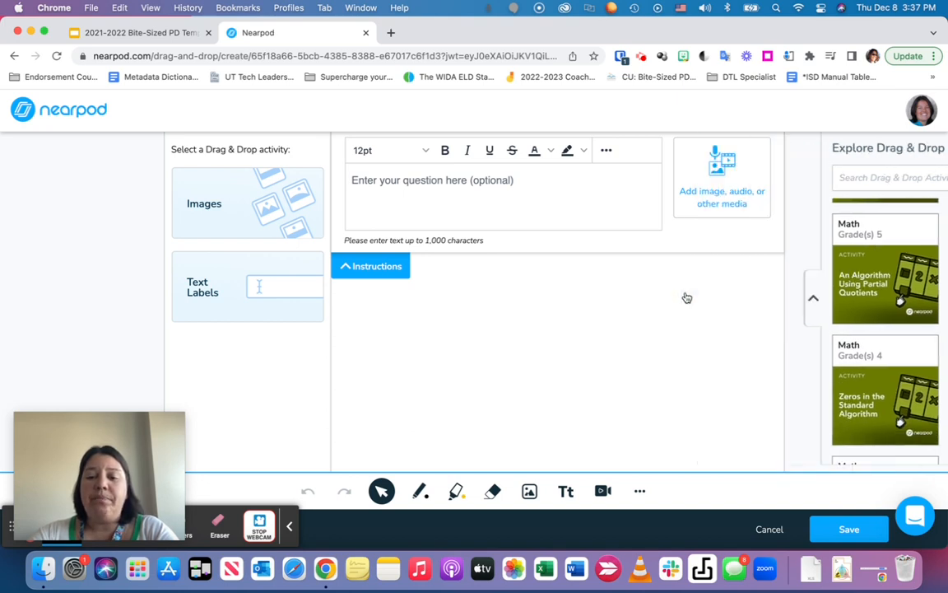
click(813, 296)
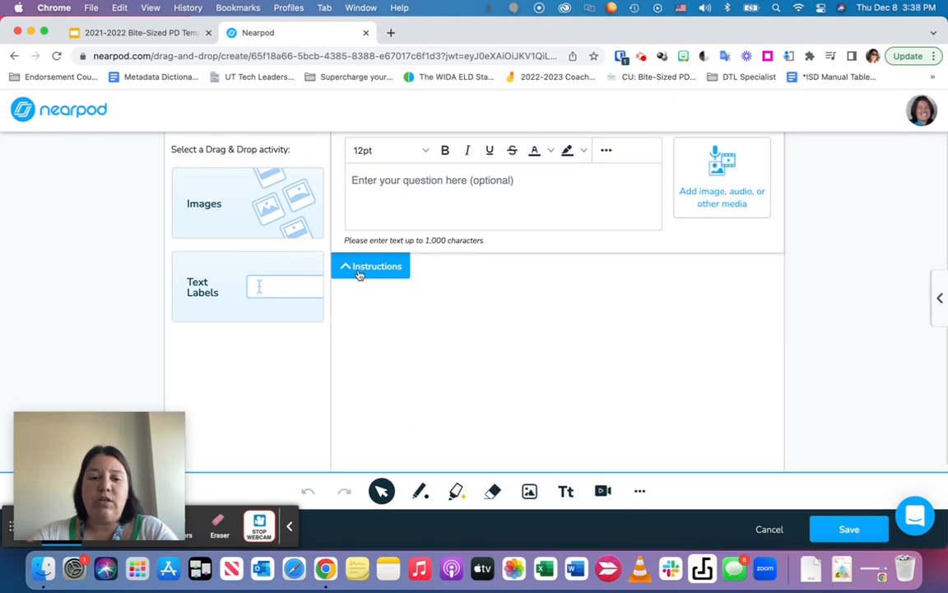
click(370, 267)
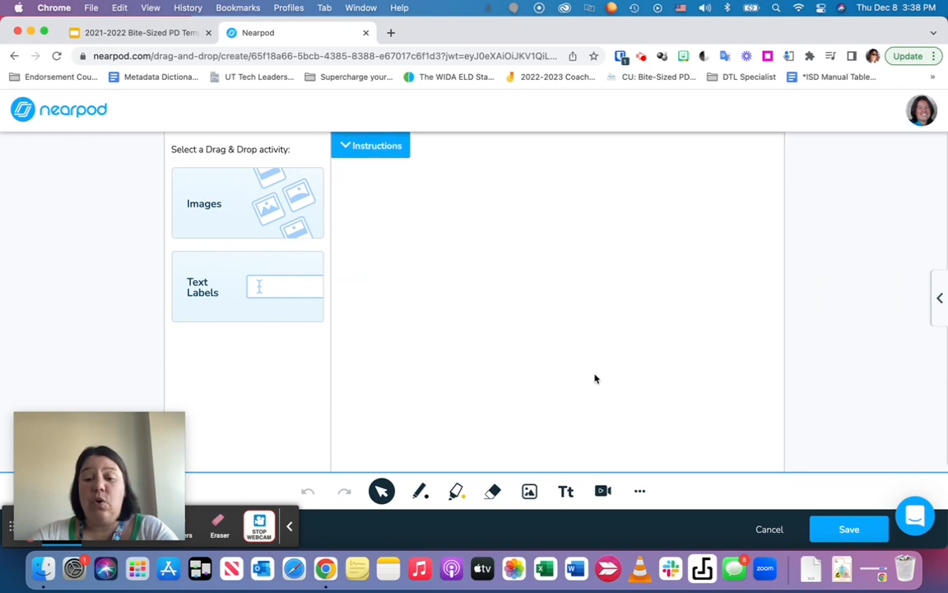
click(639, 490)
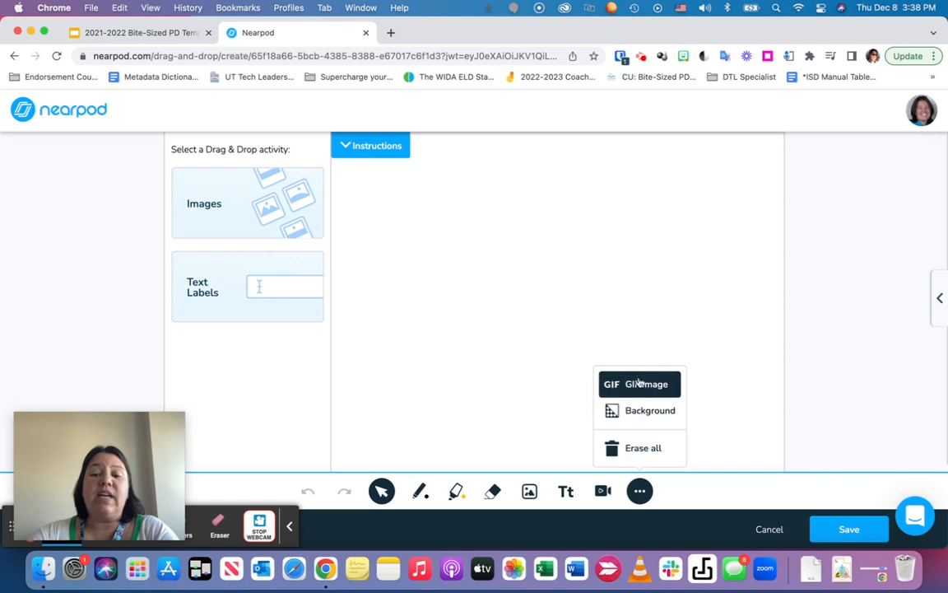
mouse_move(665, 400)
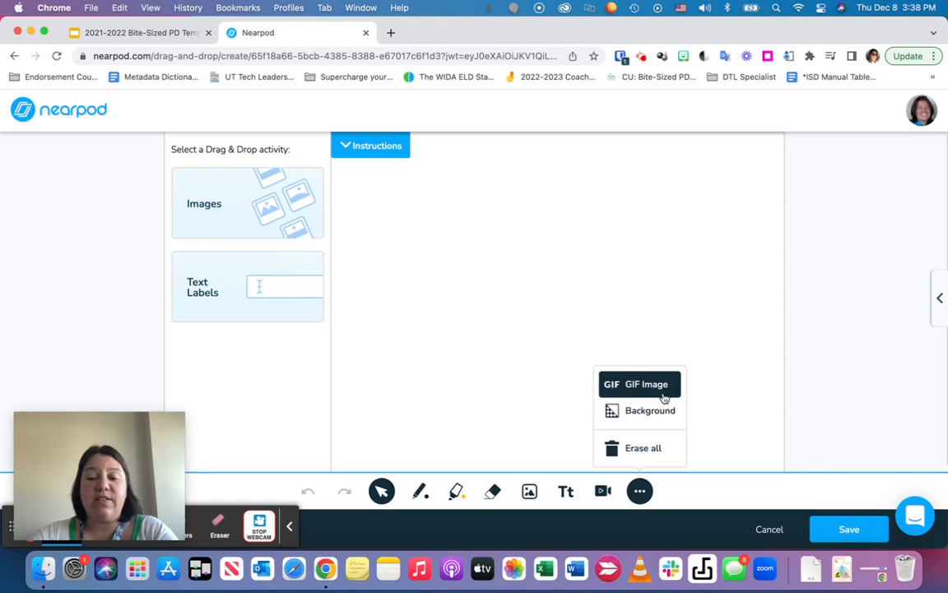
mouse_move(648, 410)
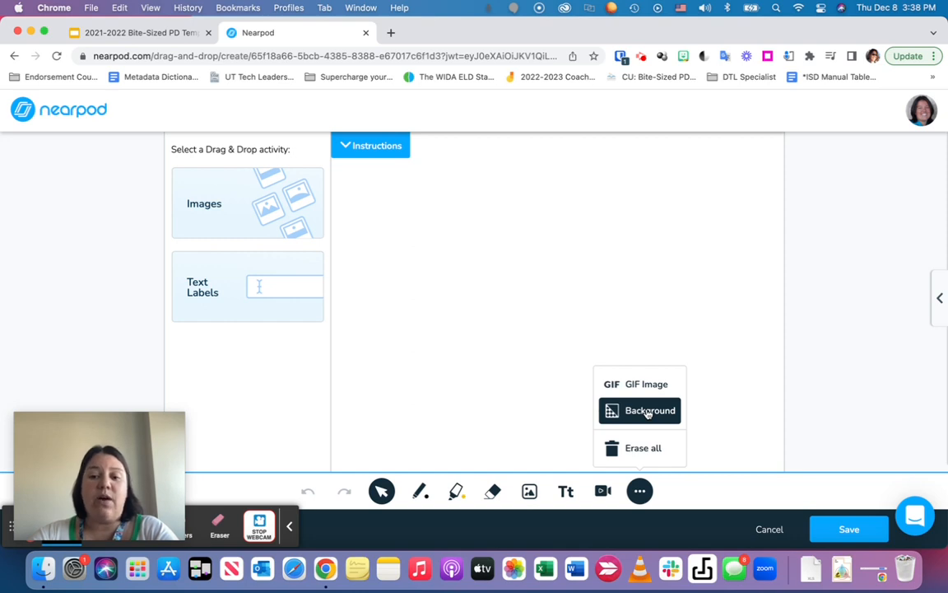
click(648, 409)
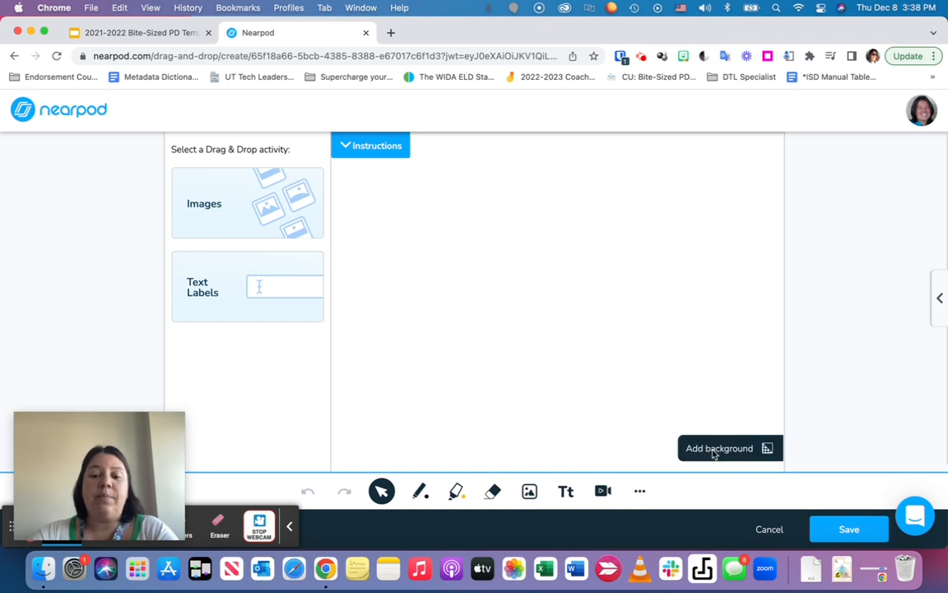
click(719, 447)
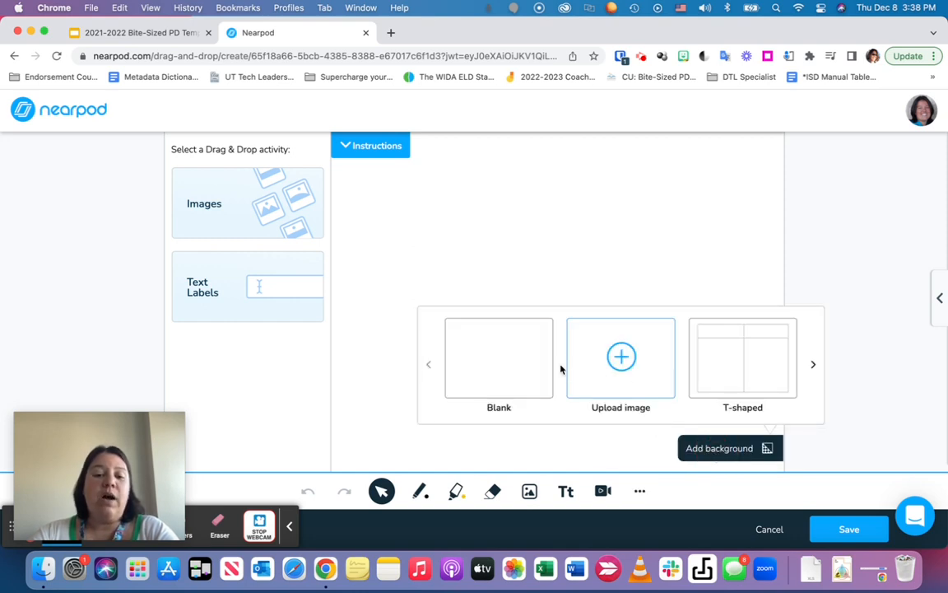
mouse_move(743, 375)
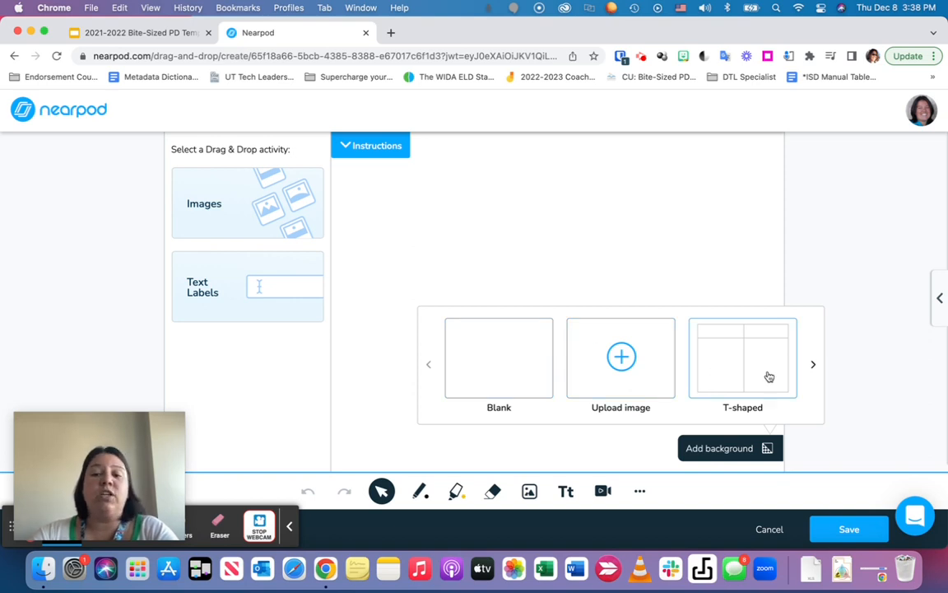
mouse_move(727, 380)
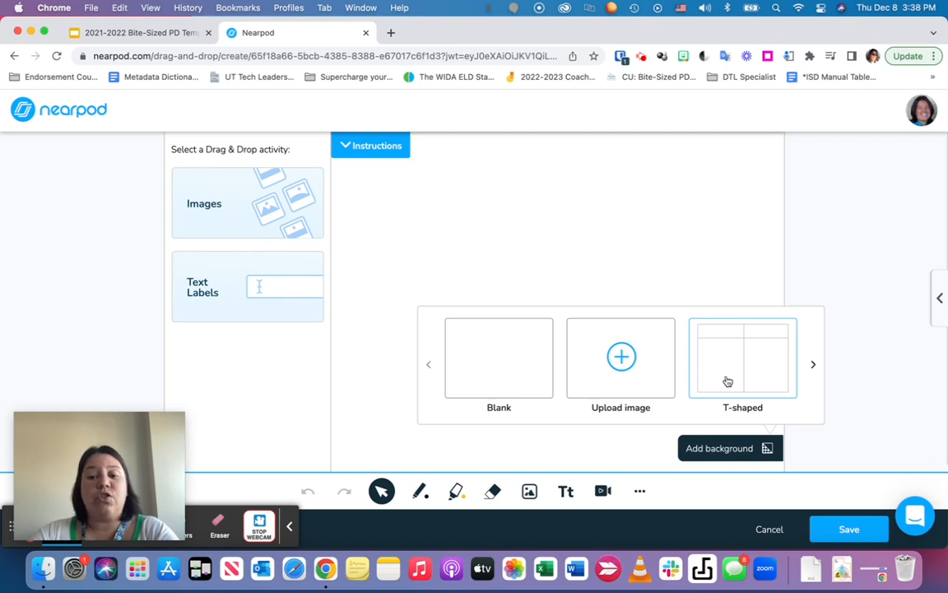
click(813, 364)
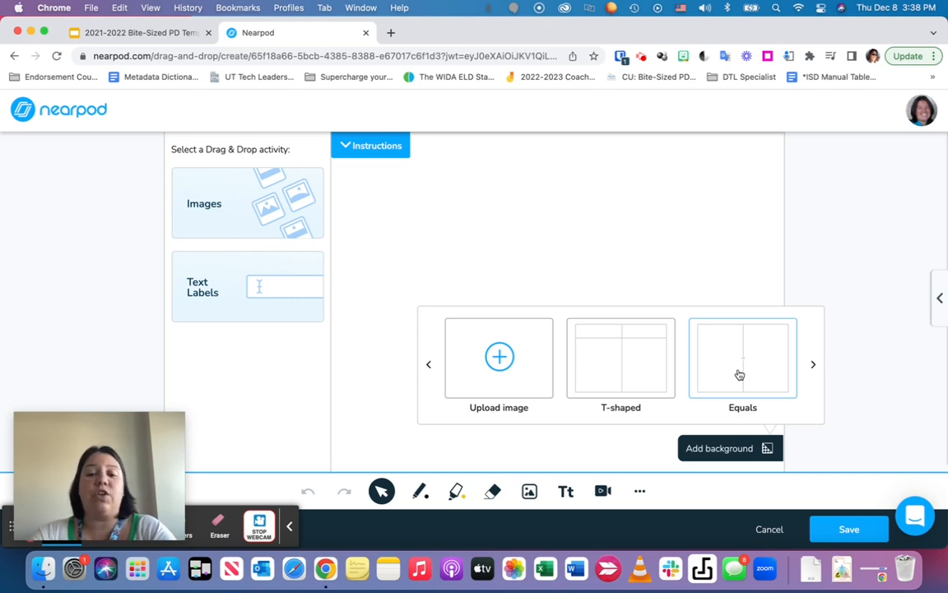
mouse_move(721, 340)
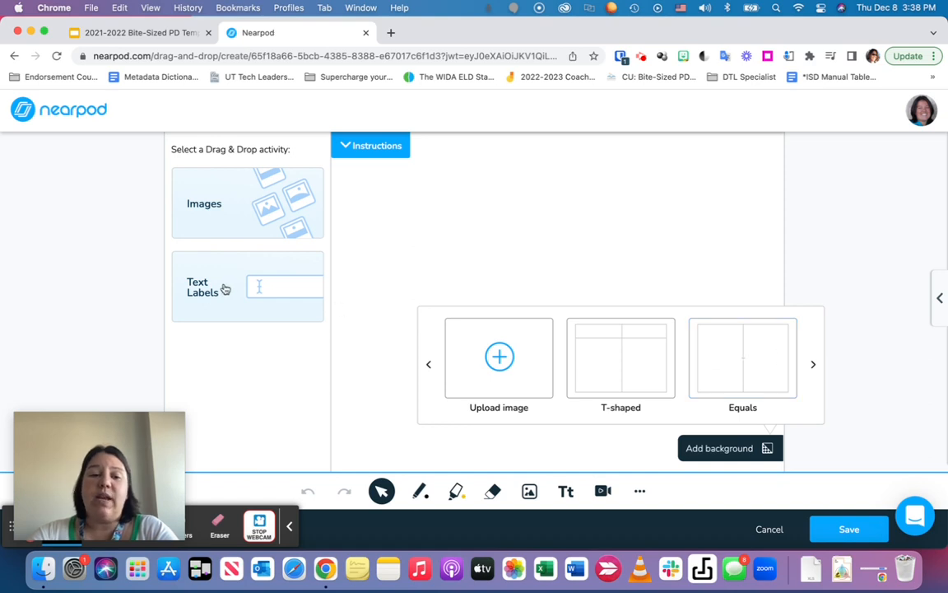
mouse_move(256, 304)
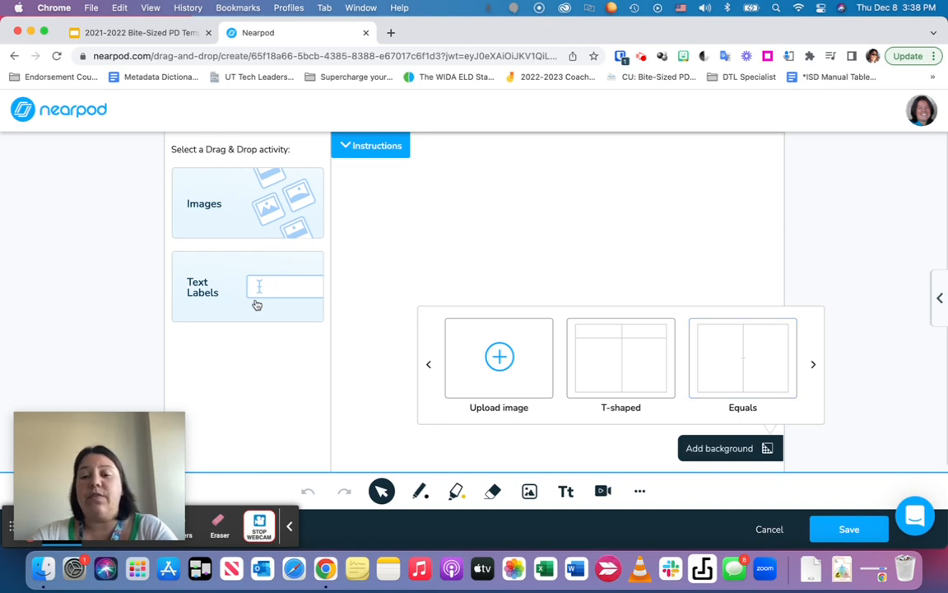
click(813, 363)
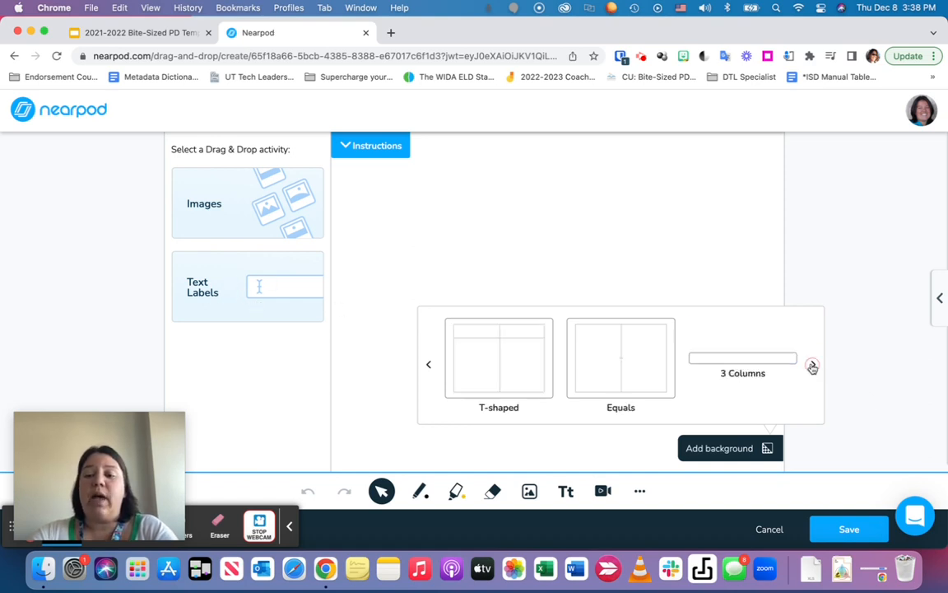
click(813, 365)
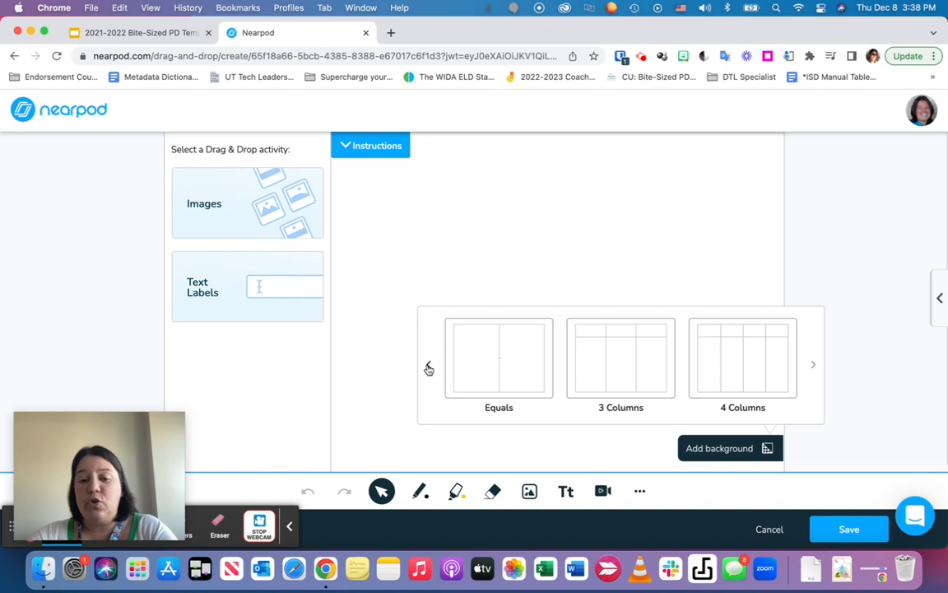
click(428, 366)
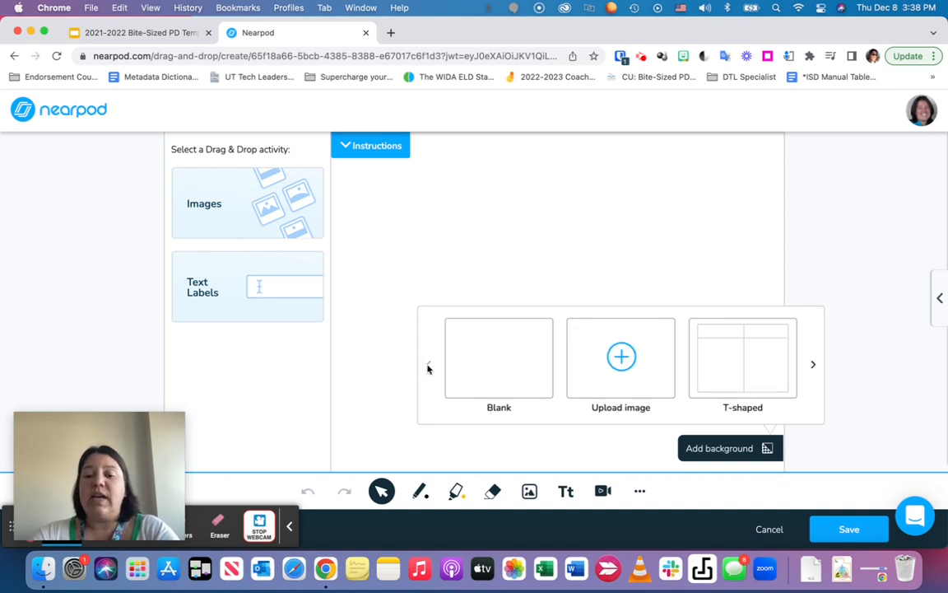
mouse_move(523, 405)
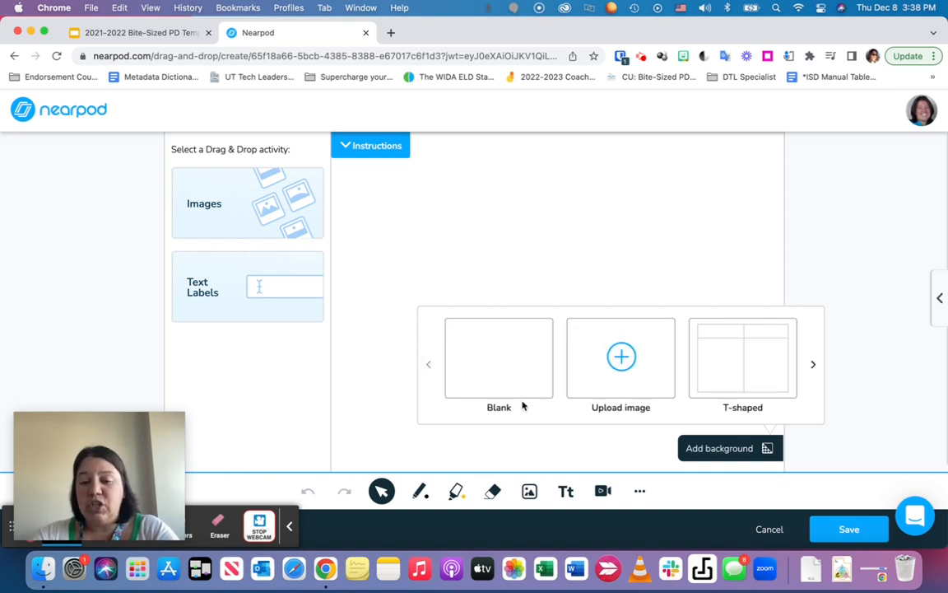
mouse_move(399, 264)
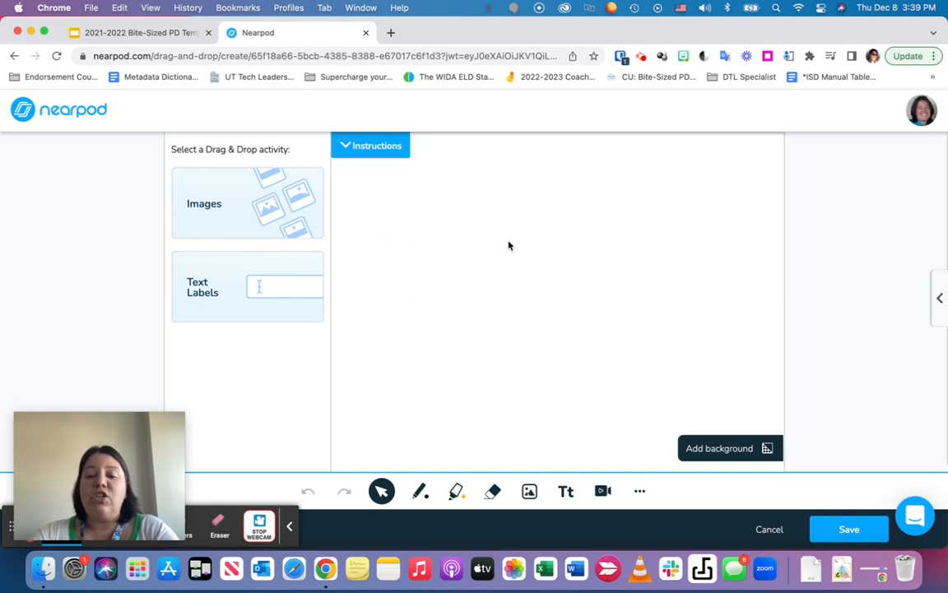
Create a 1+9 text label and confirm it as a draggable item
click(718, 448)
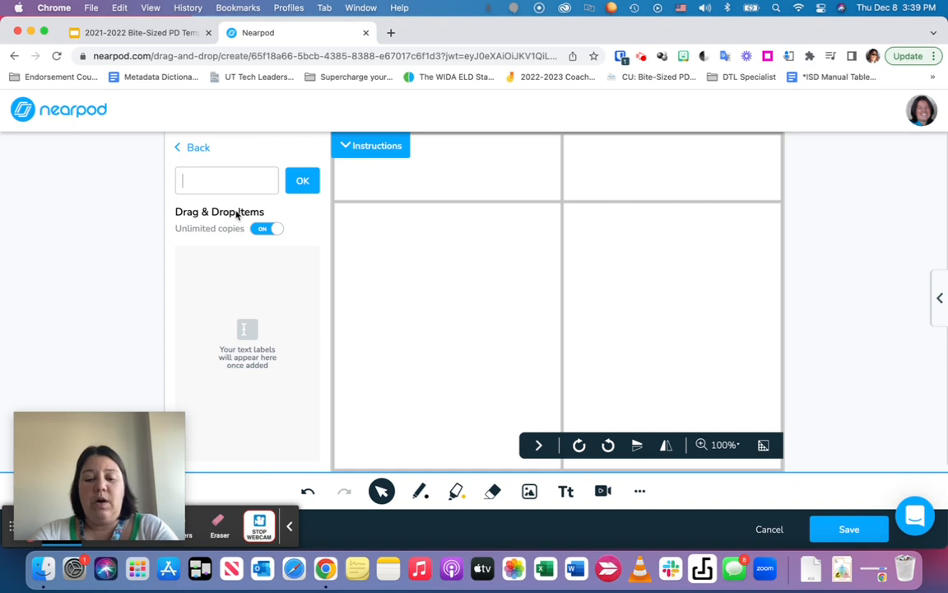
text(1=9)
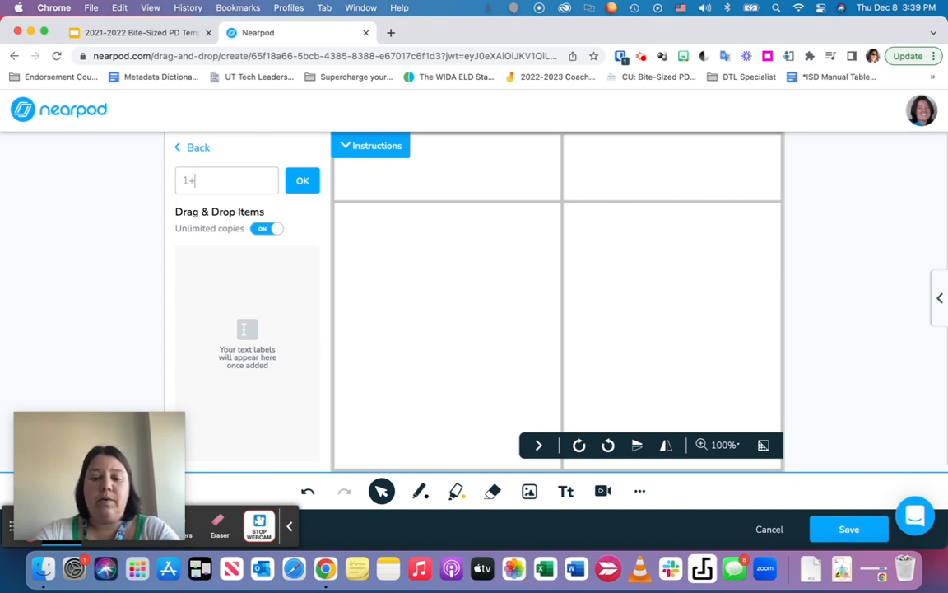
text(9)
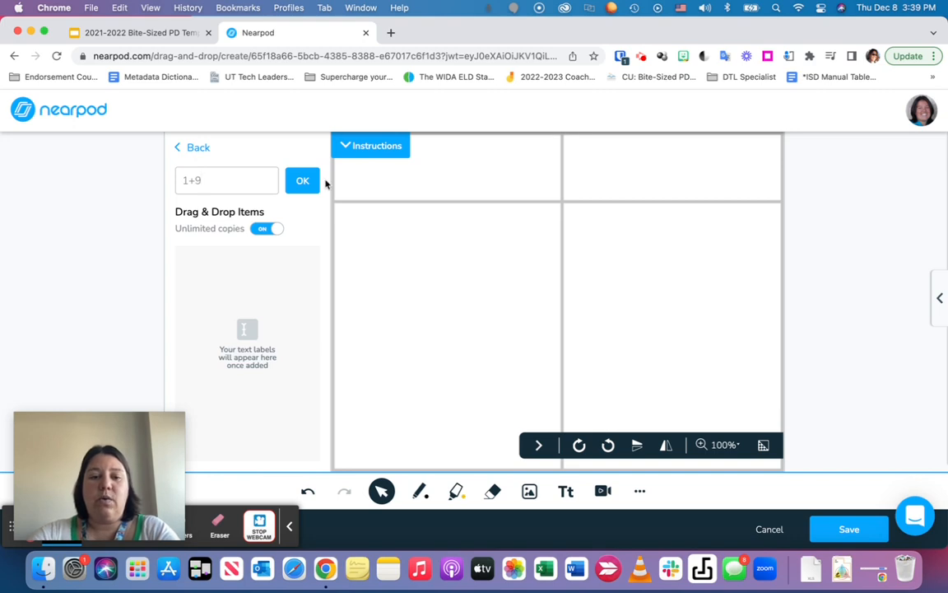
click(303, 180)
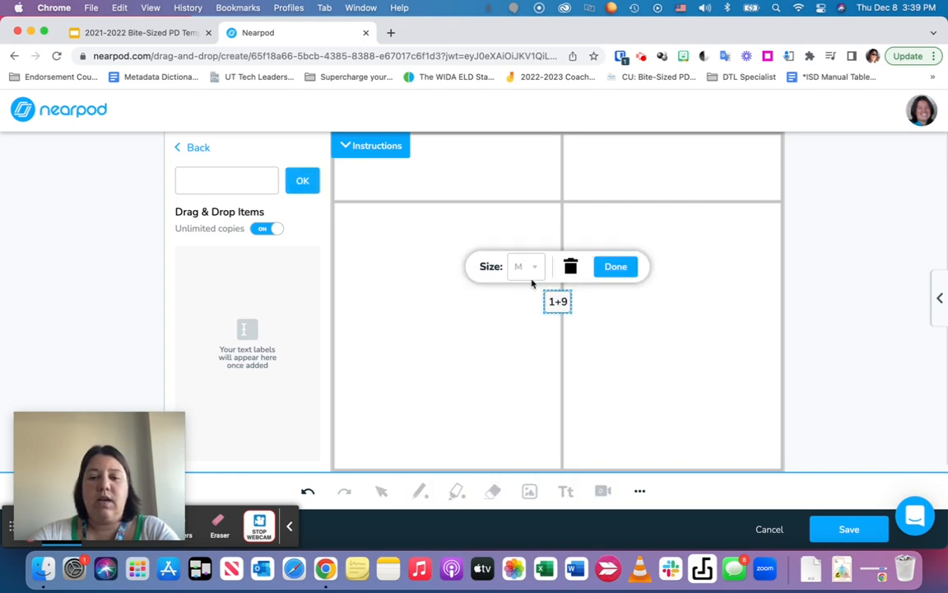
click(525, 267)
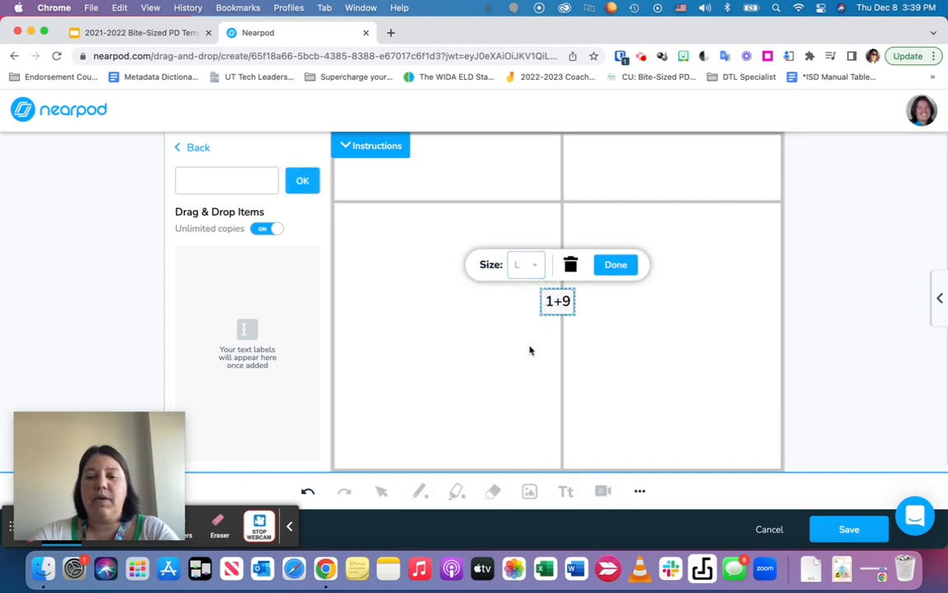
click(615, 263)
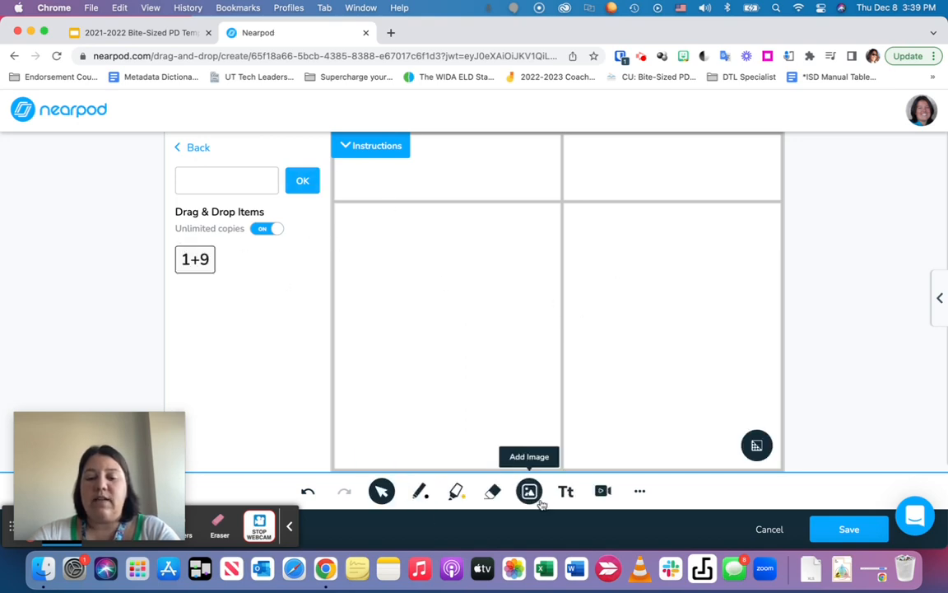
Add a =10 text heading in the top-left cell and duplicate it
click(566, 491)
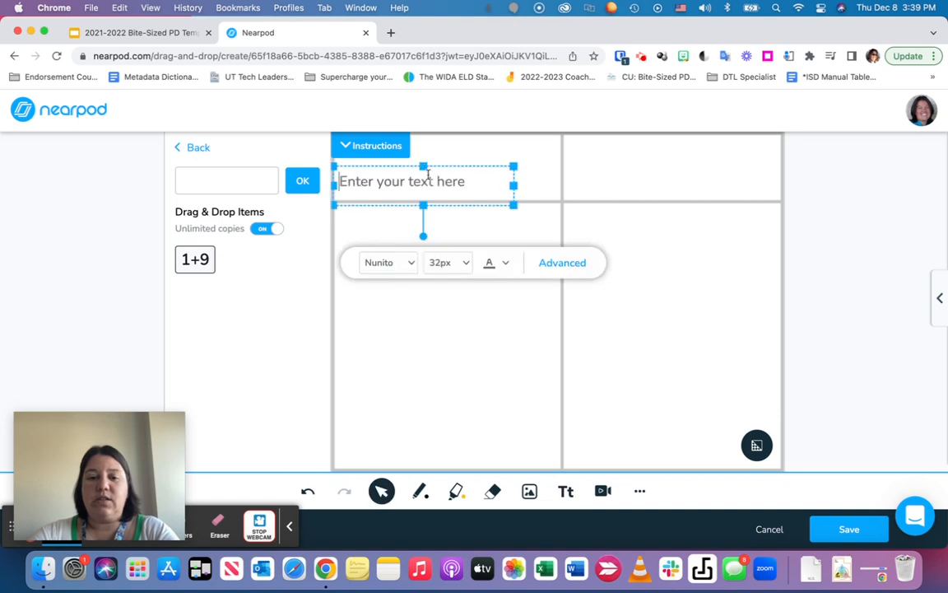
text(=10)
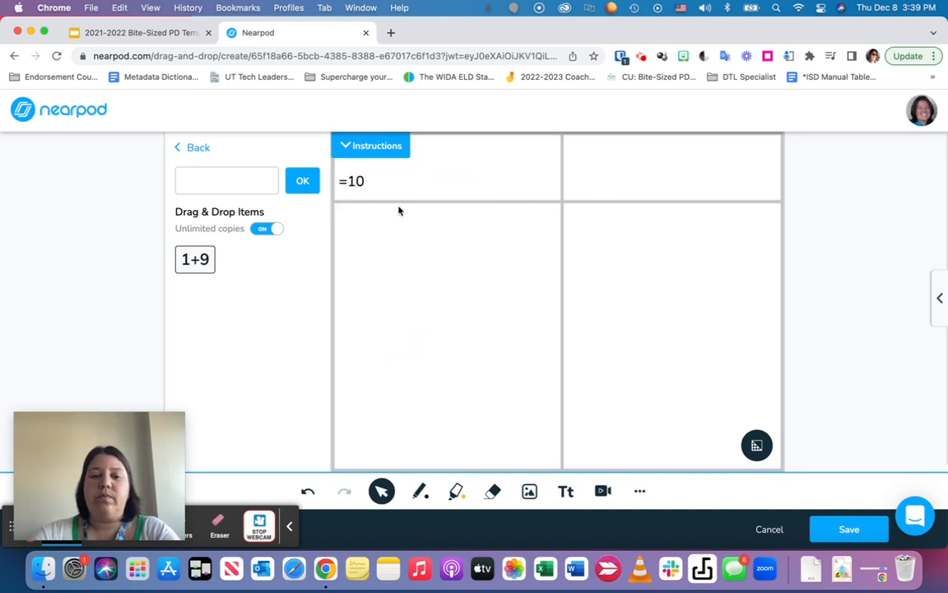
click(372, 168)
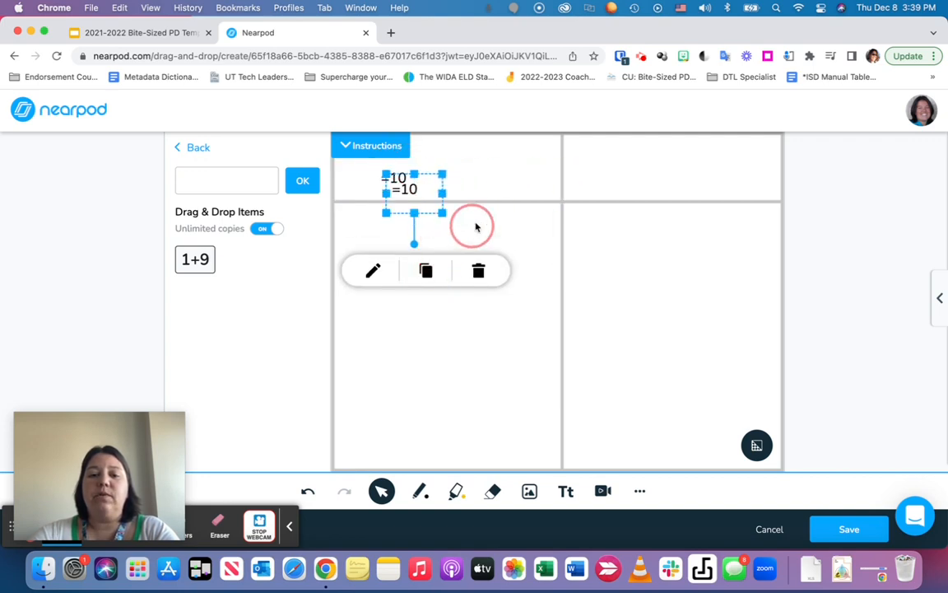
click(372, 270)
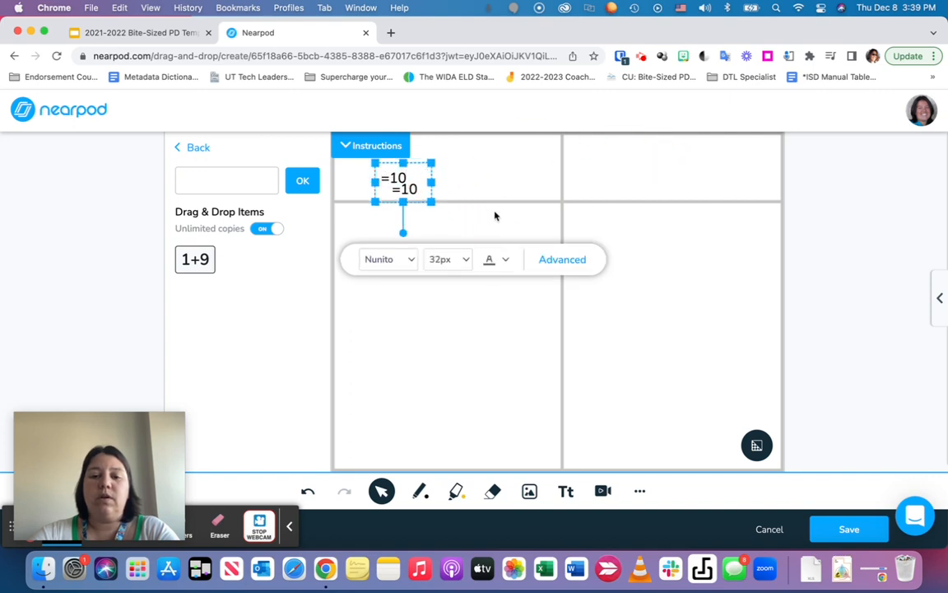
Move the copy to the top-right cell, edit it to =-10, and test dragging 1+9
drag(403, 184, 650, 156)
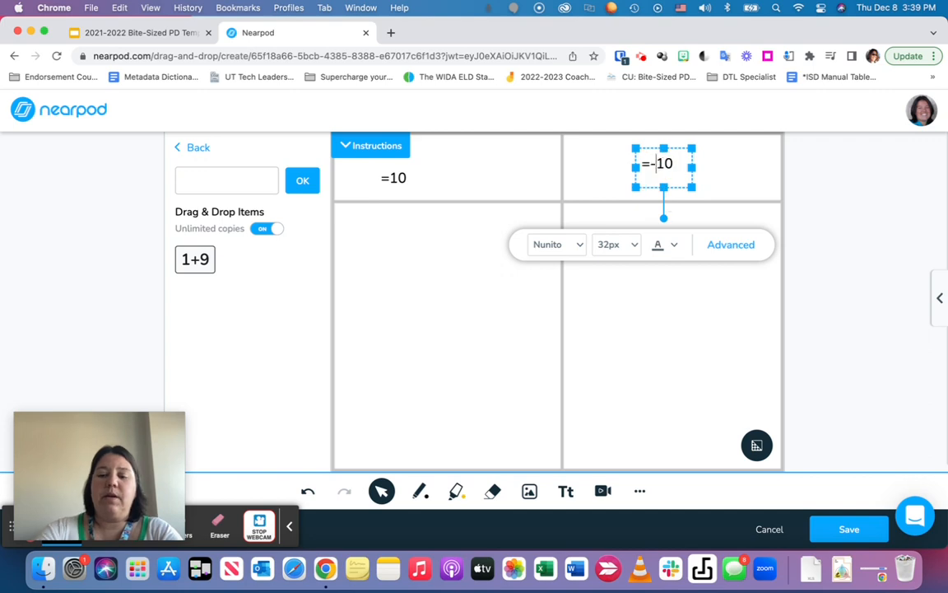
click(550, 229)
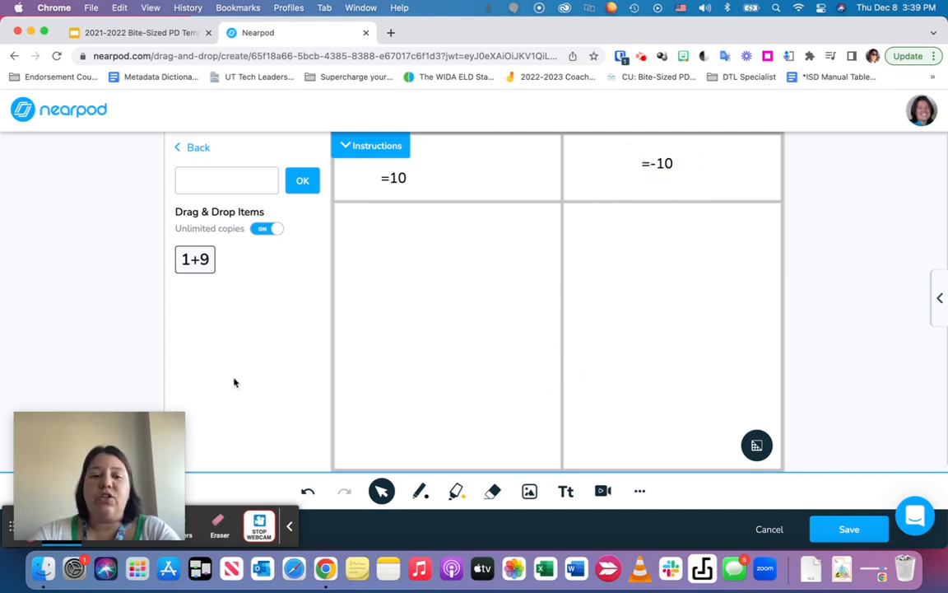
drag(194, 260, 441, 230)
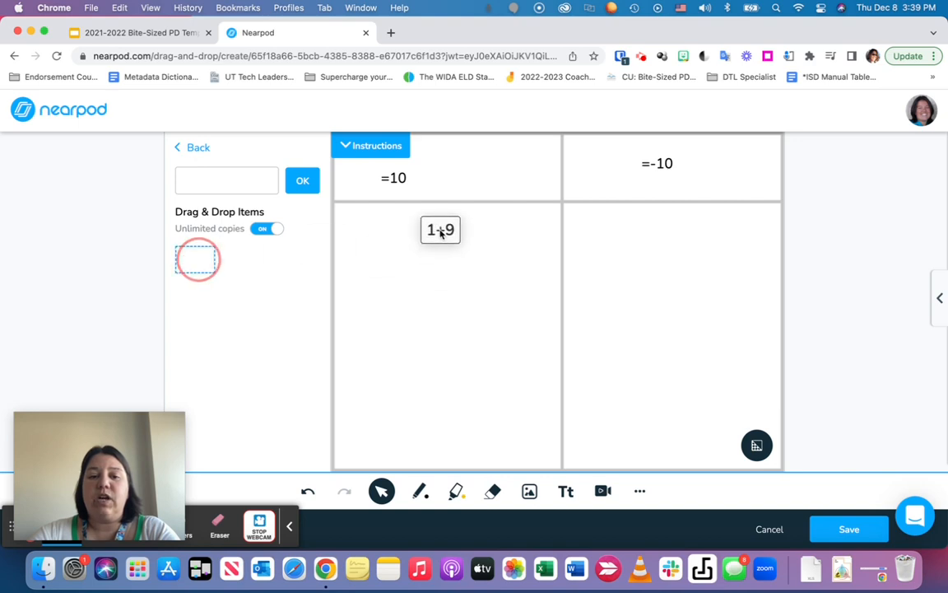
drag(441, 229, 194, 260)
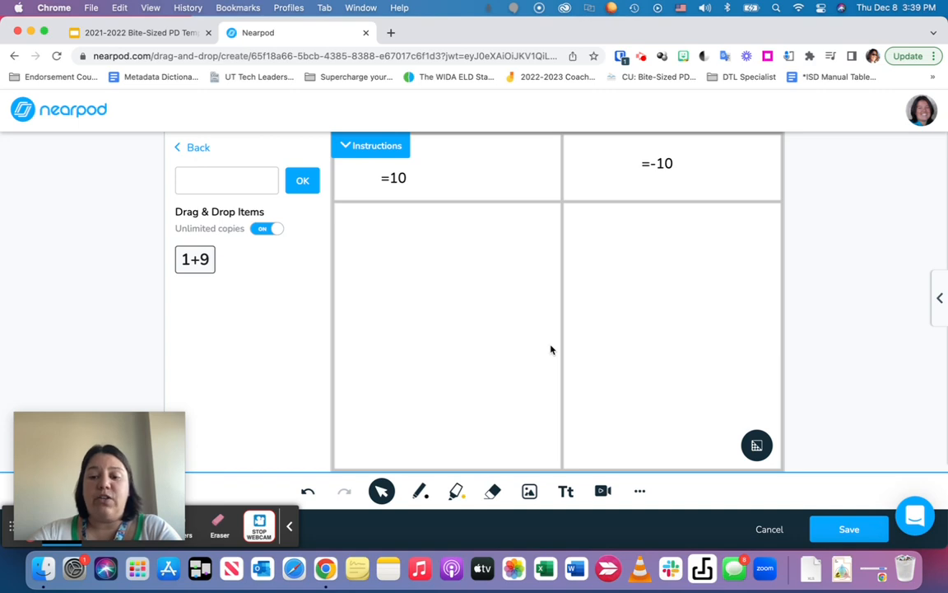
mouse_move(724, 395)
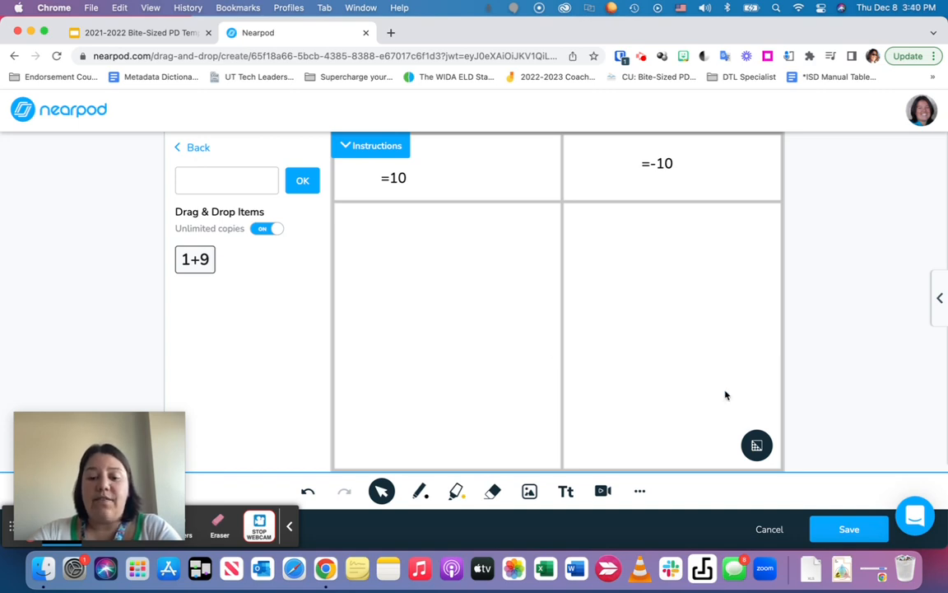
mouse_move(542, 481)
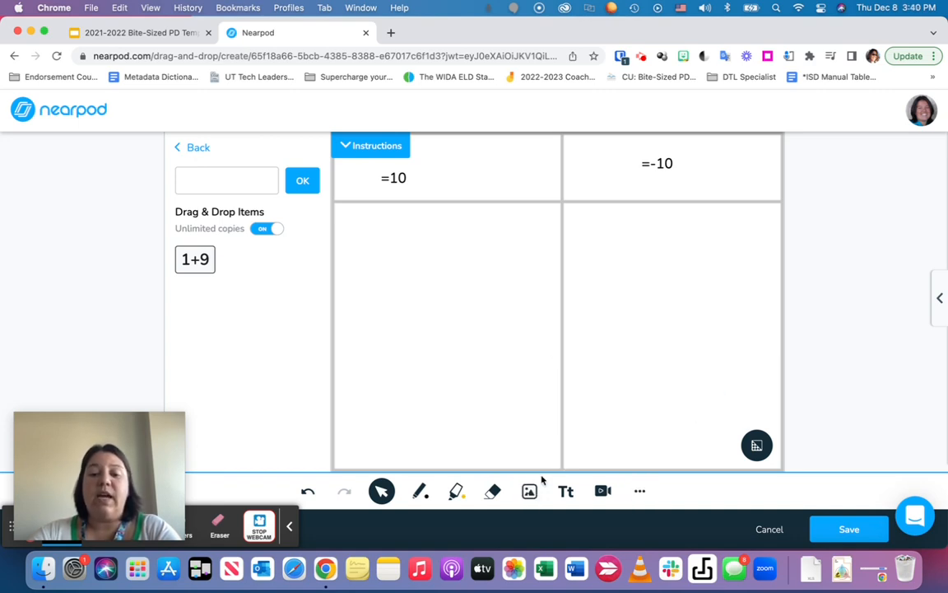
mouse_move(530, 490)
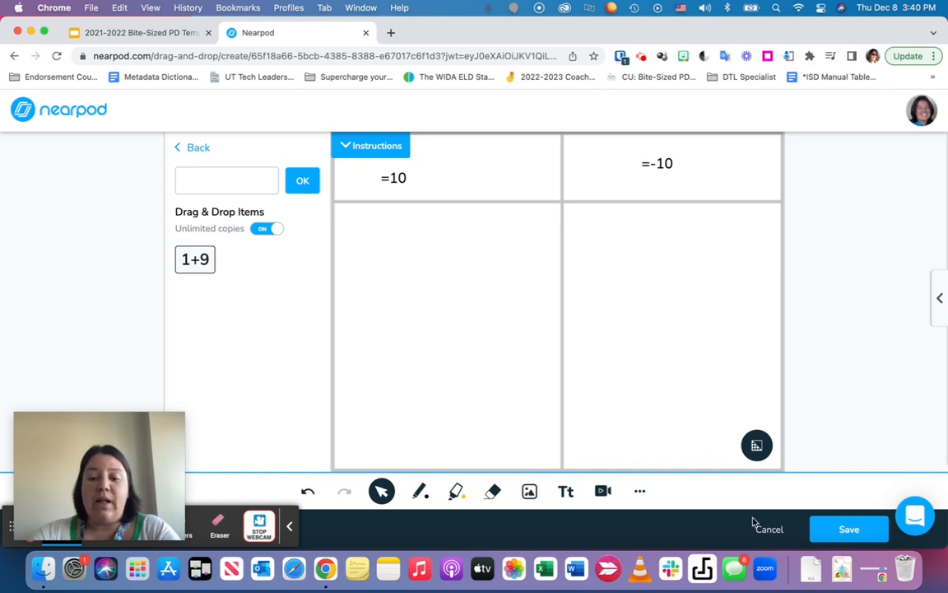
mouse_move(756, 522)
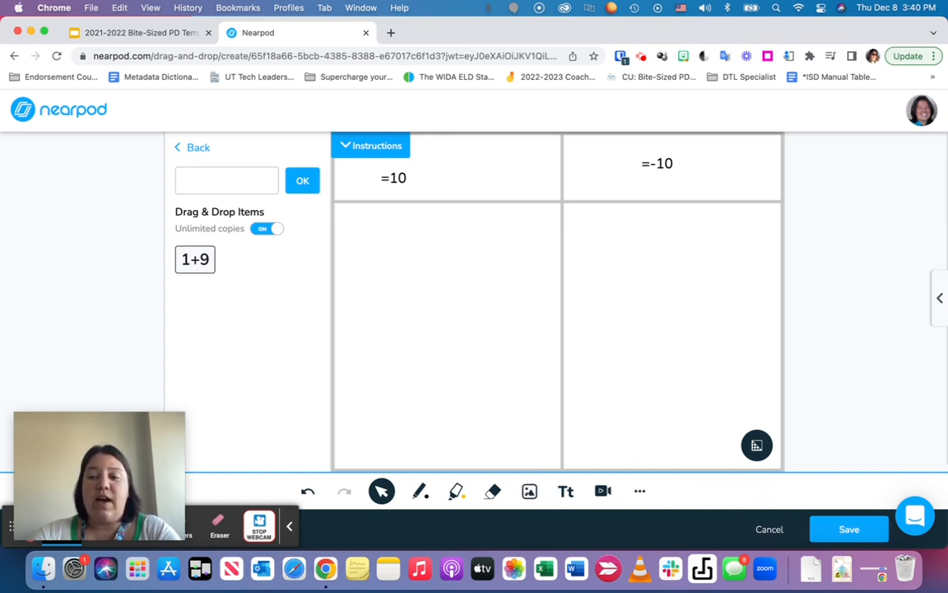
Replace the board with a library partial quotients activity and hide its instructions
click(755, 444)
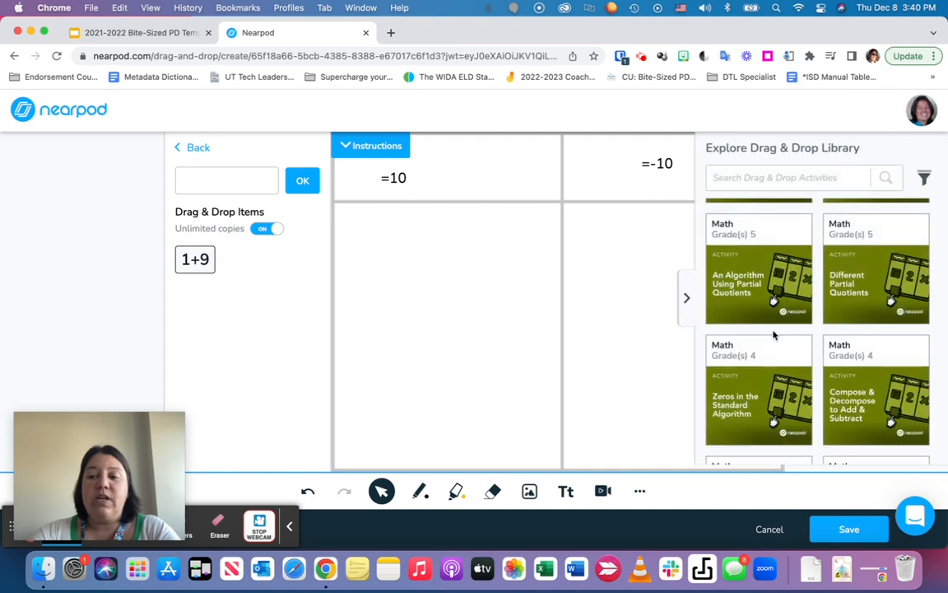
scroll(up, 3)
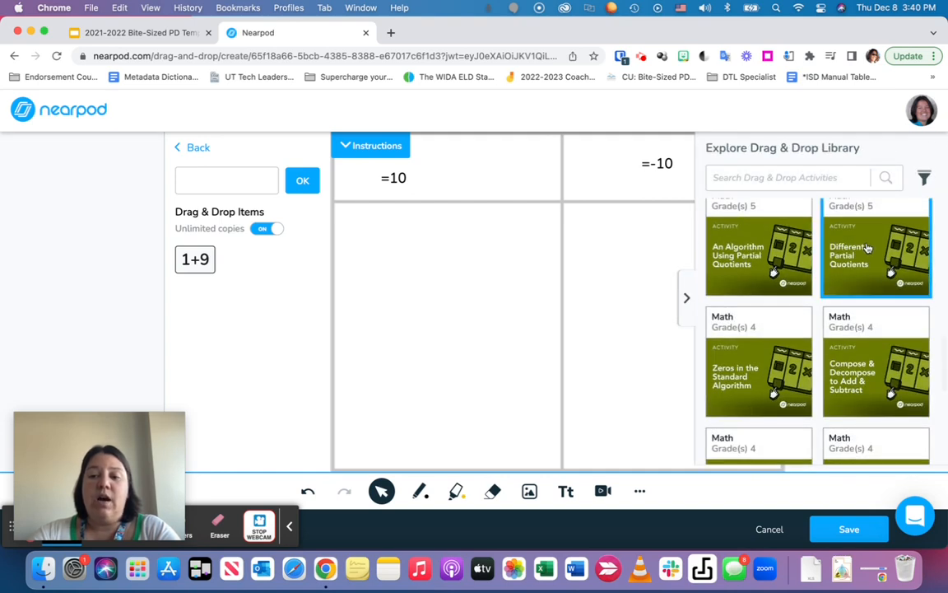
click(875, 255)
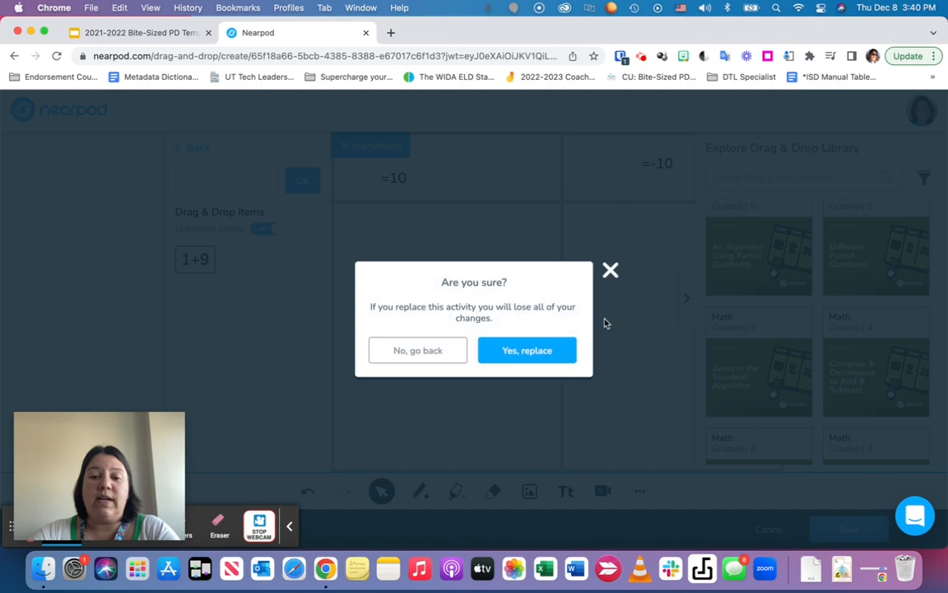
click(527, 349)
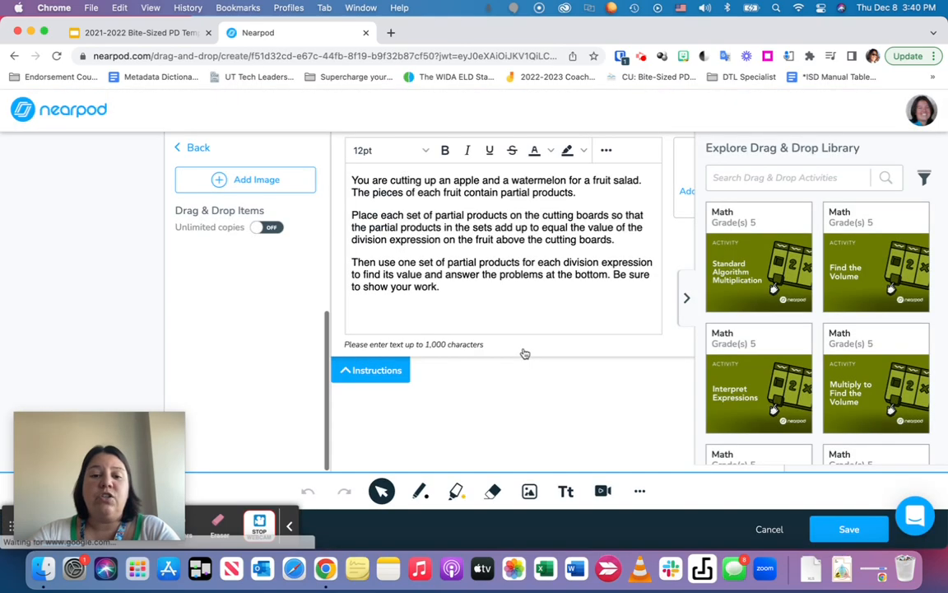
click(371, 369)
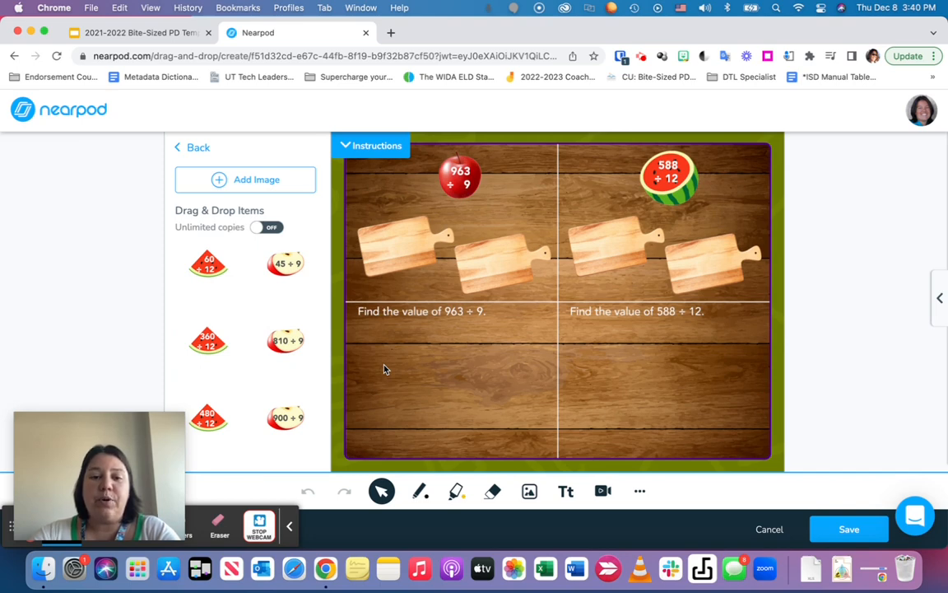
mouse_move(288, 288)
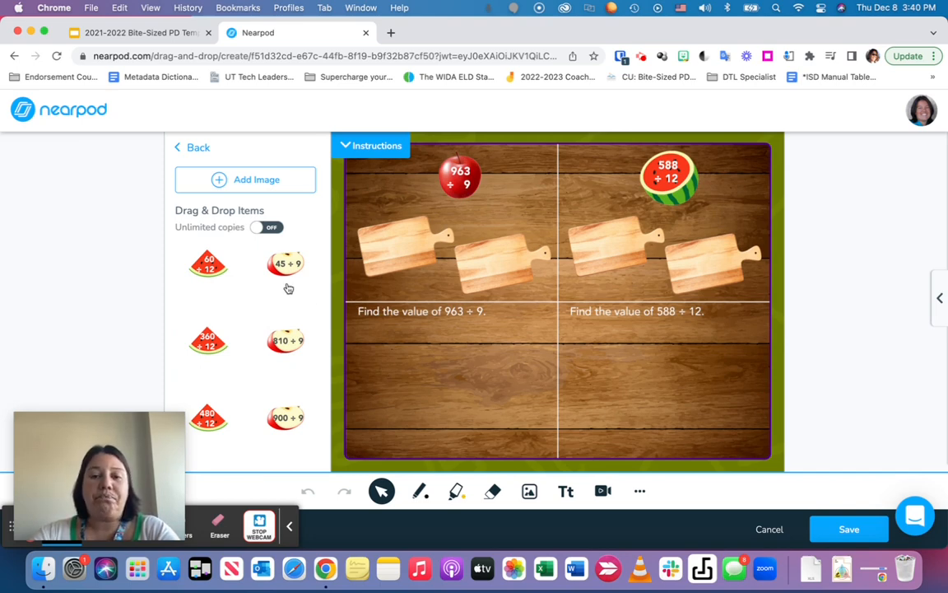
click(135, 33)
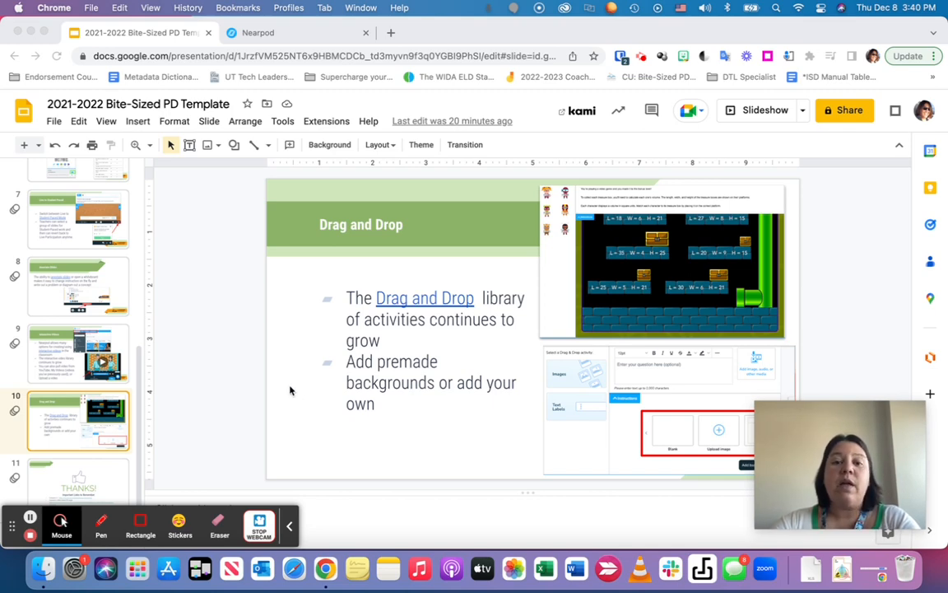
mouse_move(89, 470)
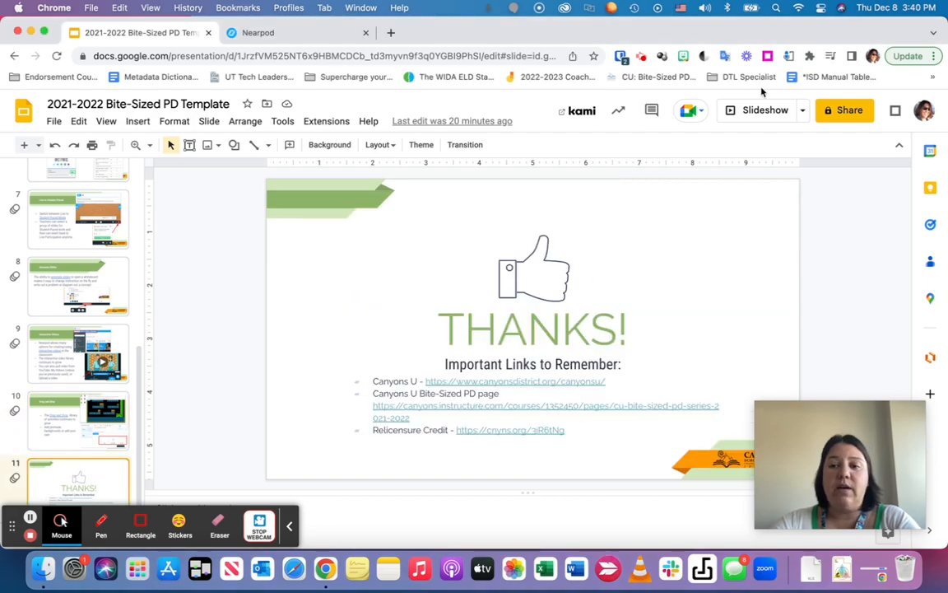
Present the Thanks slide full screen via Slideshow
click(764, 109)
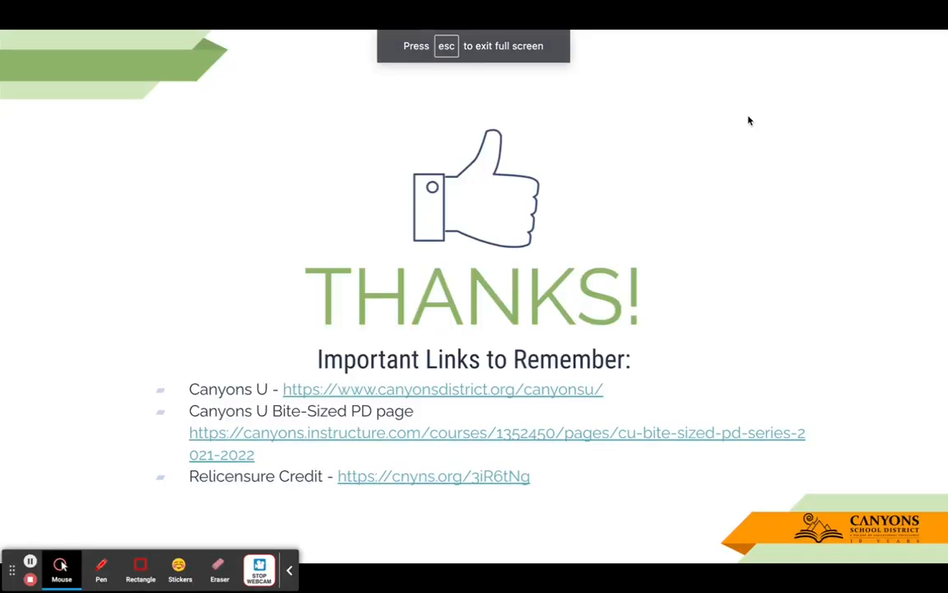
mouse_move(216, 378)
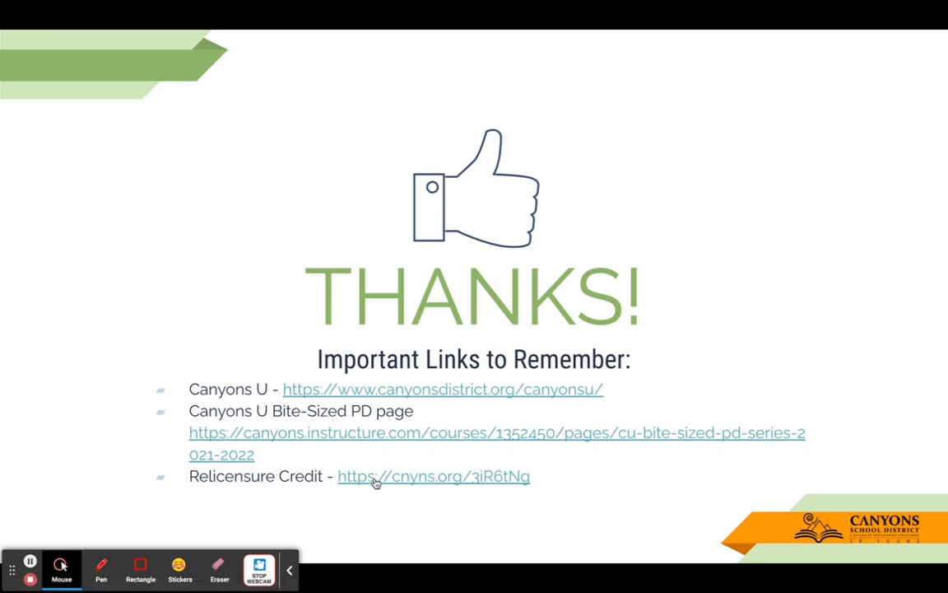
mouse_move(43, 545)
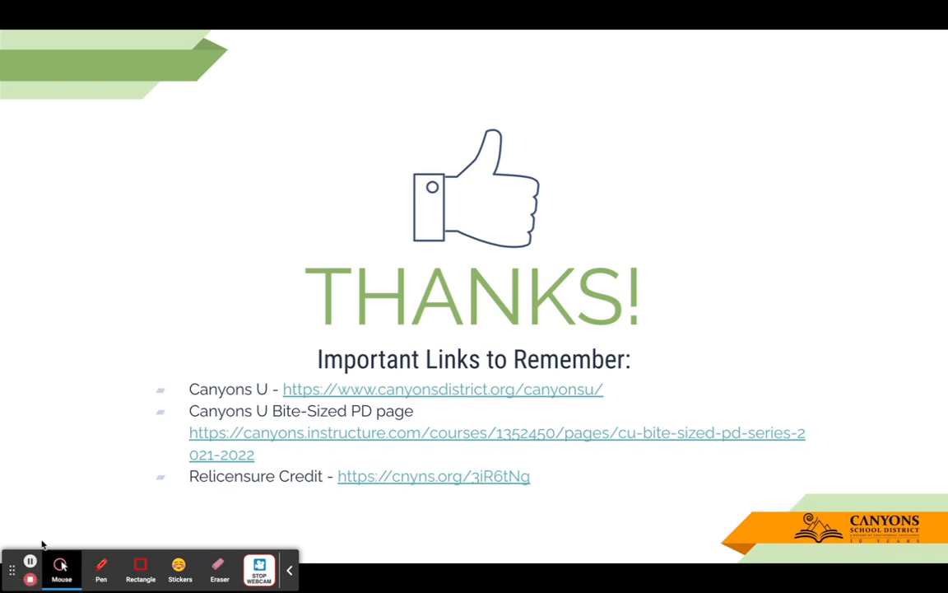